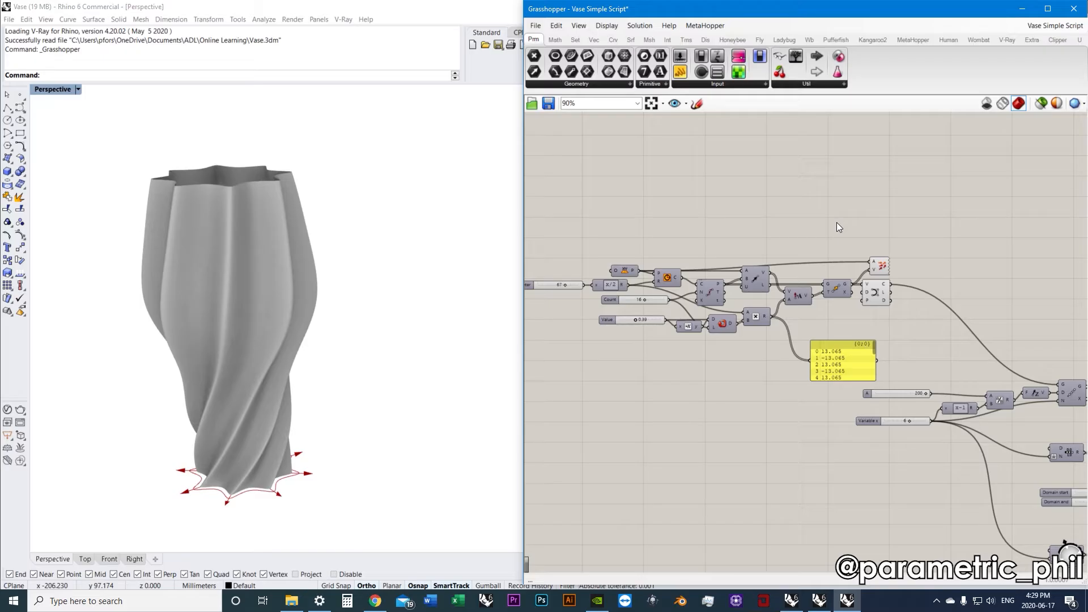
mouse_move(814, 217)
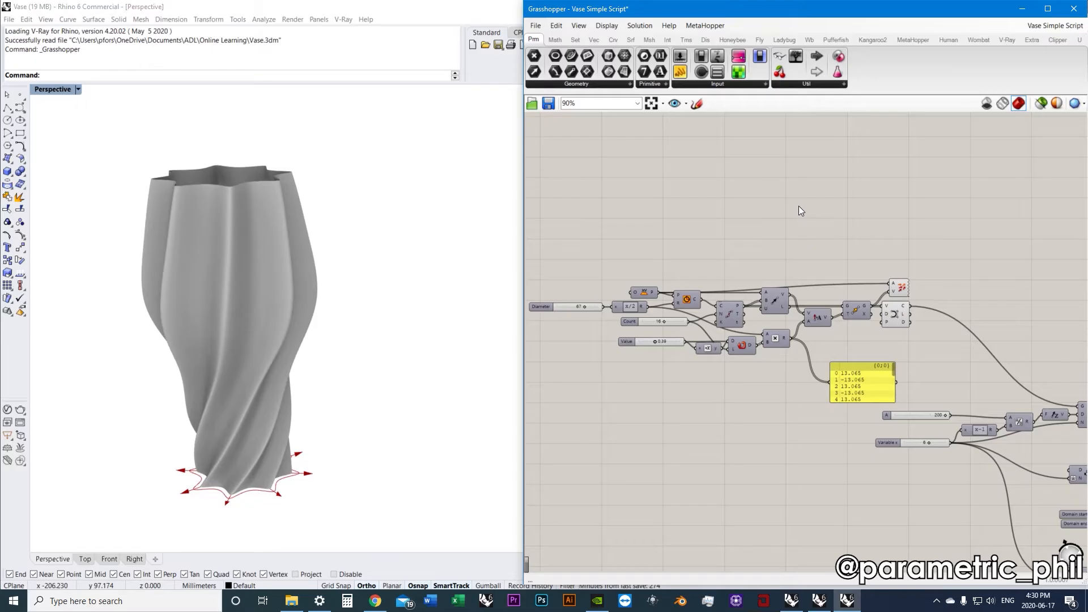
Zoom around the canvas to review the vase script's section groups and graph-curve remaps.
scroll(down, 3)
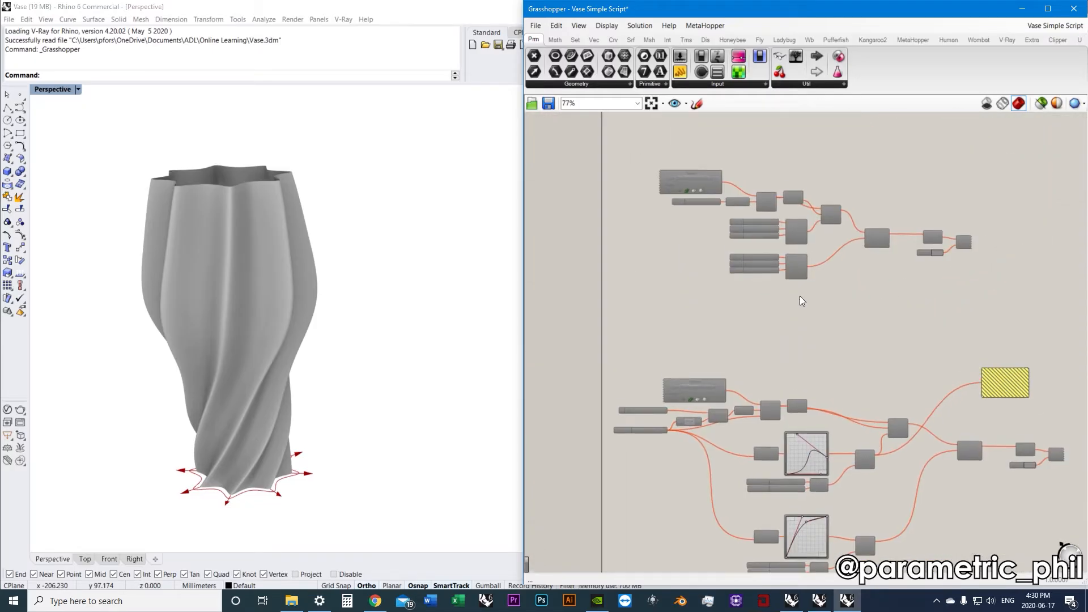
scroll(up, 3)
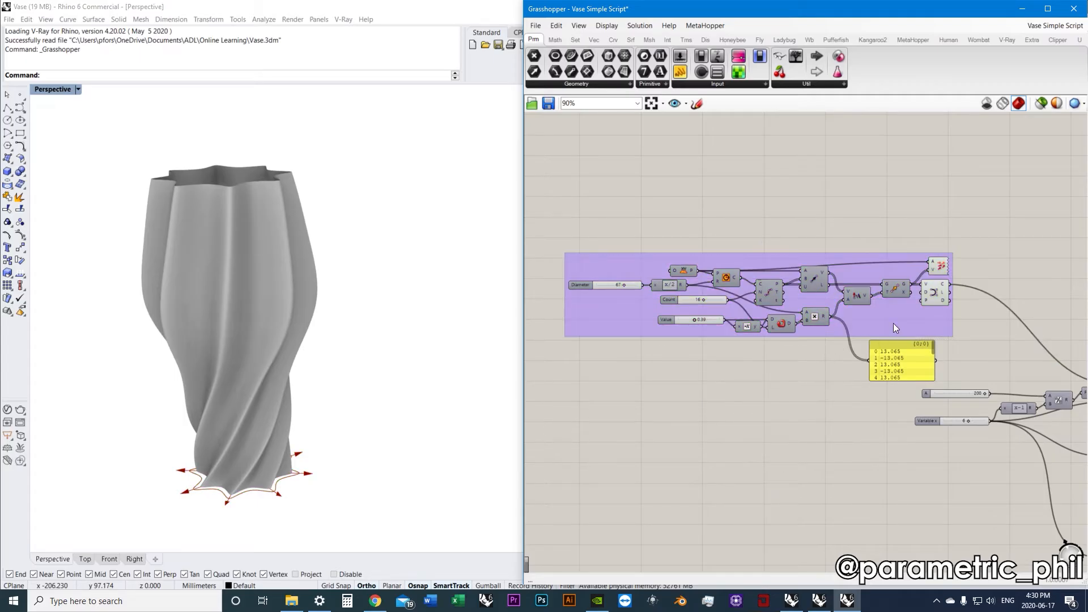
mouse_move(908, 319)
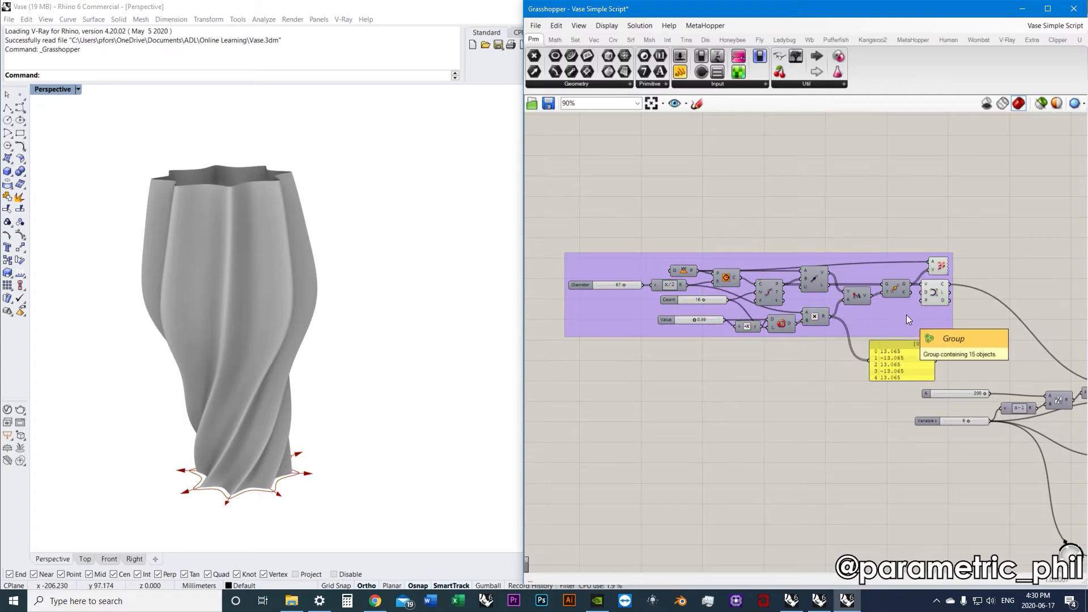
scroll(down, 3)
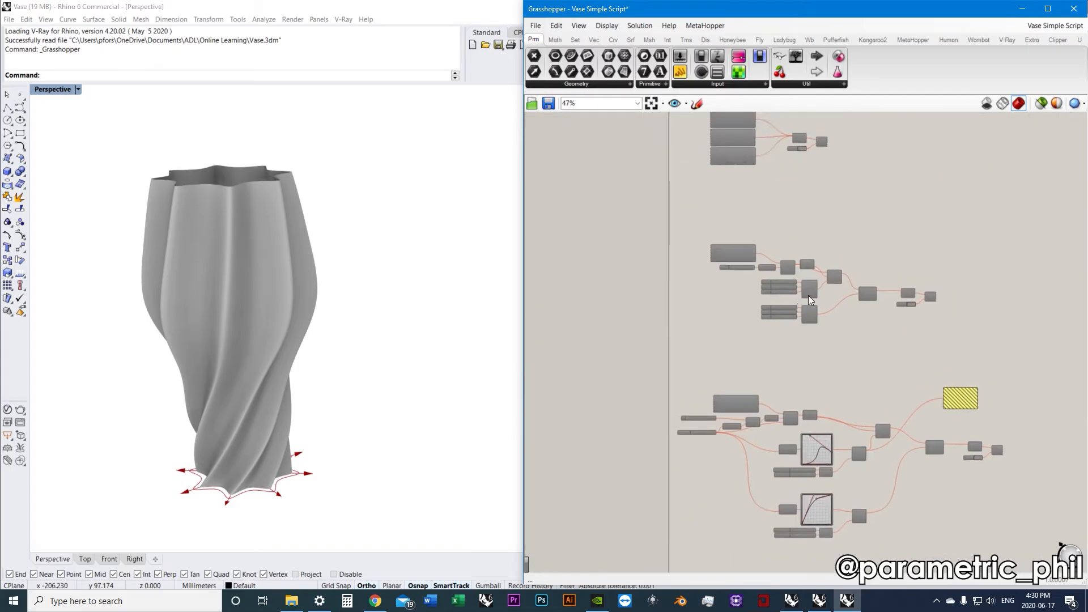
scroll(up, 3)
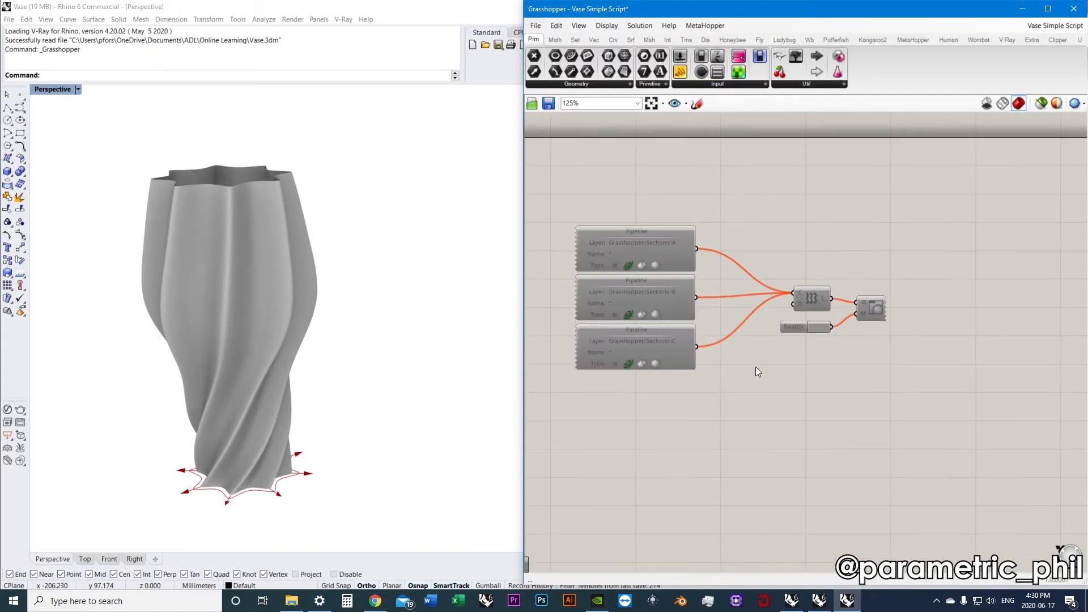
scroll(down, 3)
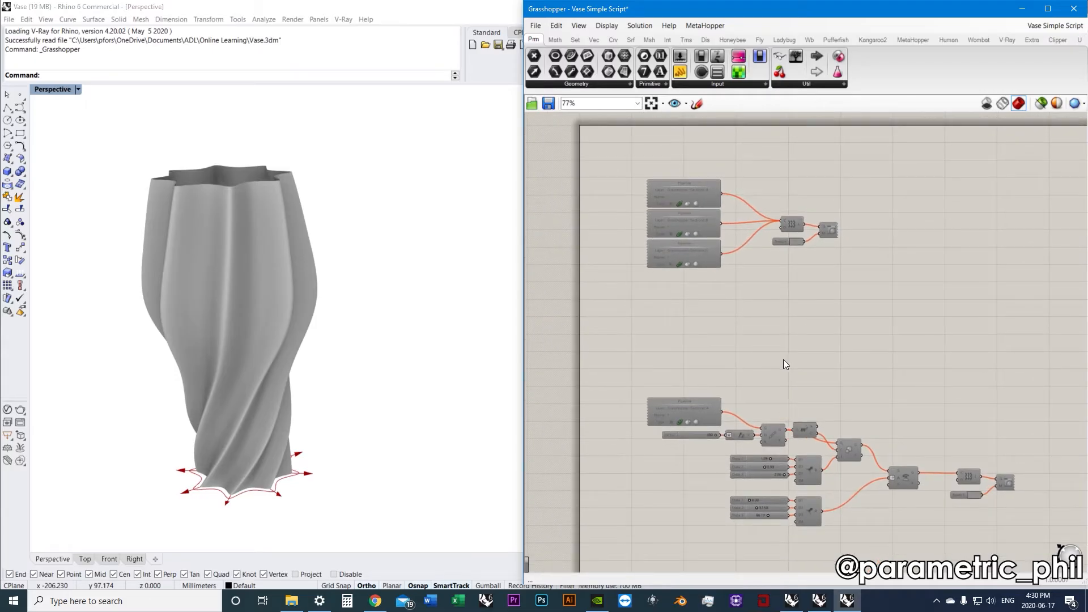
scroll(up, 3)
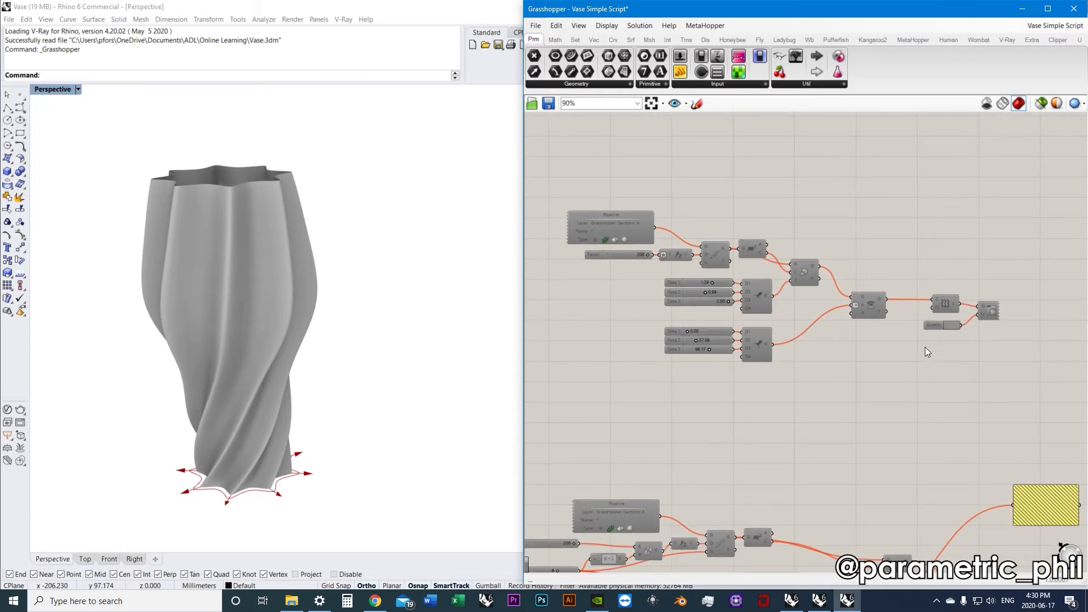
scroll(down, 3)
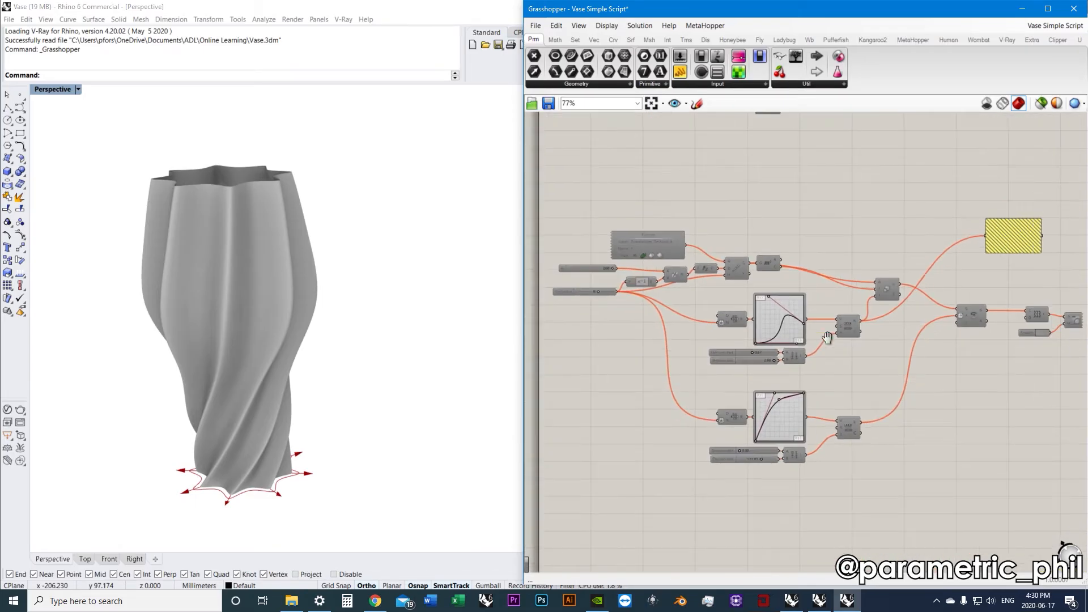
scroll(down, 3)
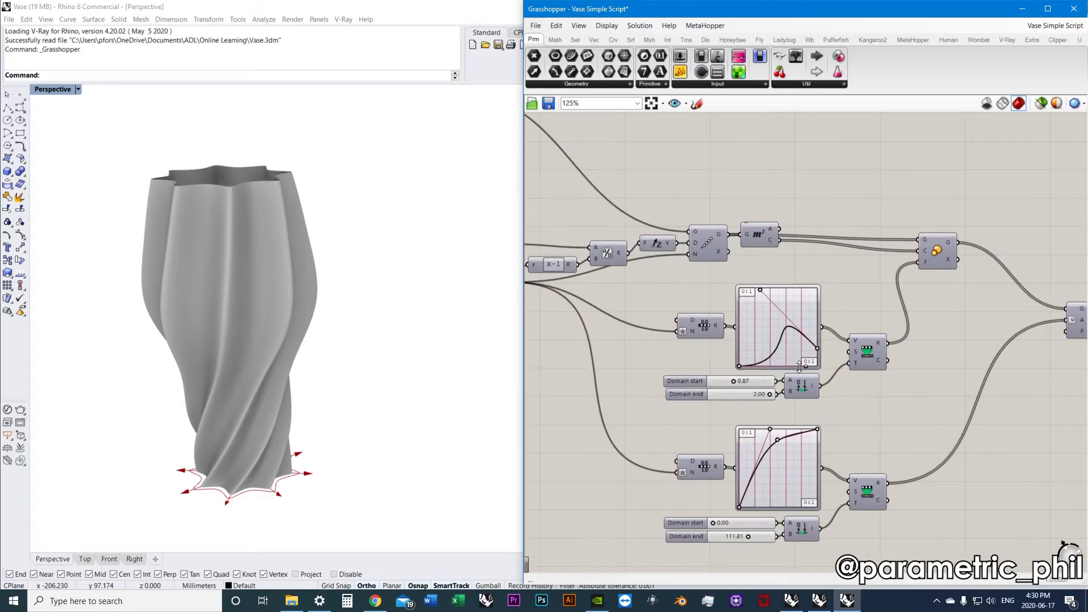
scroll(down, 3)
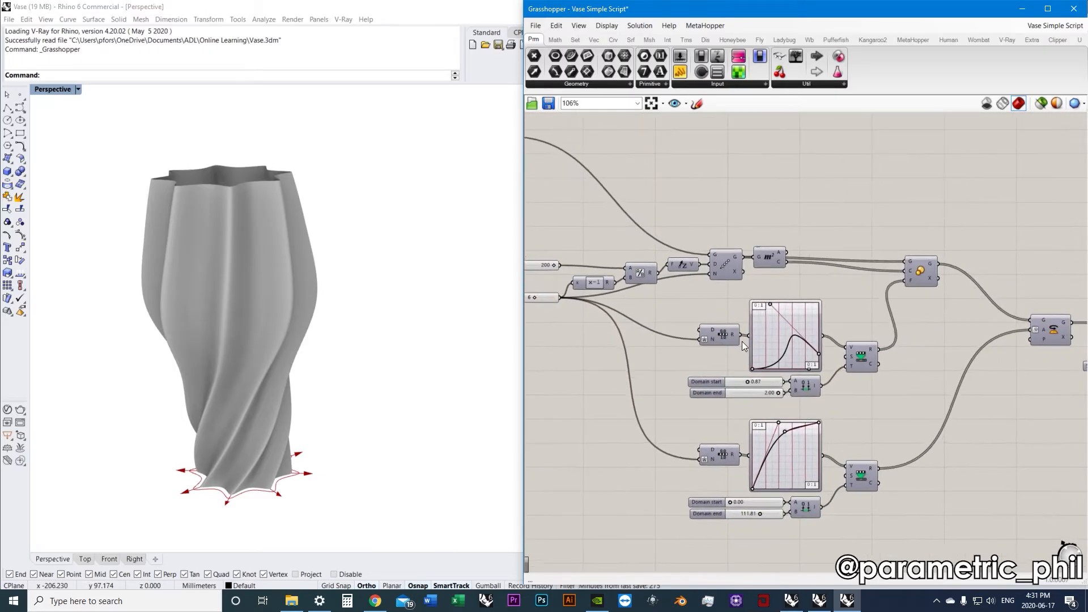
scroll(down, 3)
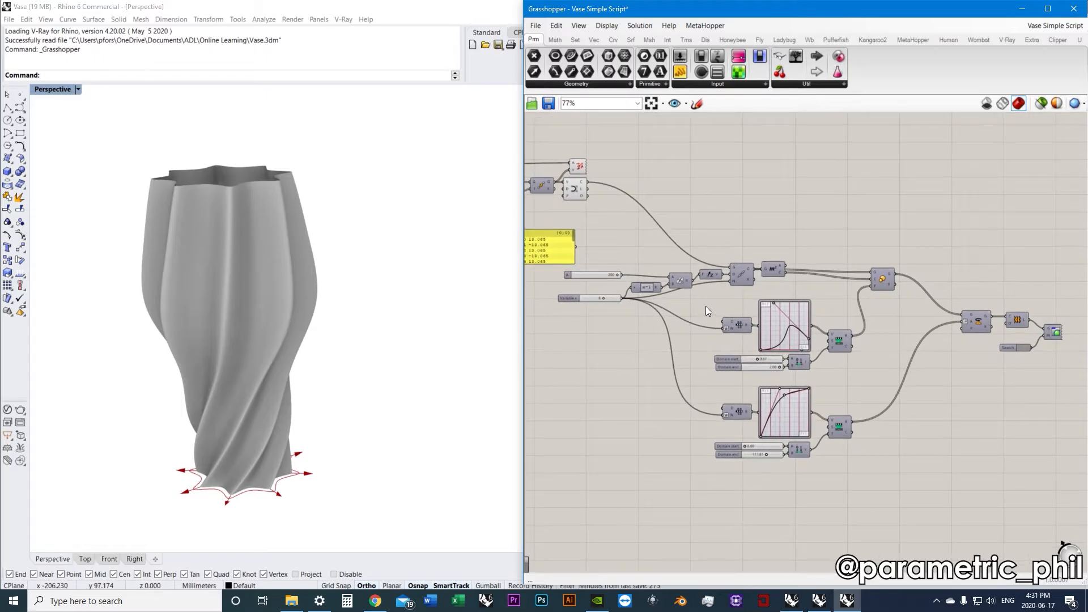
mouse_move(684, 308)
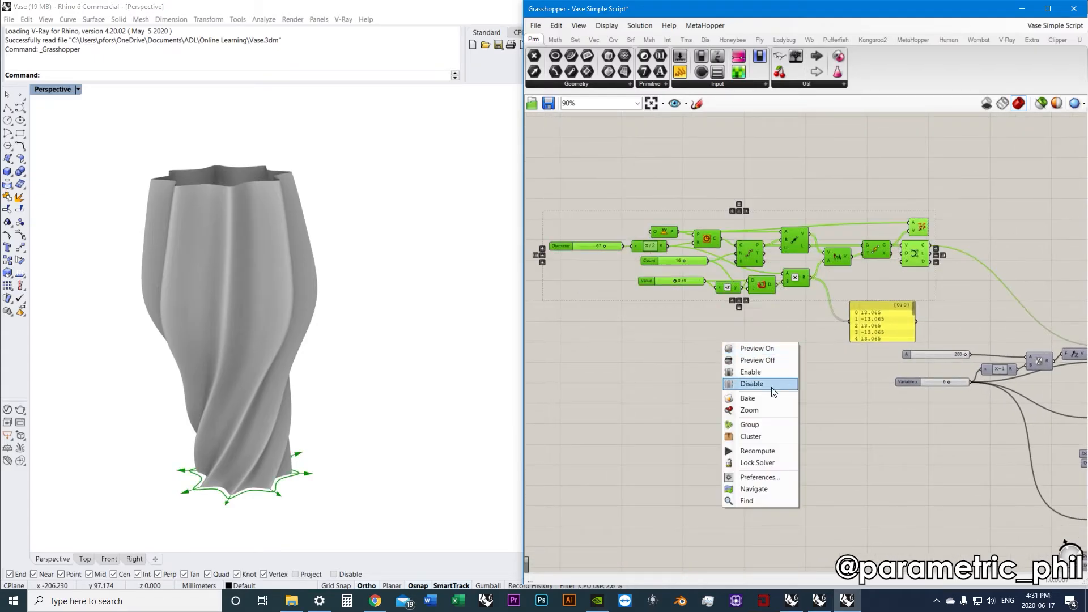
Group the loft, display and Swatch components, then colour that output group red.
click(751, 383)
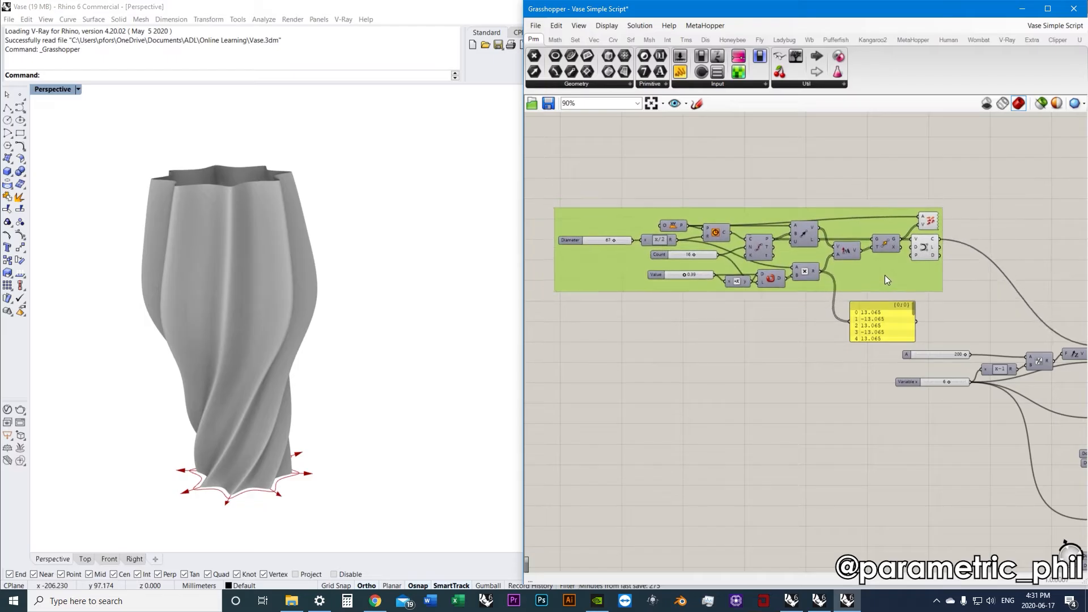
scroll(down, 3)
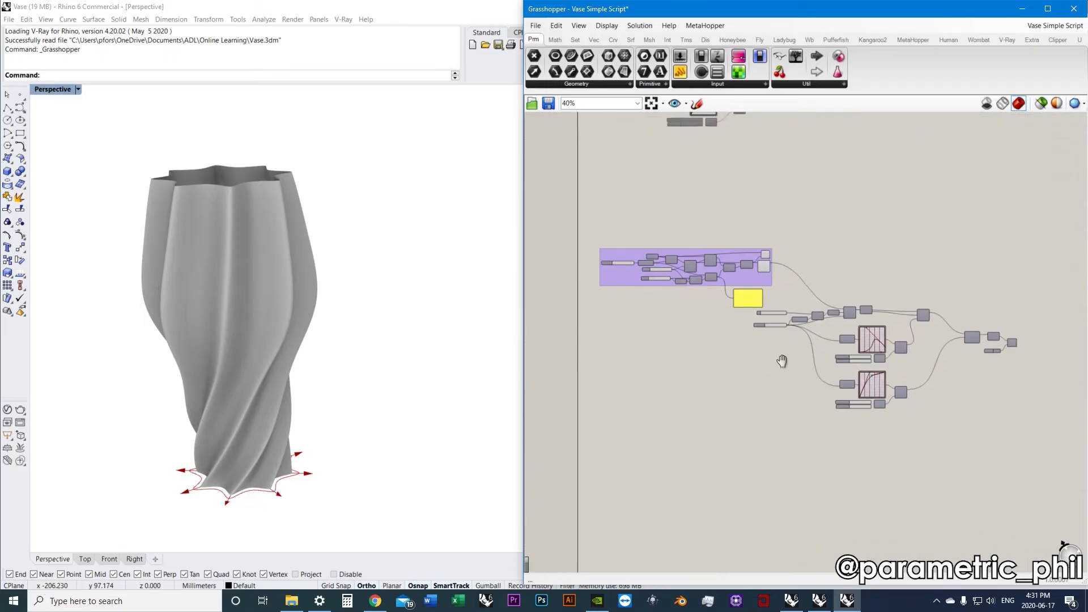
scroll(up, 3)
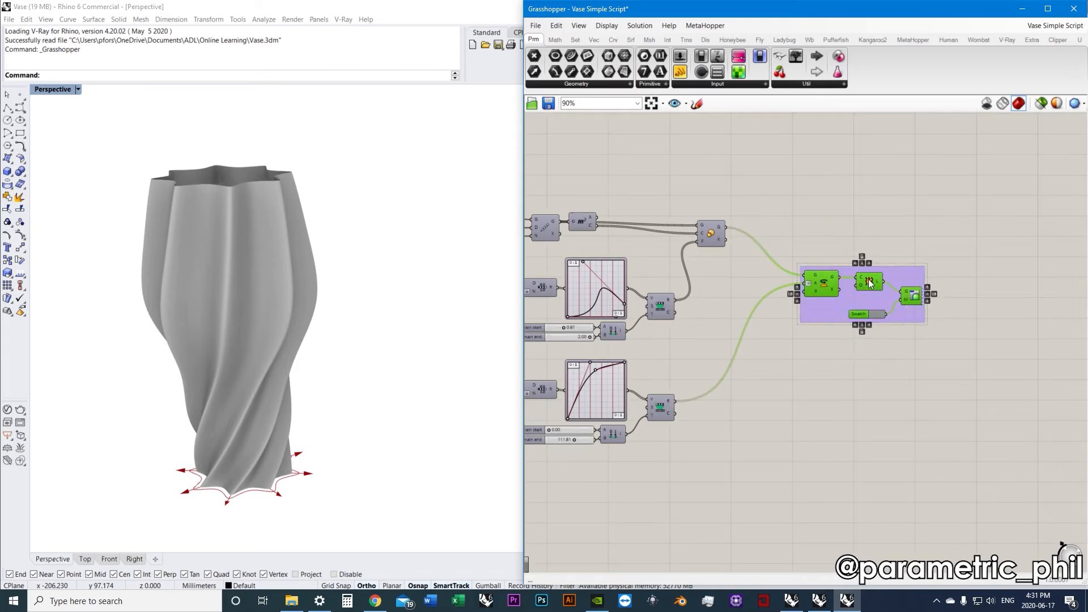
right_click(860, 291)
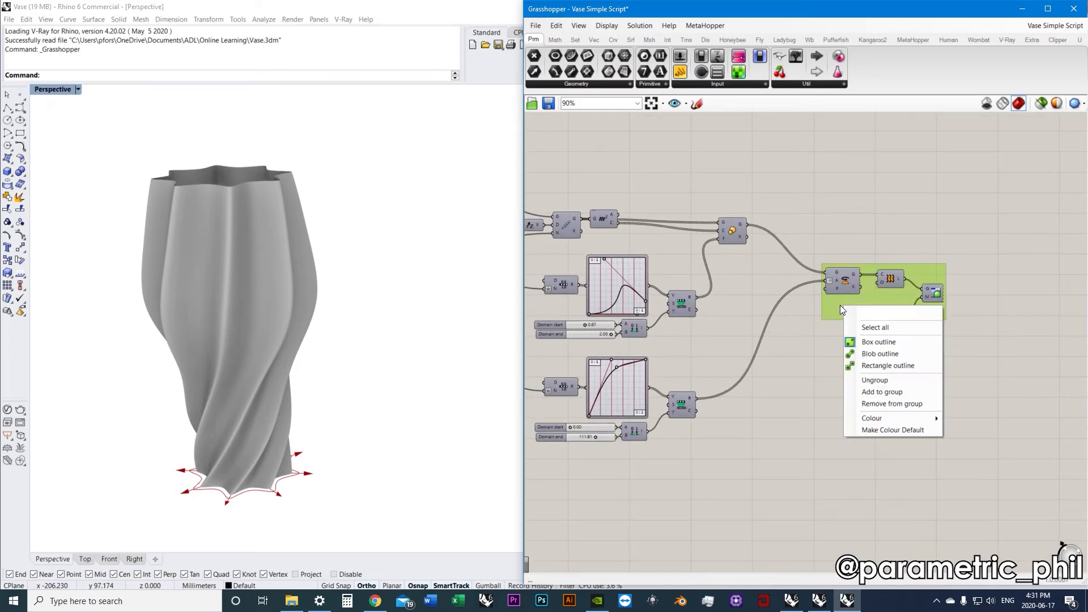
click(872, 418)
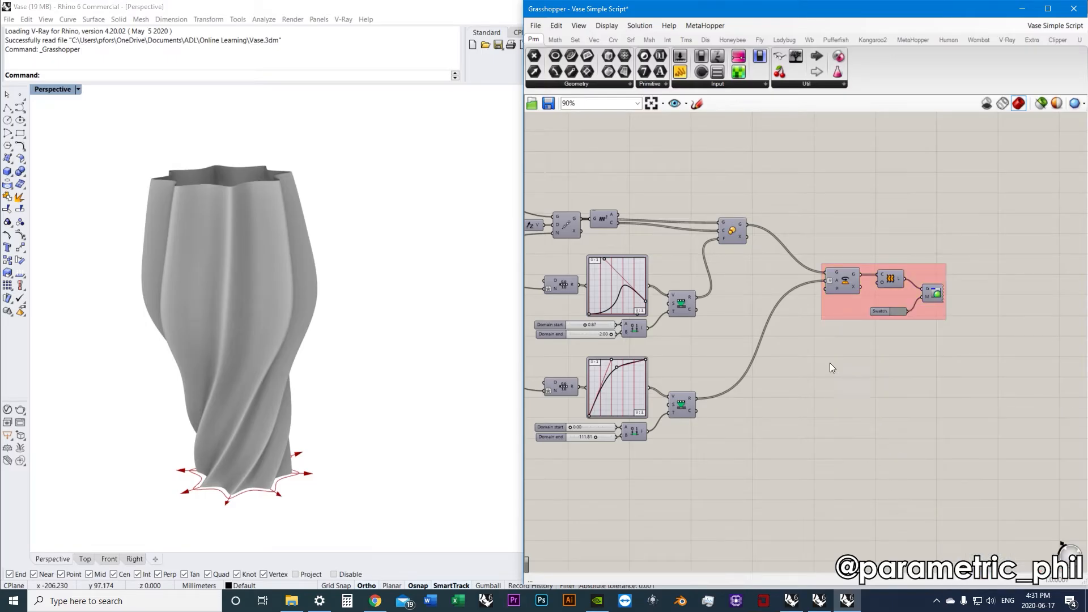
scroll(down, 3)
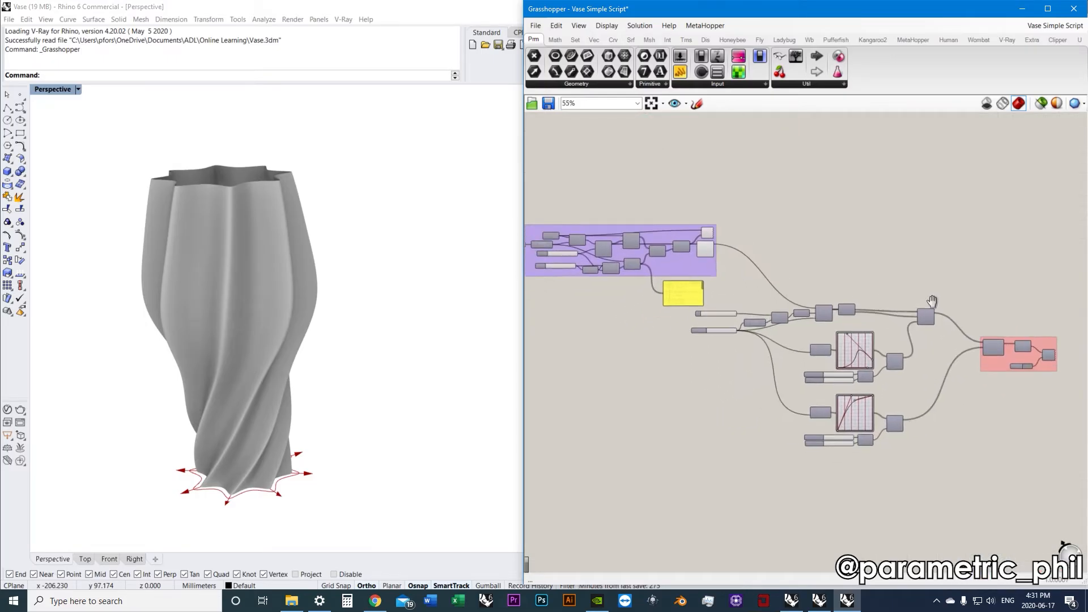
scroll(down, 3)
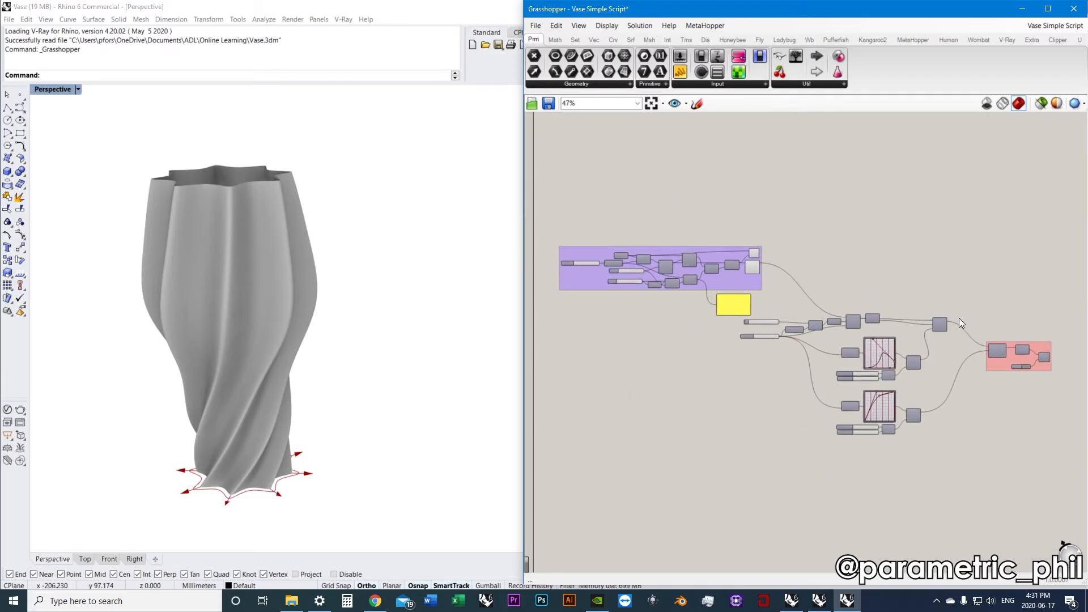
mouse_move(1009, 374)
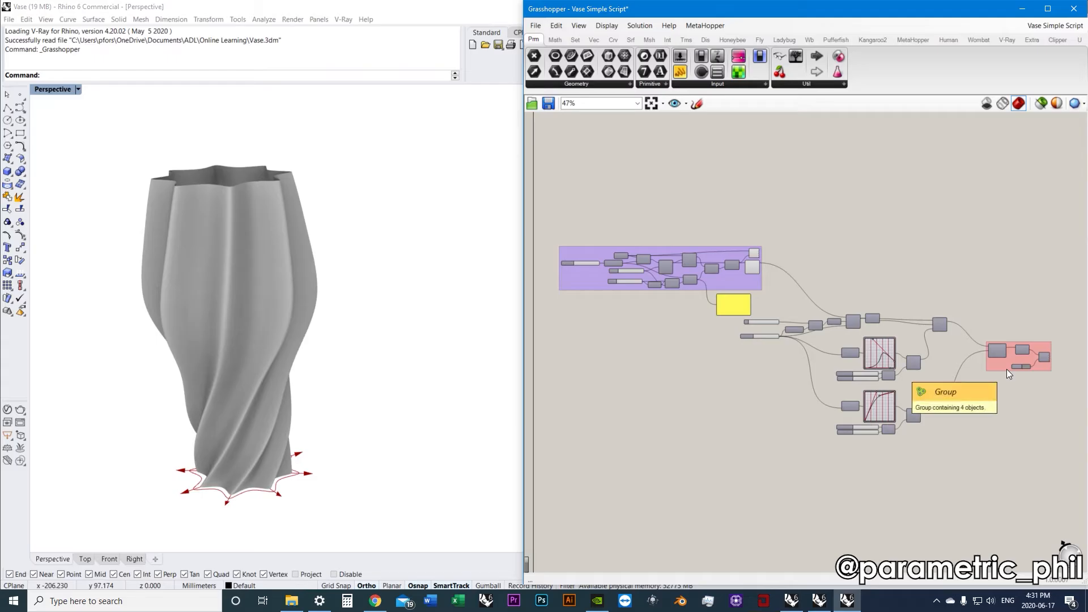
mouse_move(909, 302)
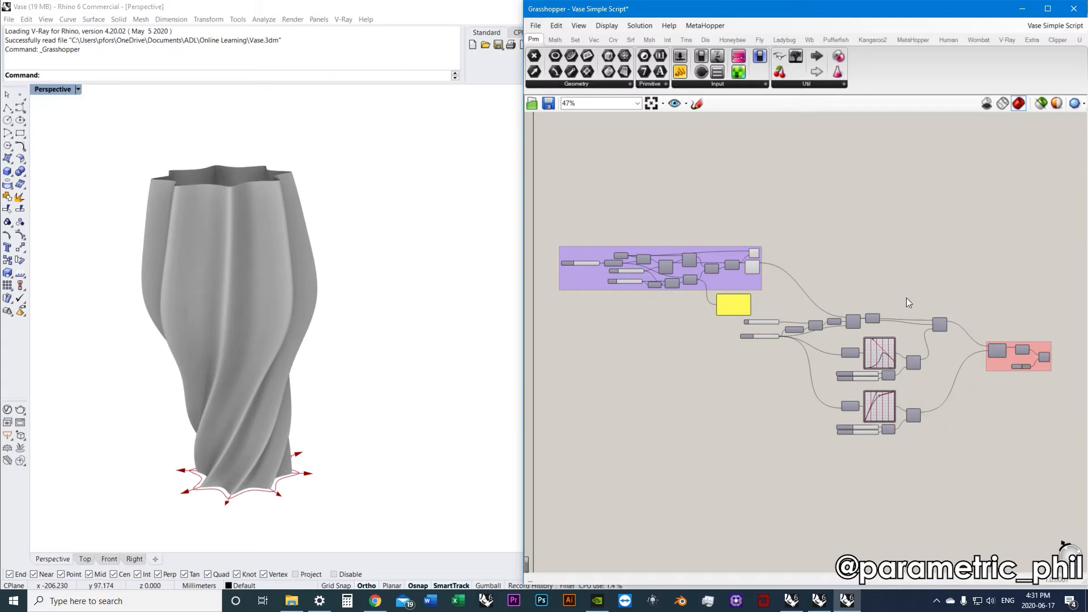
scroll(up, 3)
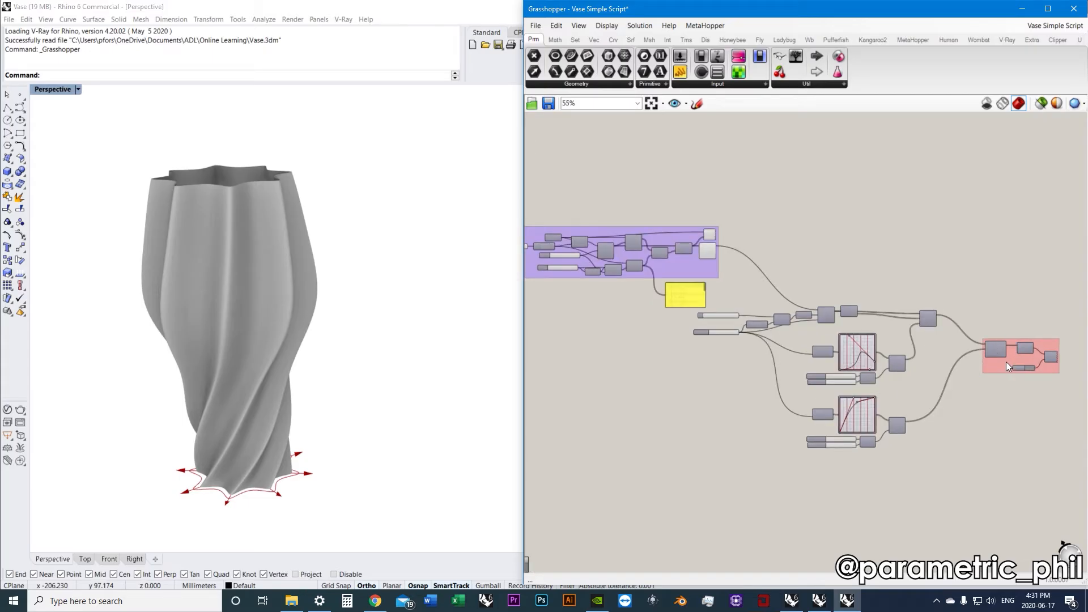
scroll(up, 3)
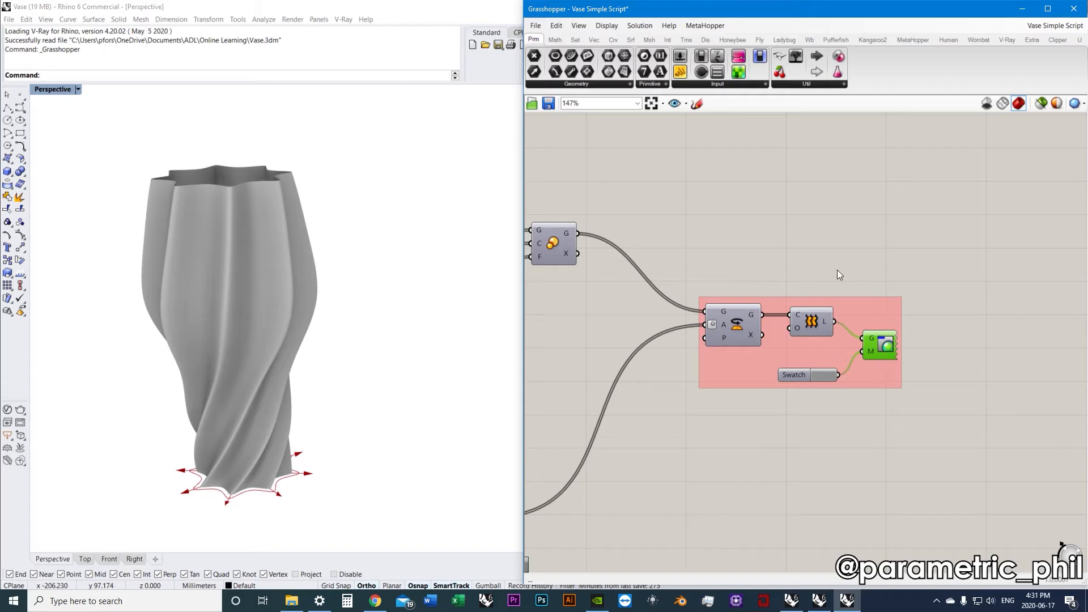
click(810, 322)
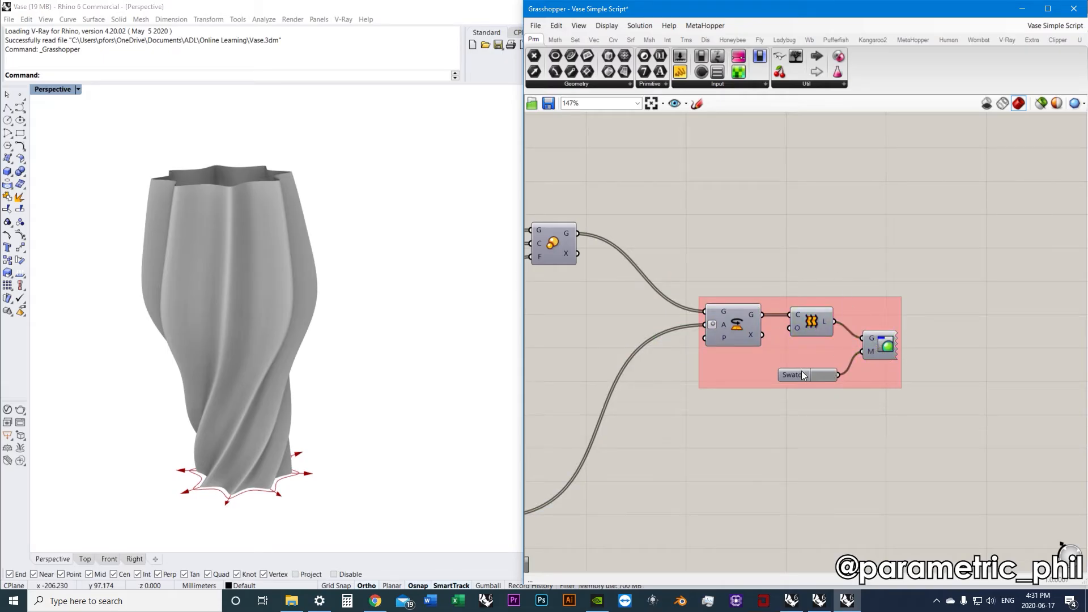
scroll(down, 3)
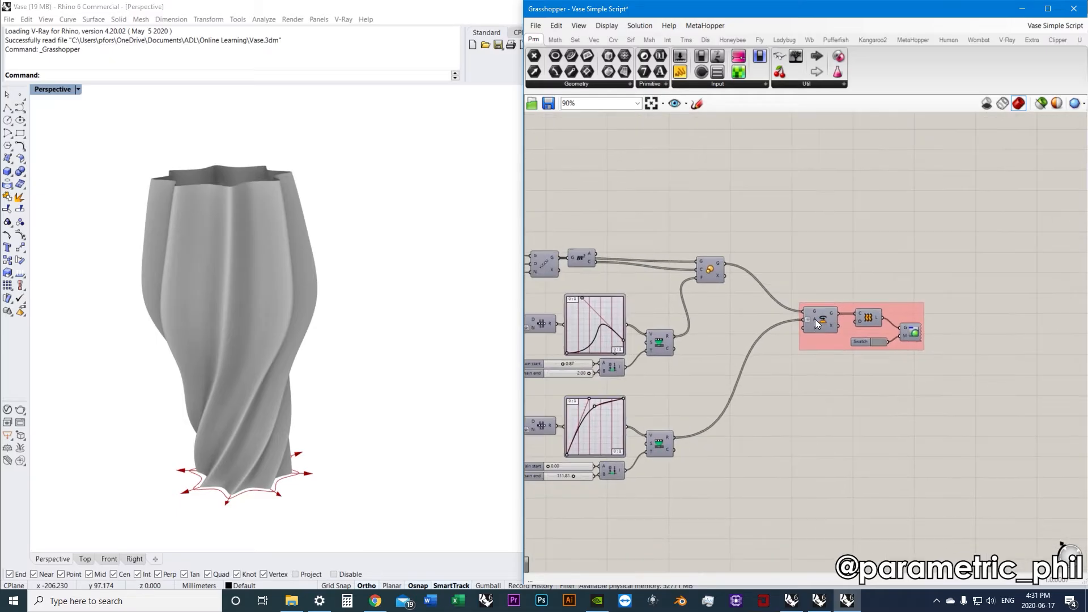
scroll(down, 3)
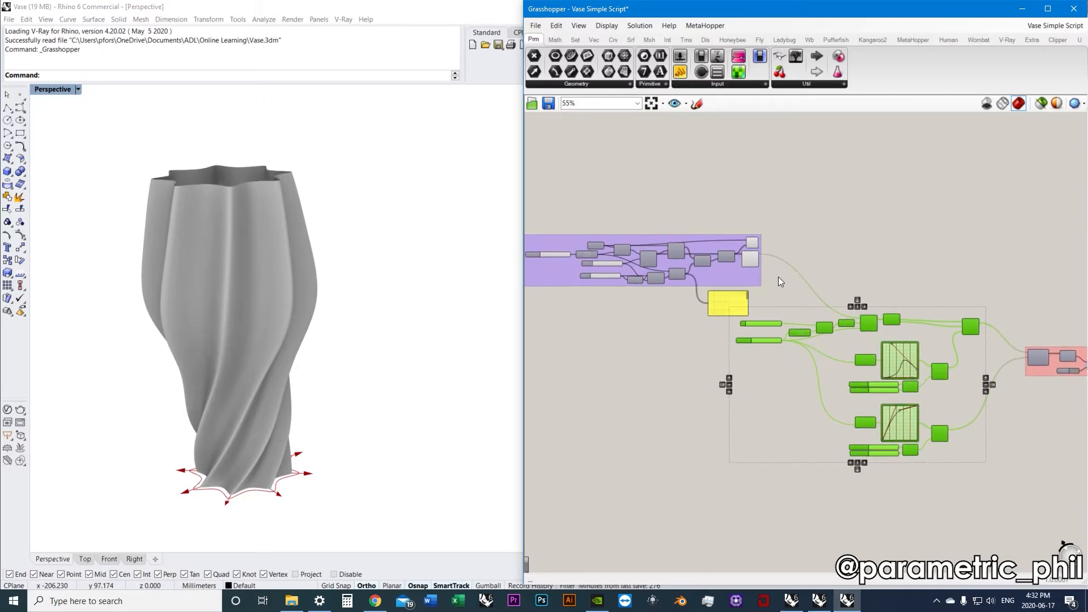
Zoom the canvas toward the purple base-curve group to reach its options.
scroll(up, 3)
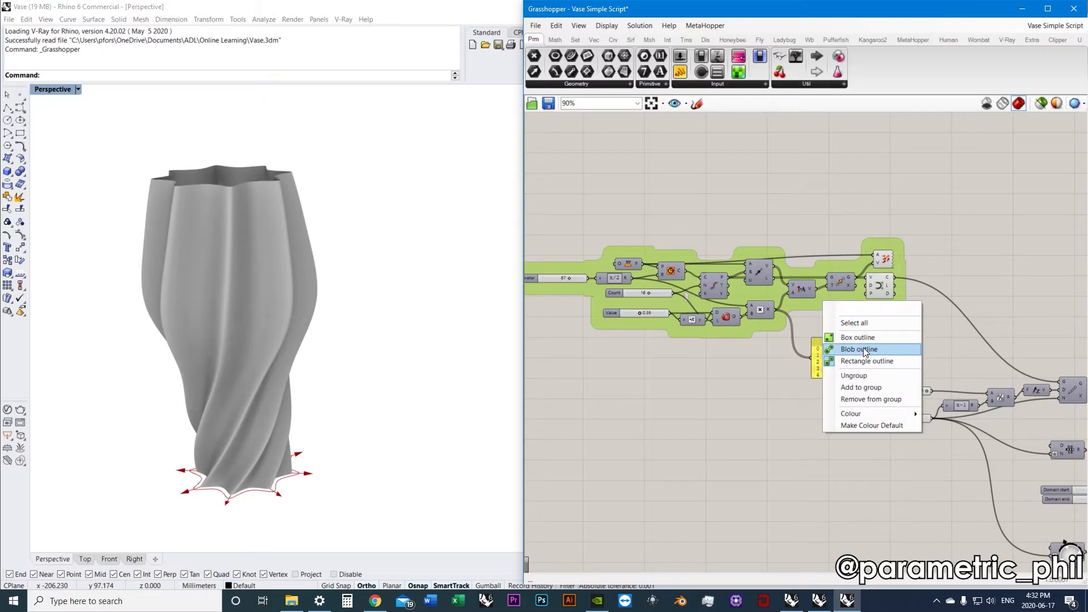
mouse_move(858, 337)
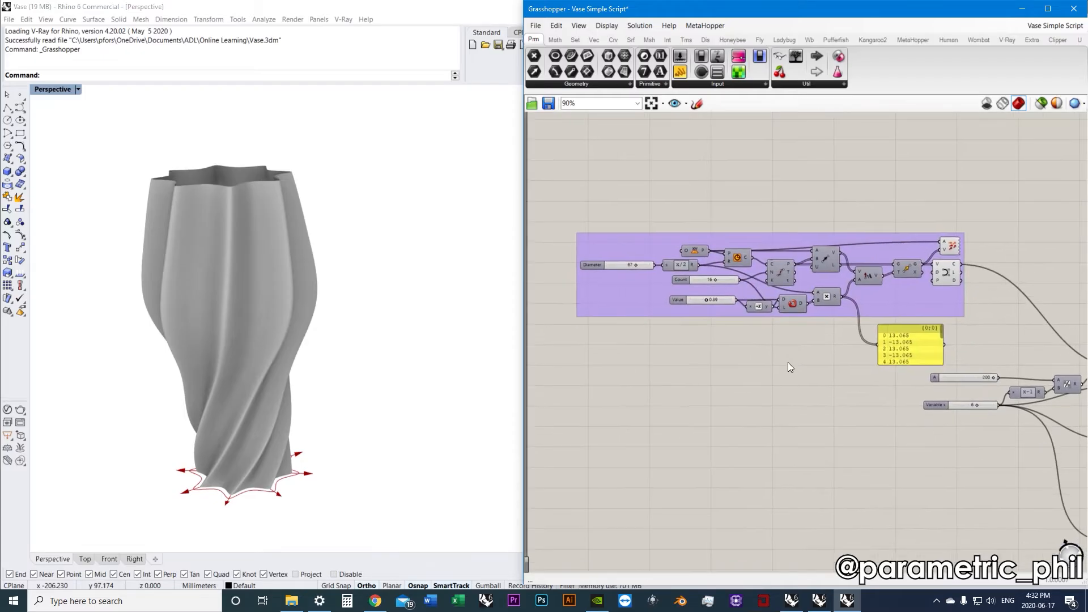
mouse_move(897, 301)
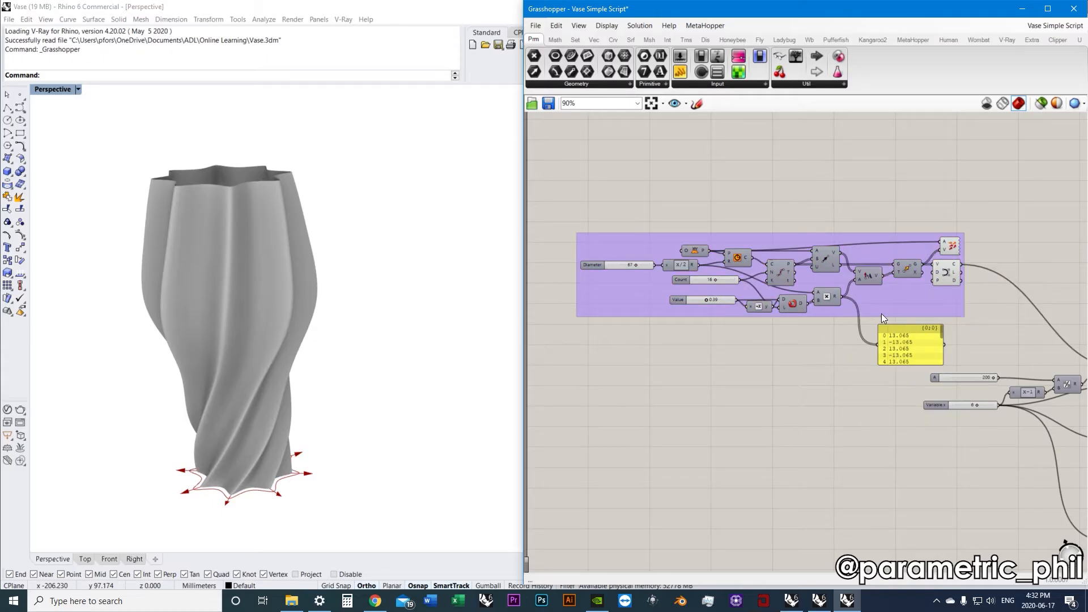
scroll(down, 3)
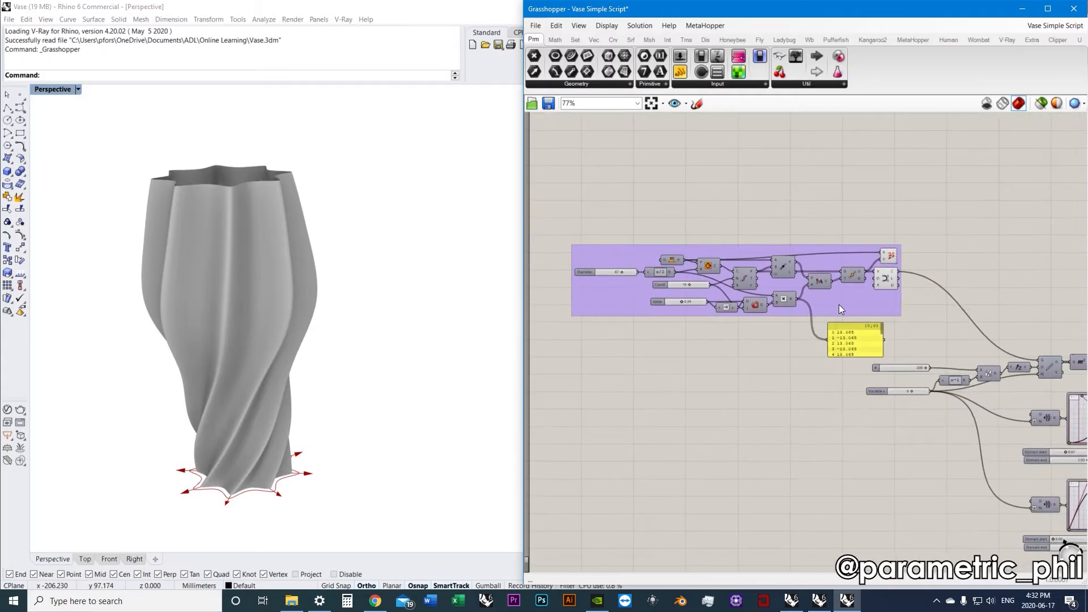
scroll(up, 3)
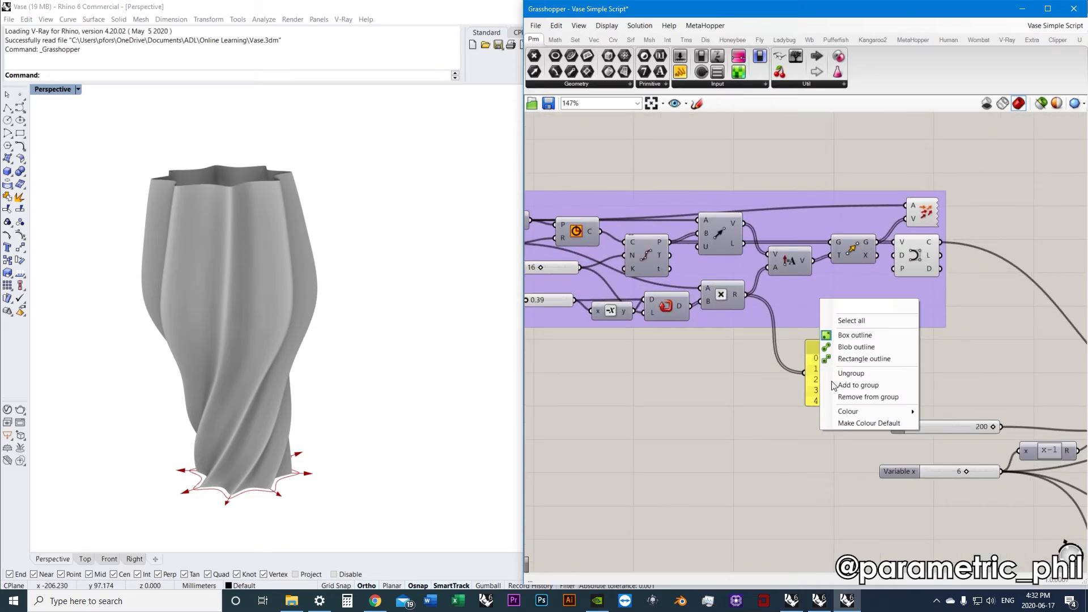
mouse_move(878, 397)
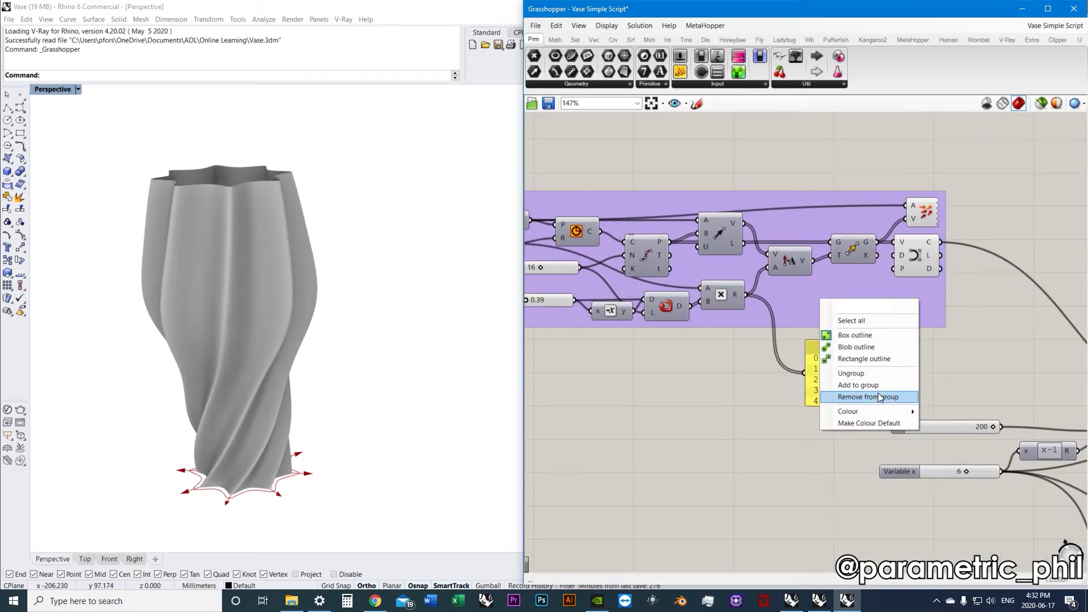
mouse_move(755, 389)
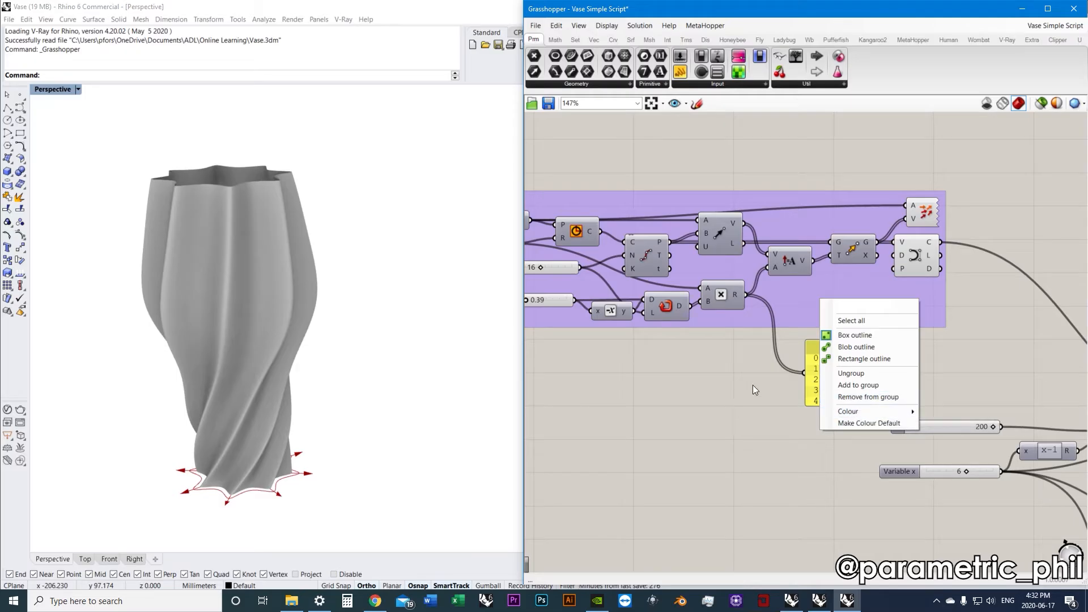
mouse_move(881, 430)
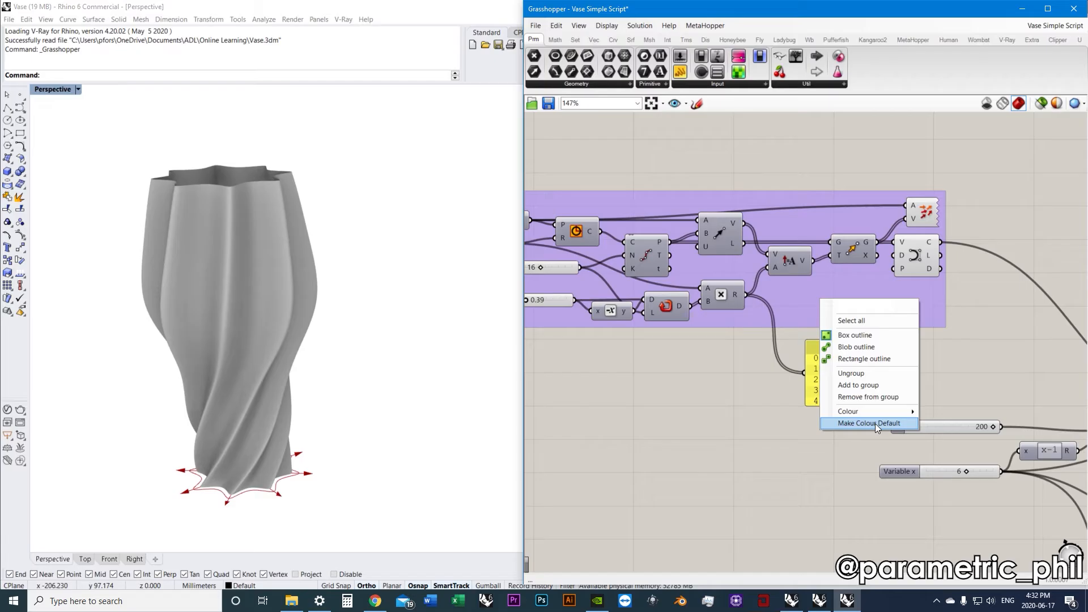
Set purple as the default group colour, then select the 15-object base-curve group.
click(868, 423)
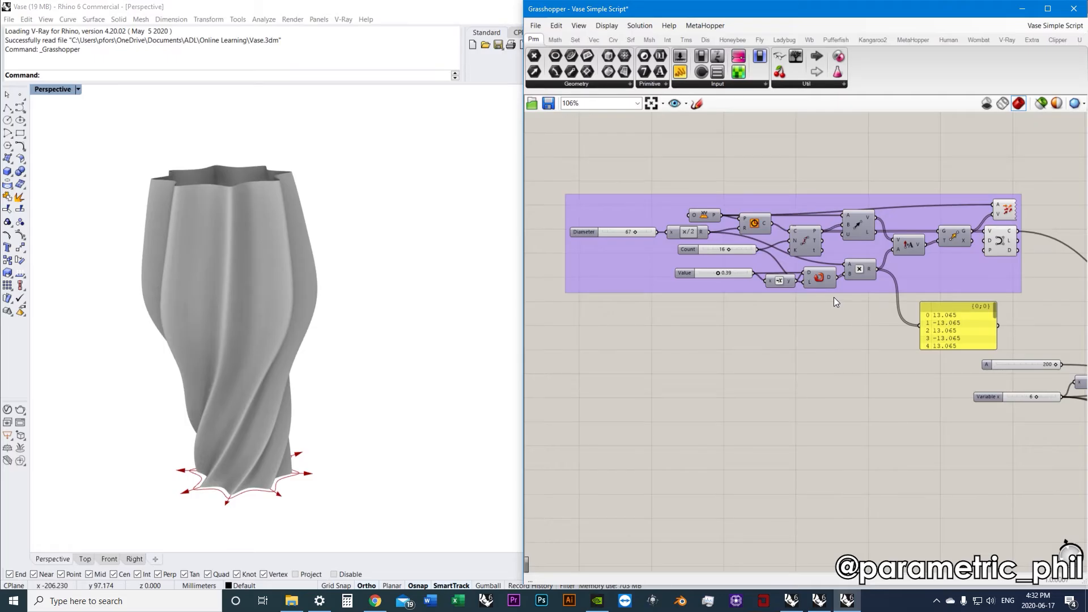
mouse_move(934, 279)
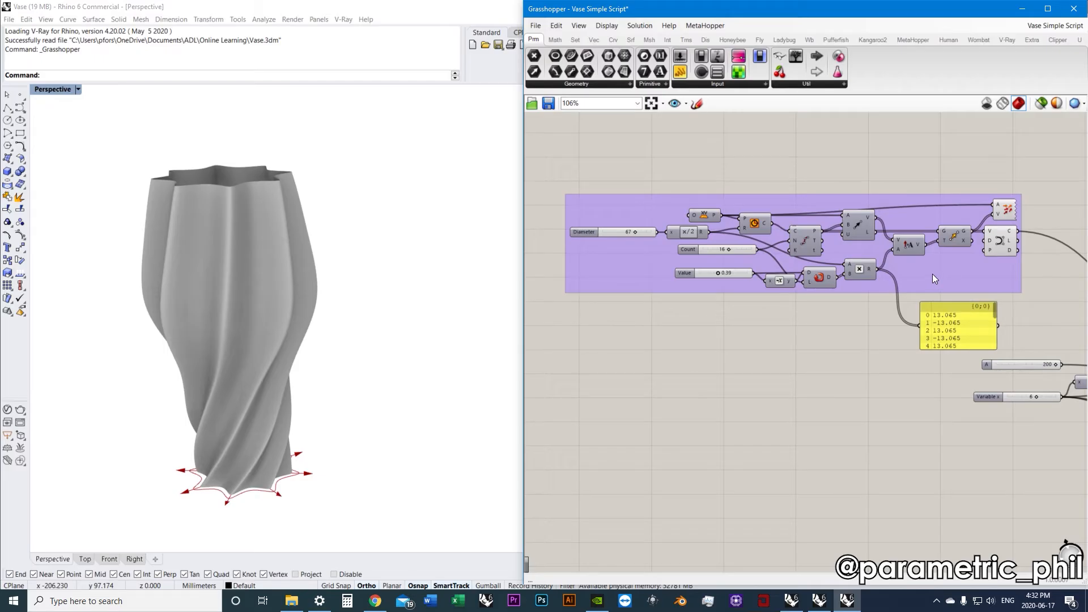
mouse_move(934, 278)
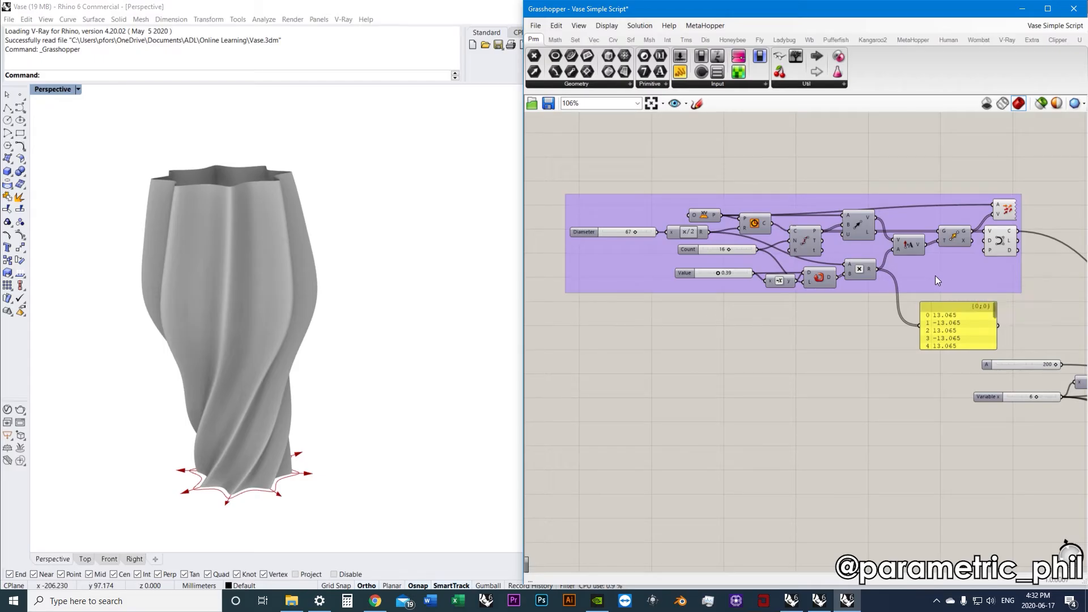
mouse_move(940, 283)
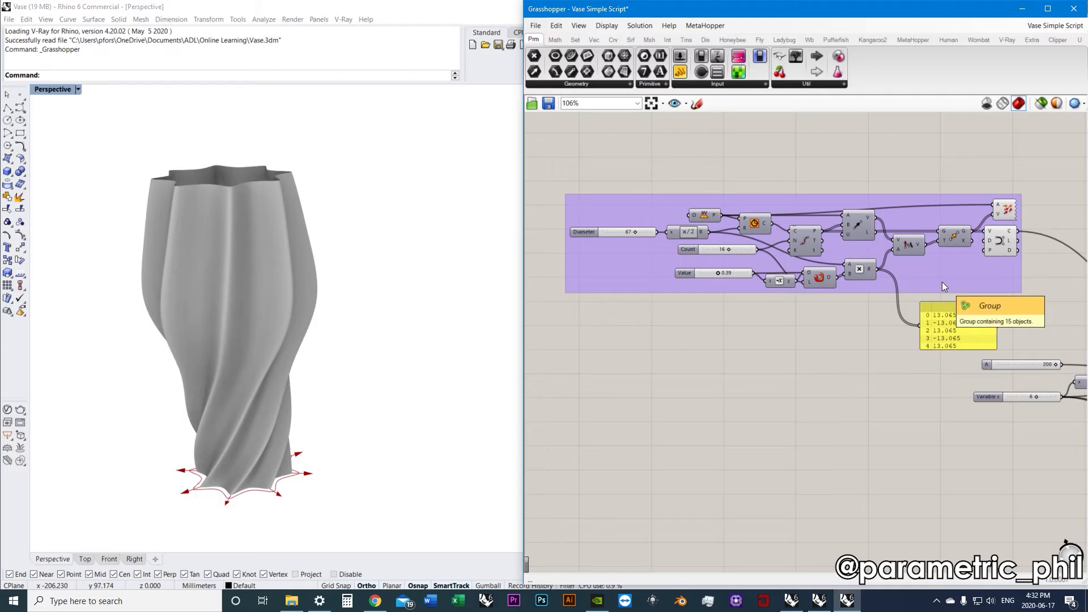
click(840, 338)
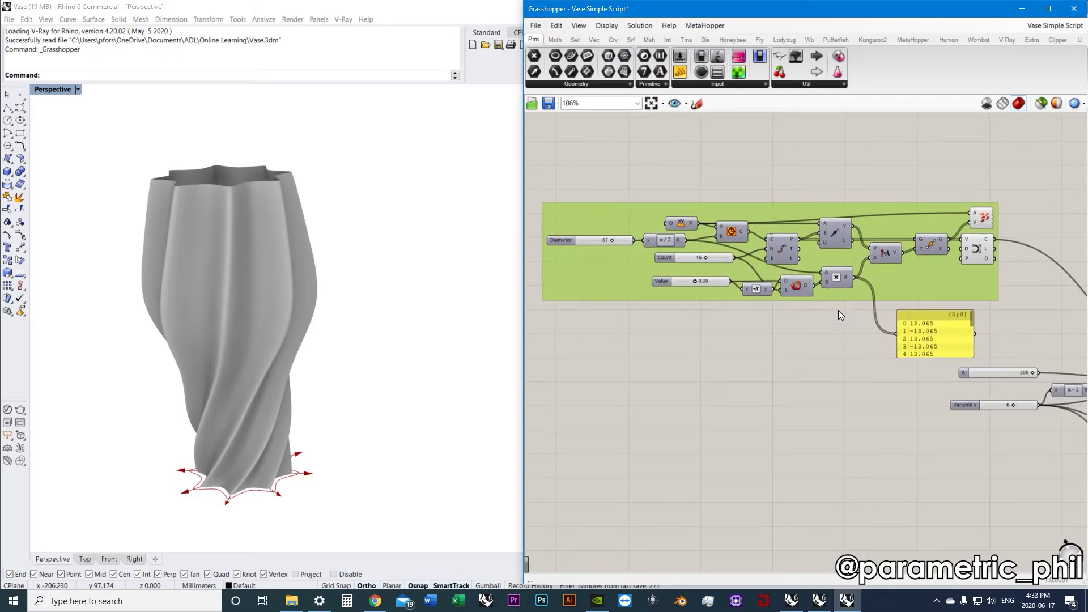
scroll(down, 3)
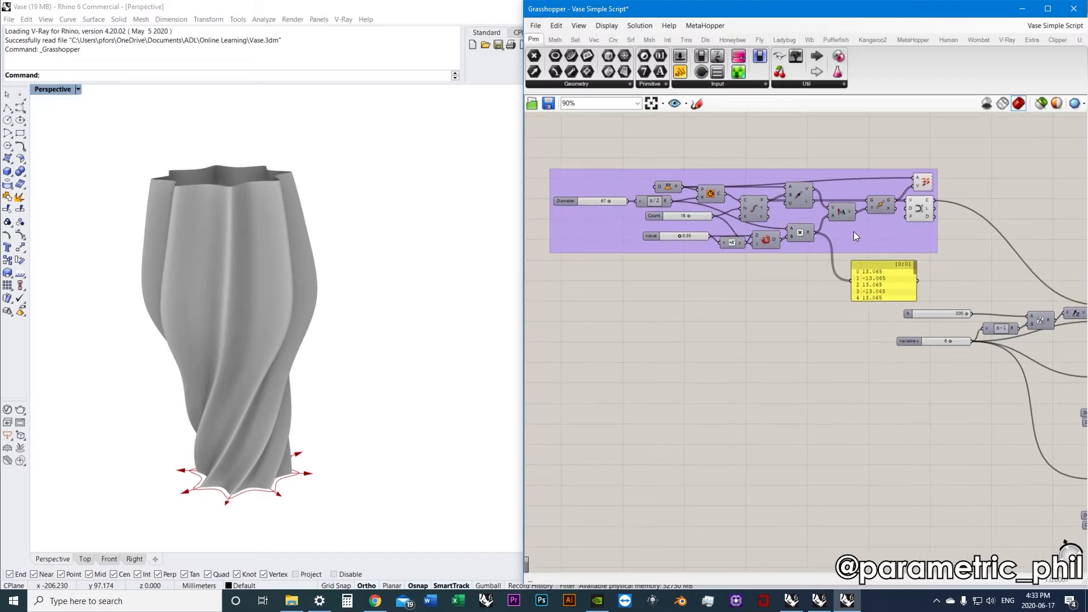
mouse_move(852, 235)
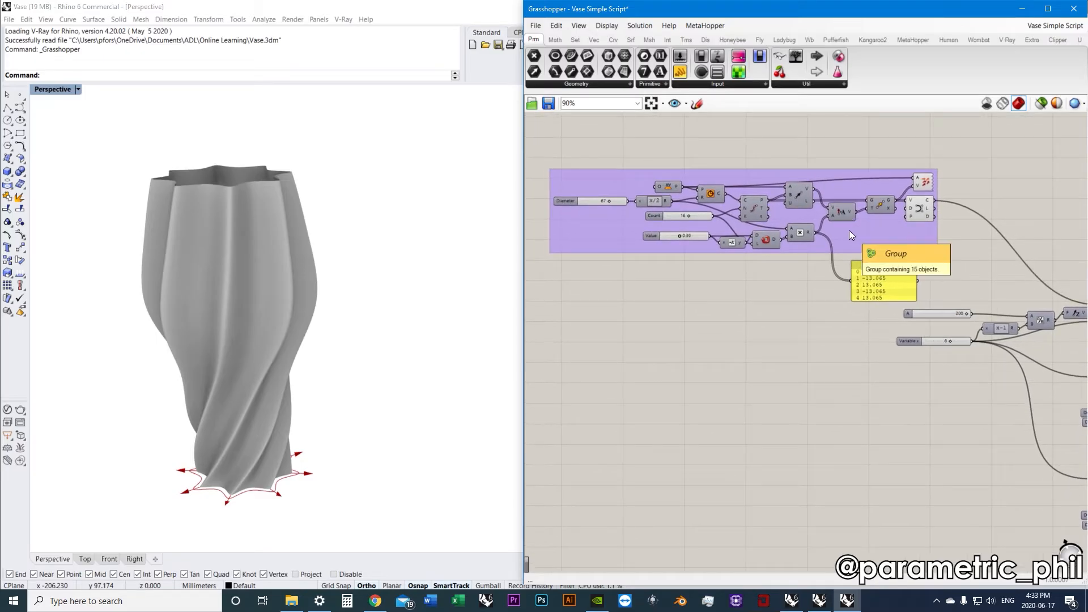
Enter 'Base Geometry' in the base-curve group's context-menu name field.
scroll(up, 3)
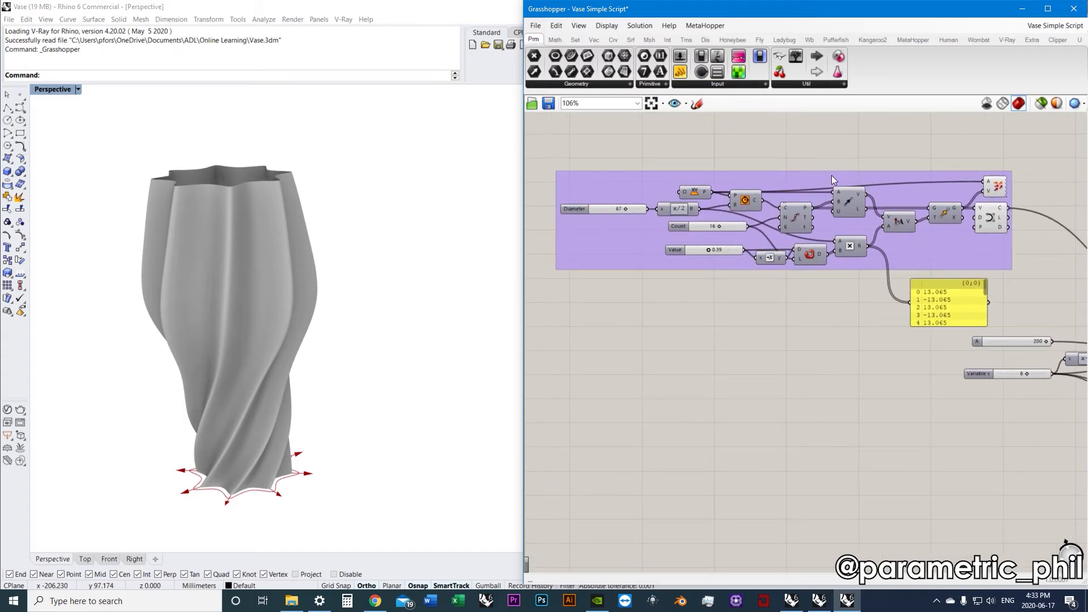
scroll(up, 3)
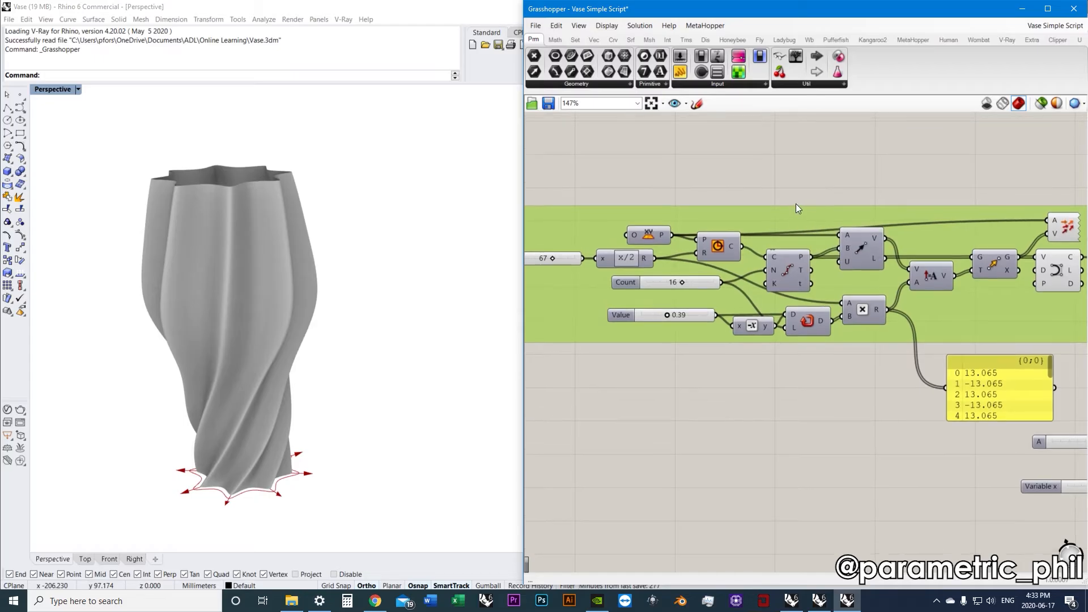
scroll(down, 3)
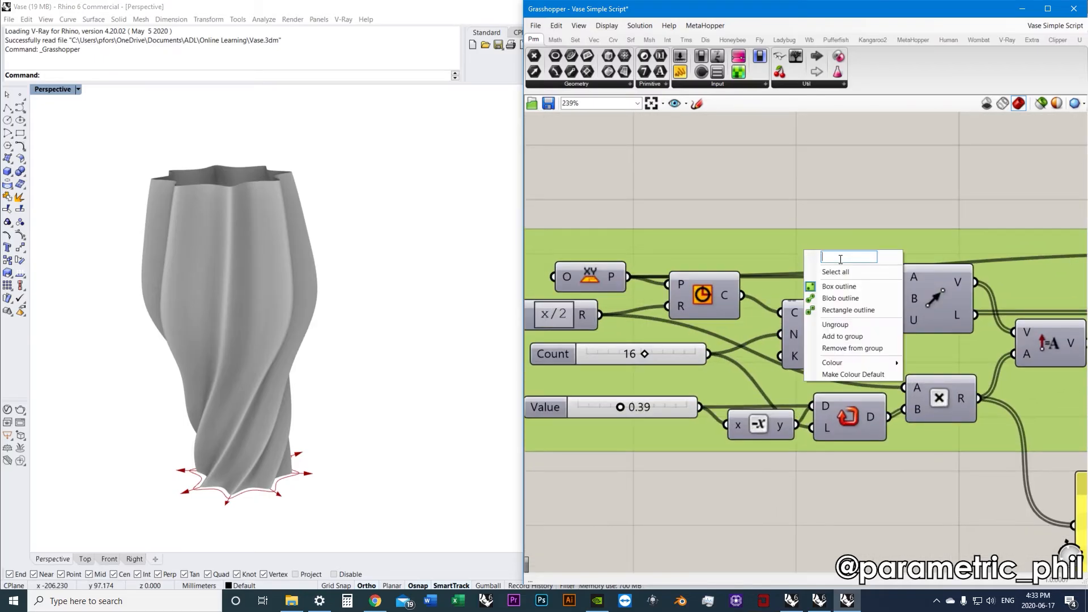
text(B)
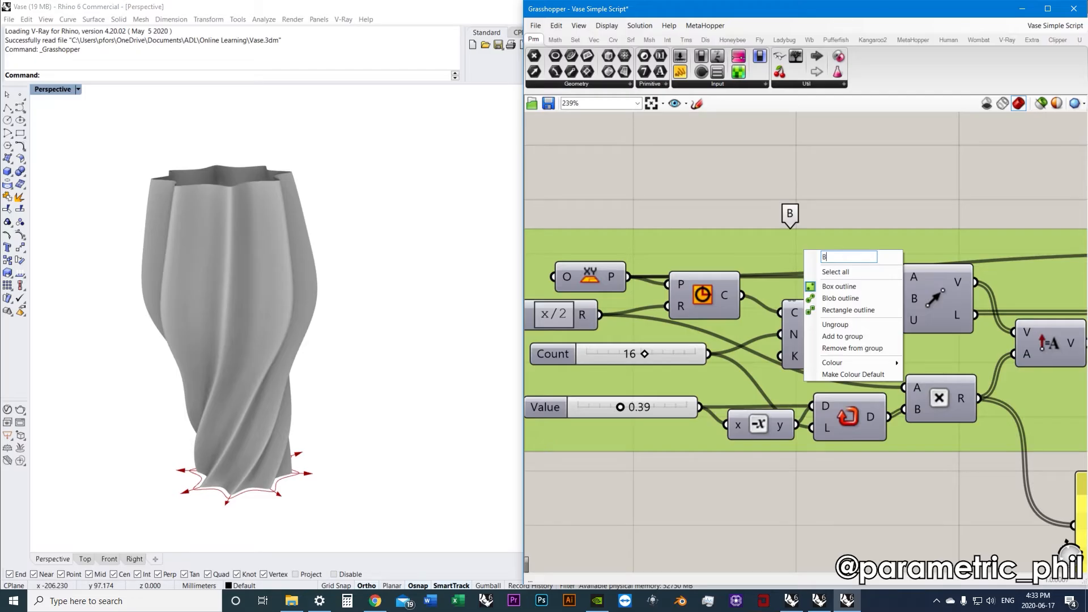
text(ase Geometry)
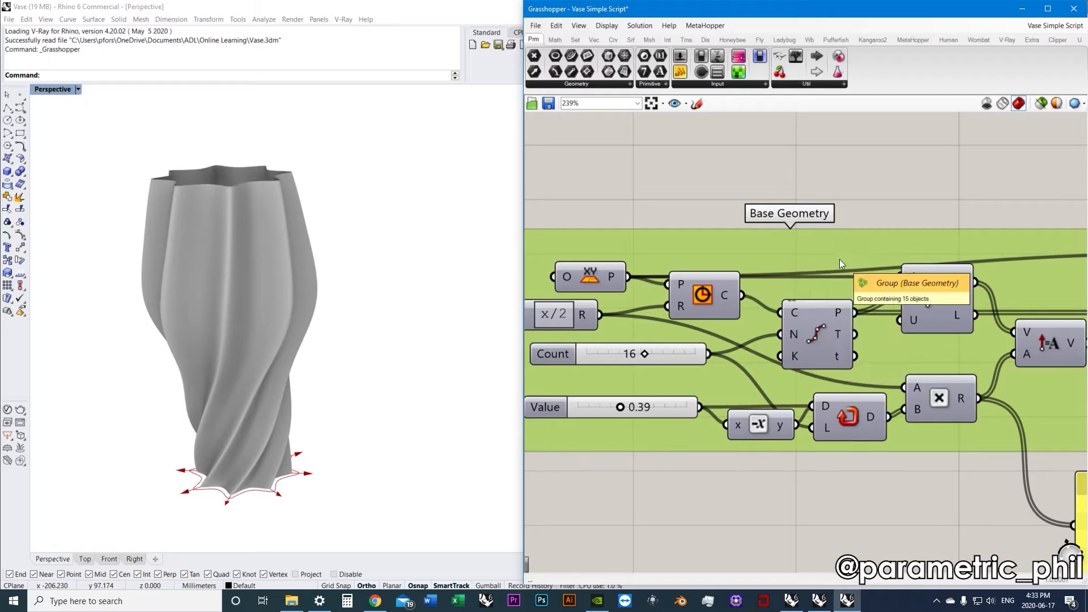
scroll(down, 3)
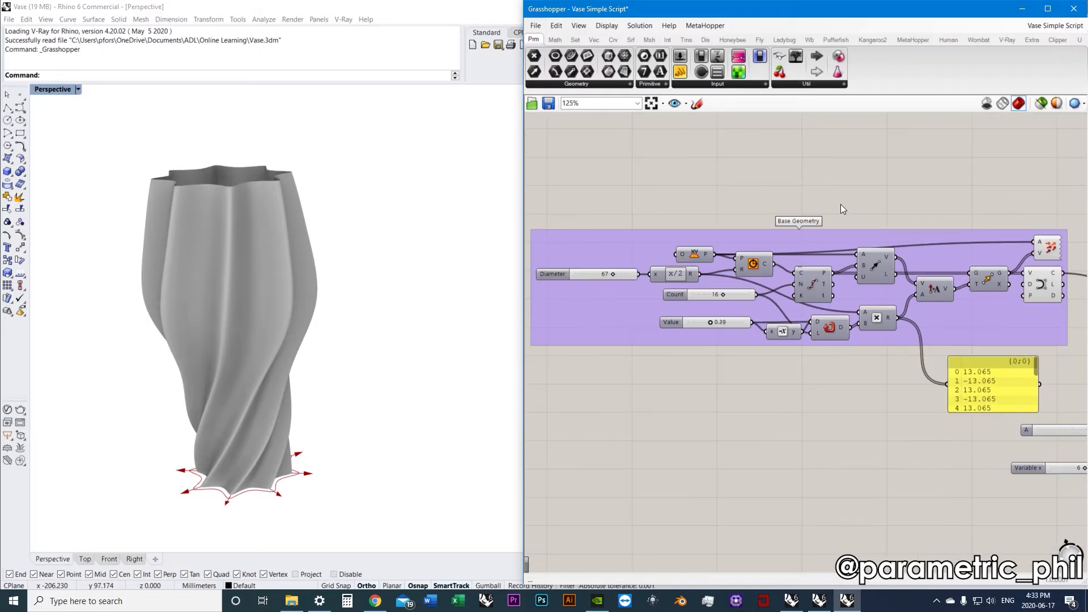
mouse_move(879, 205)
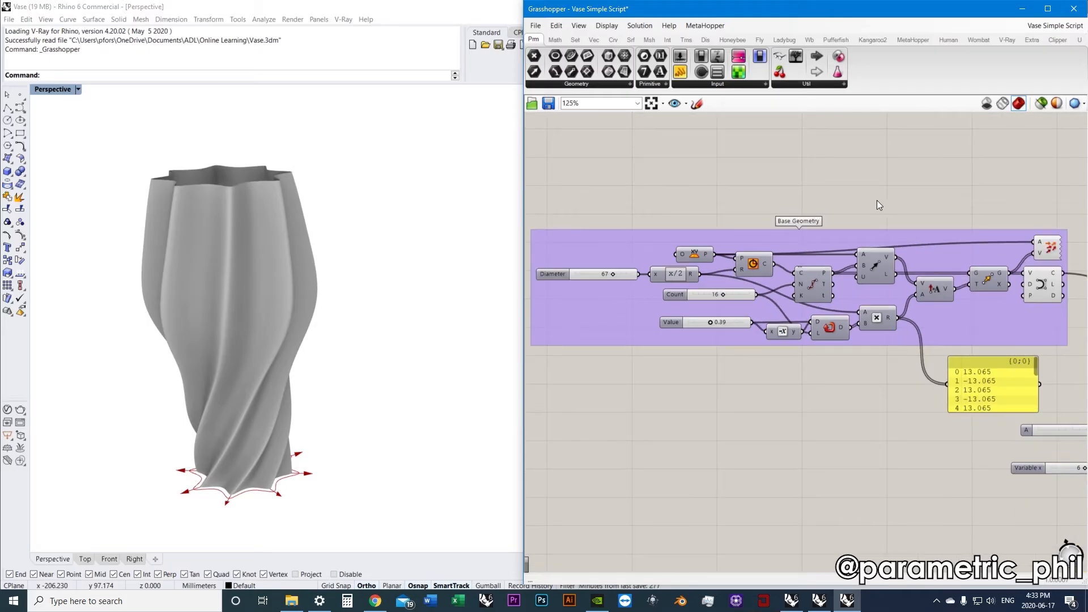
scroll(up, 3)
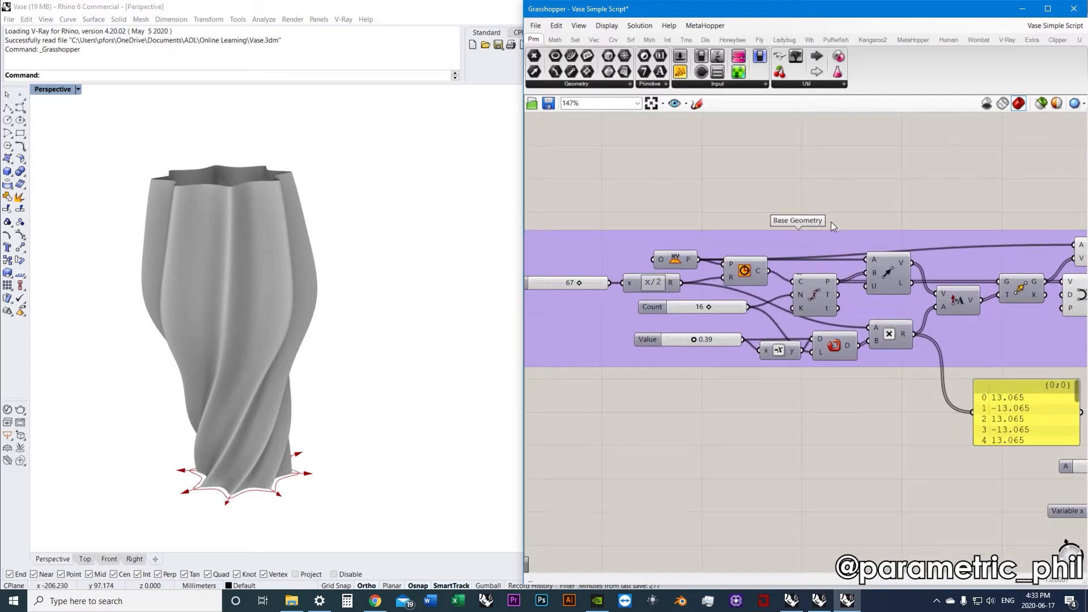
scroll(down, 3)
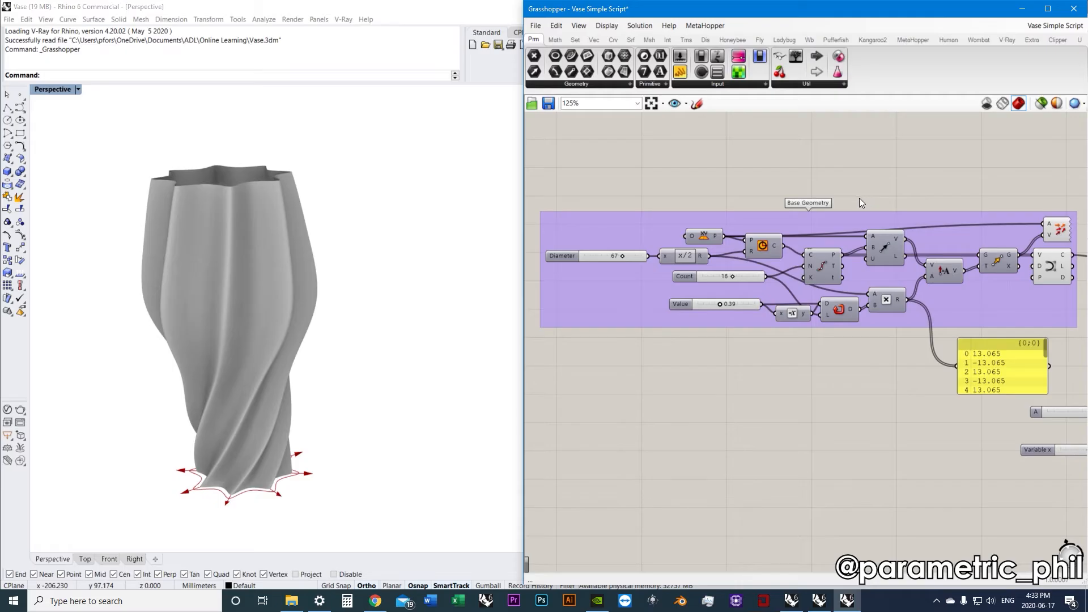
scroll(up, 3)
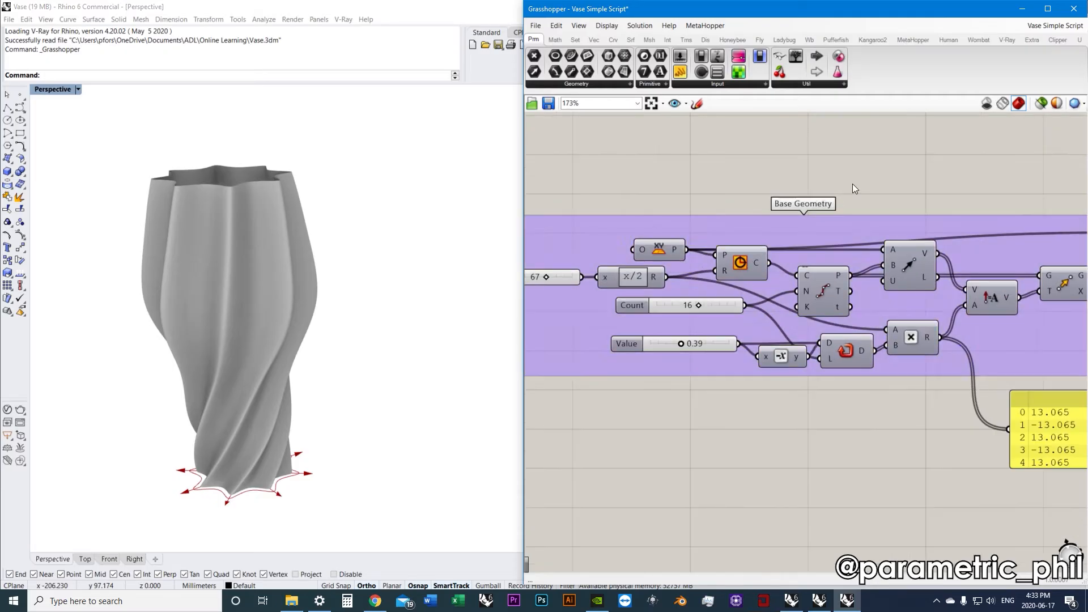
scroll(down, 3)
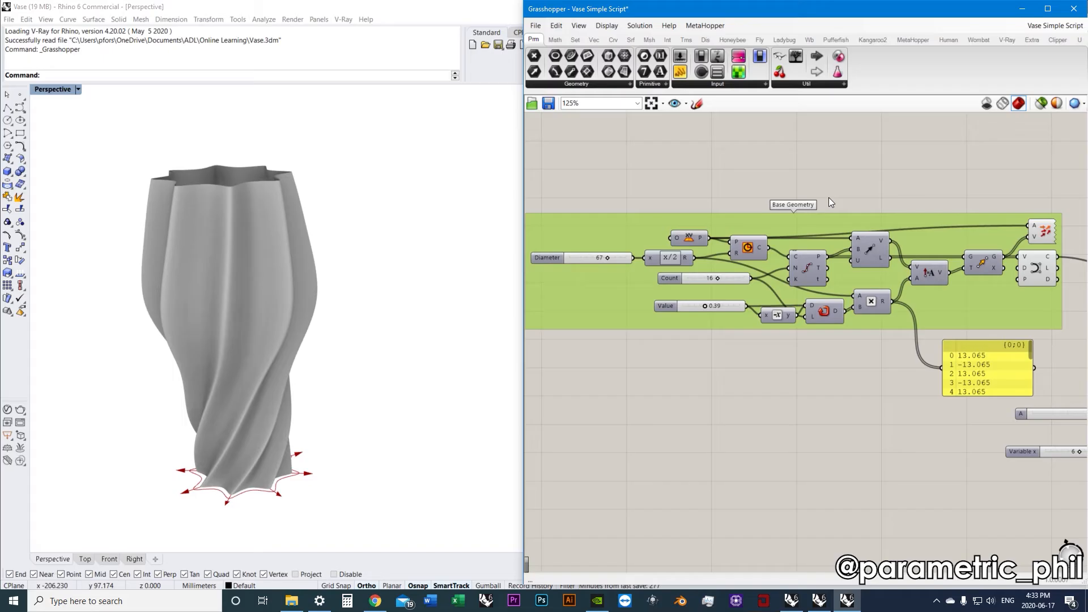
mouse_move(837, 211)
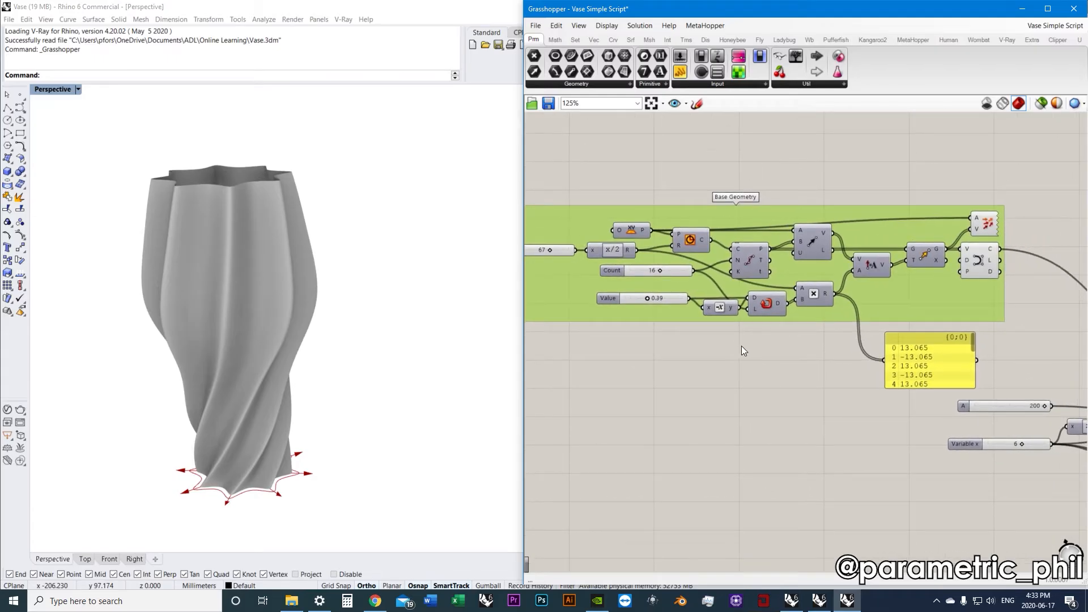
mouse_move(729, 352)
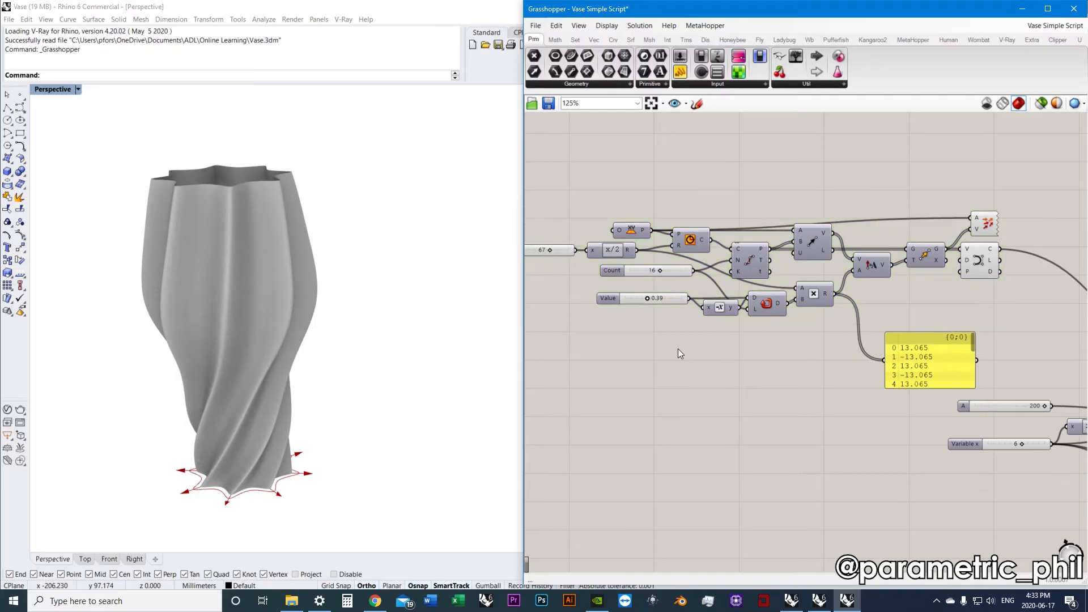
Zoom out to view the ungrouped base-curve components and readout panel.
scroll(down, 3)
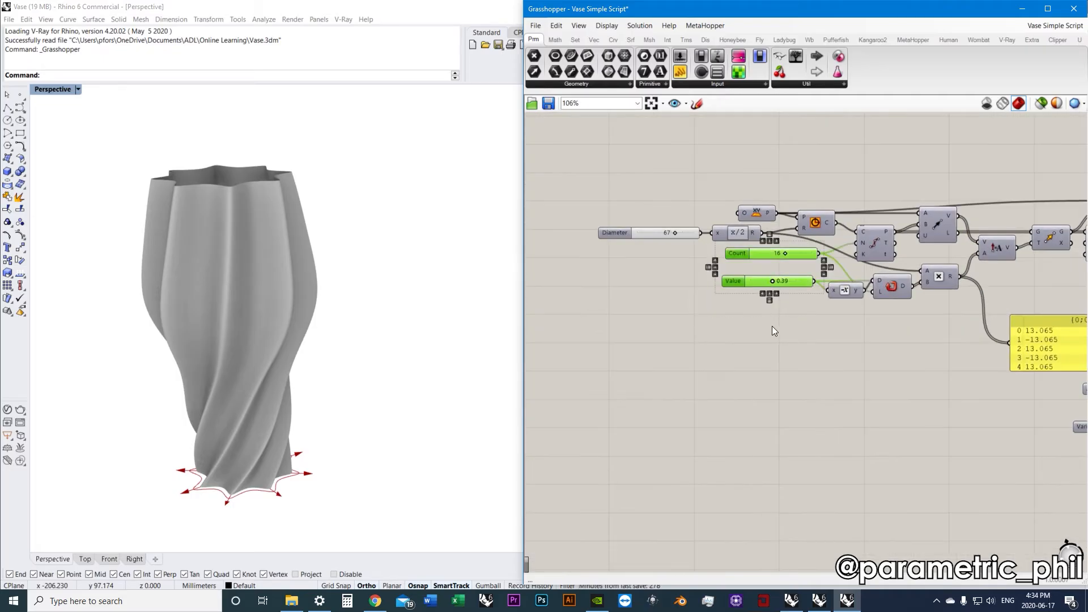
scroll(down, 3)
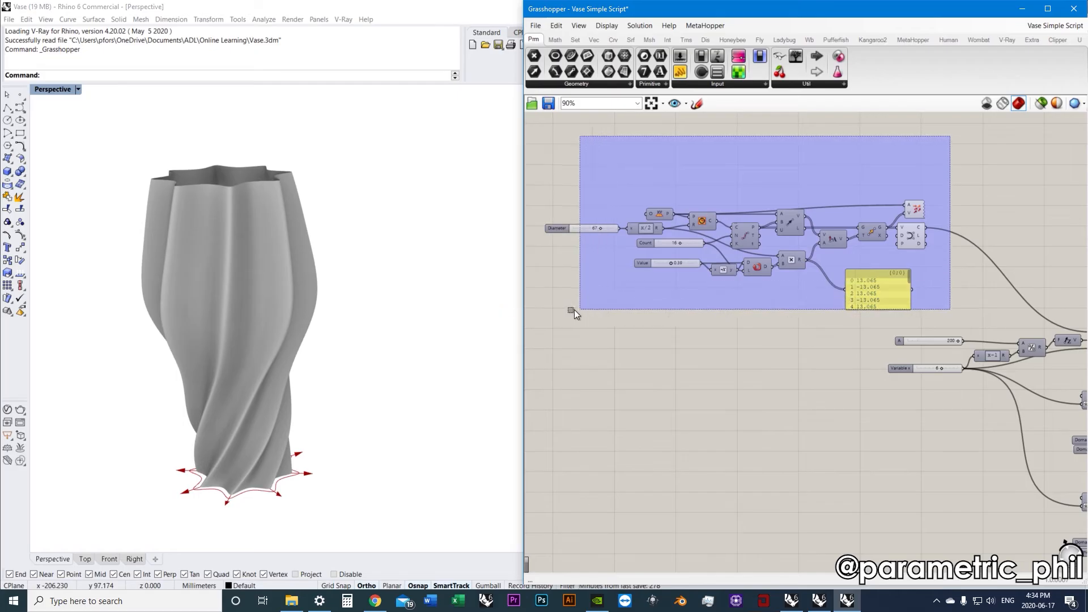
Collapse the base-curve components and readout panel into a cluster, then open it for editing.
right_click(576, 313)
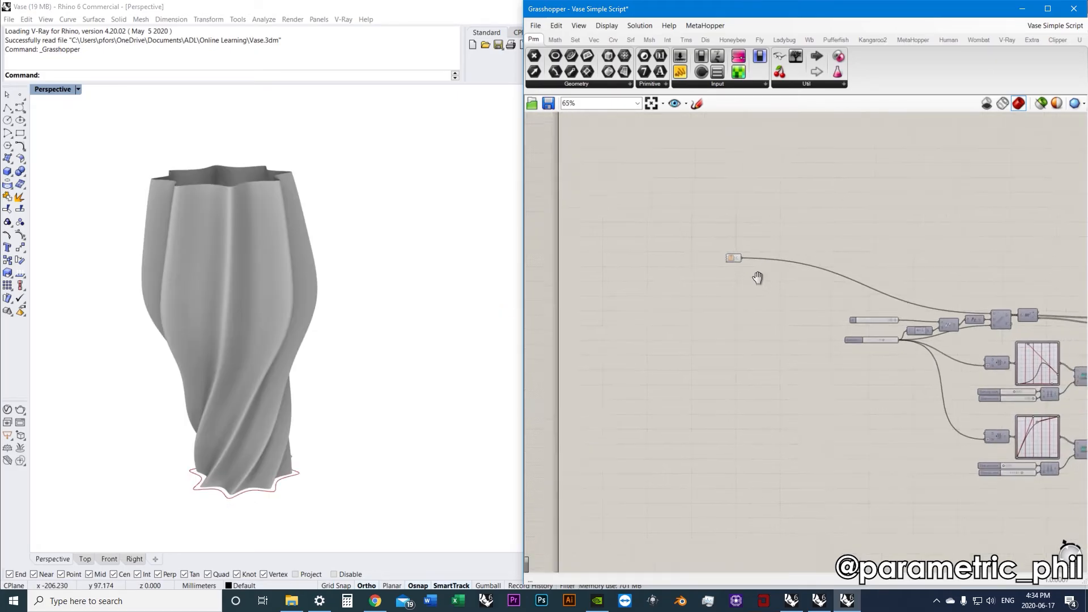
click(733, 257)
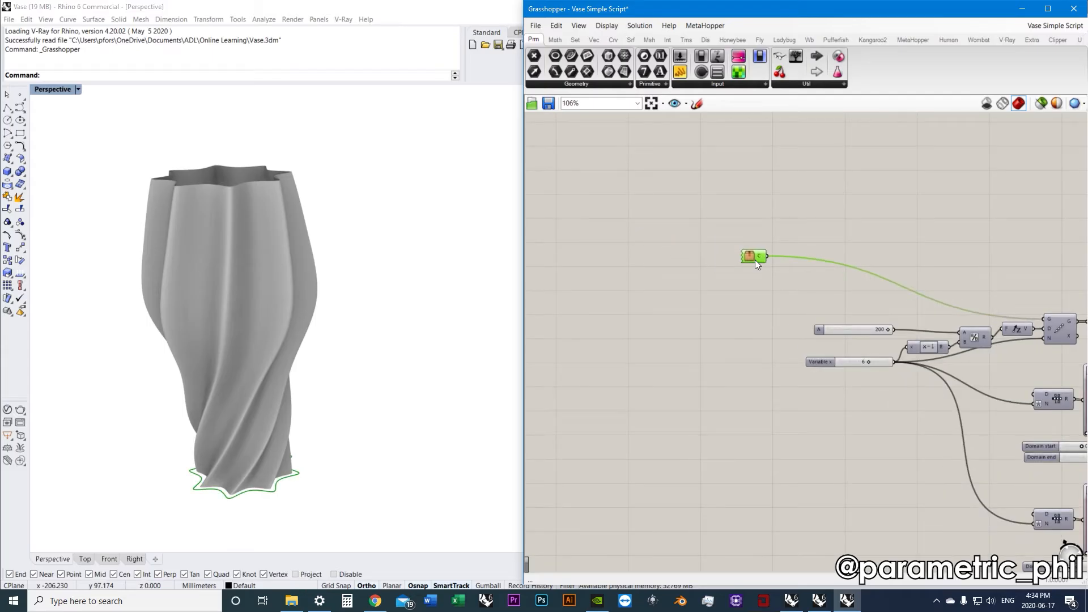
scroll(down, 3)
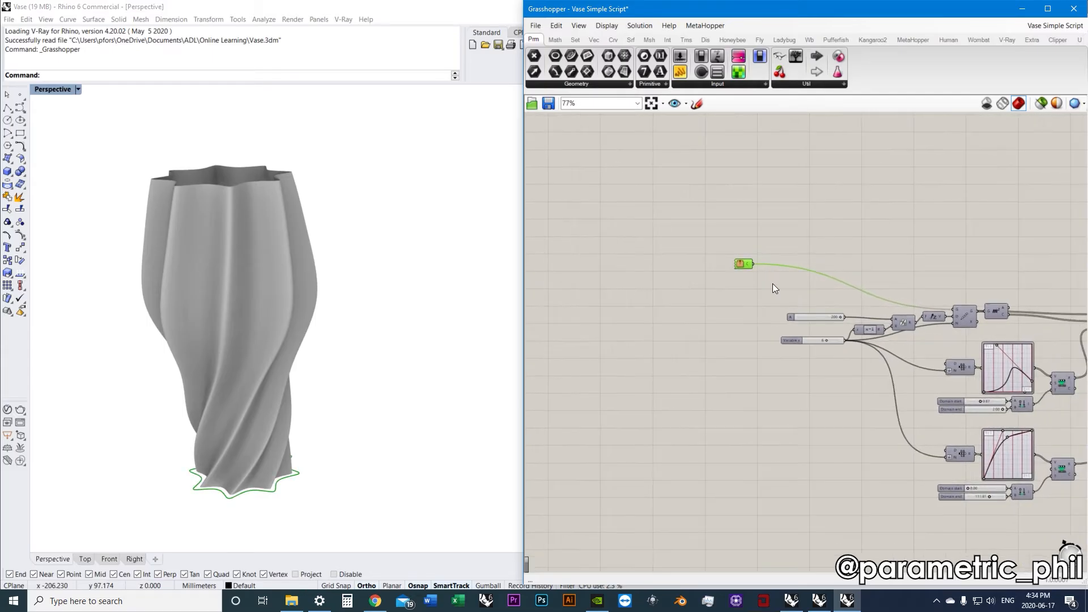
scroll(up, 3)
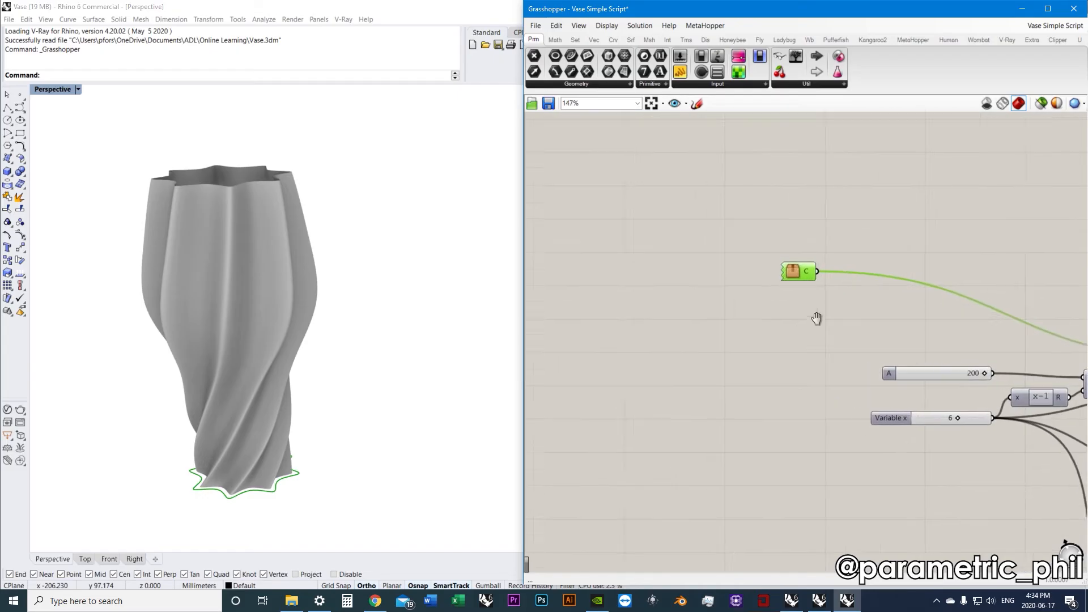
mouse_move(802, 271)
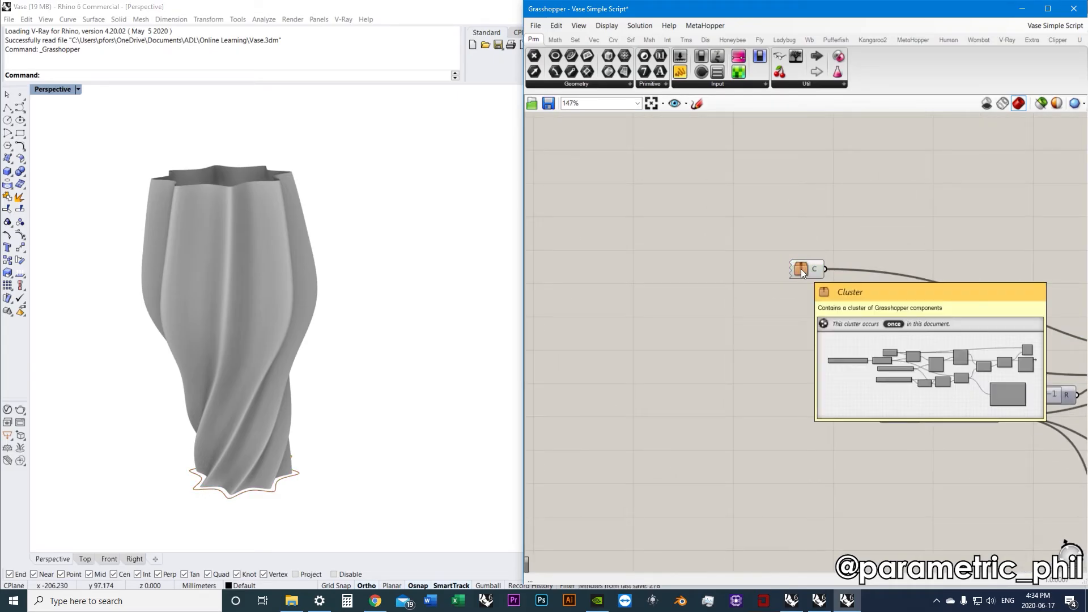
double_click(802, 269)
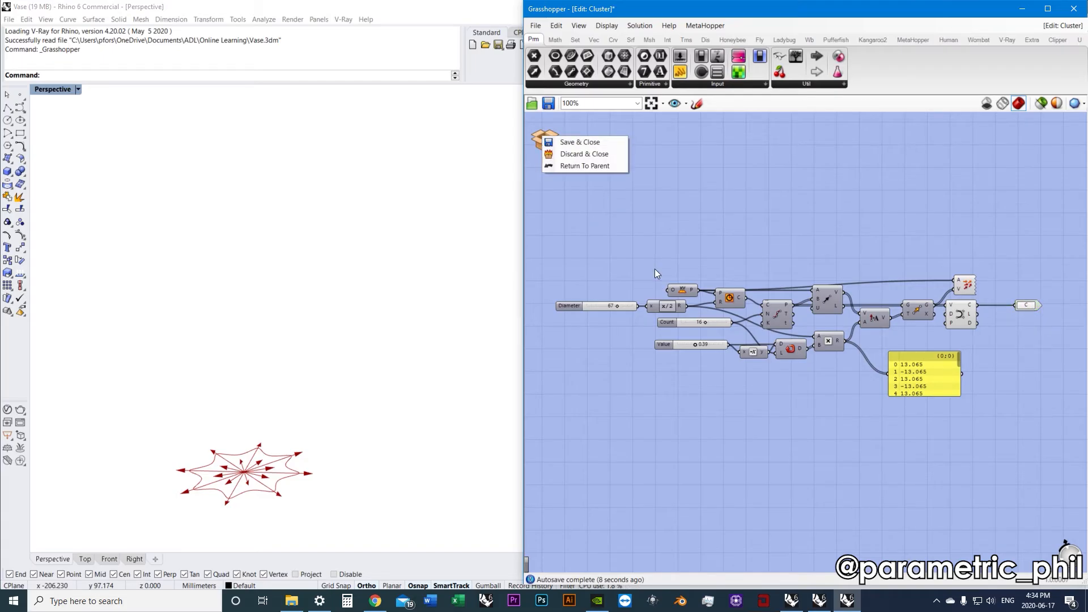
mouse_move(646, 183)
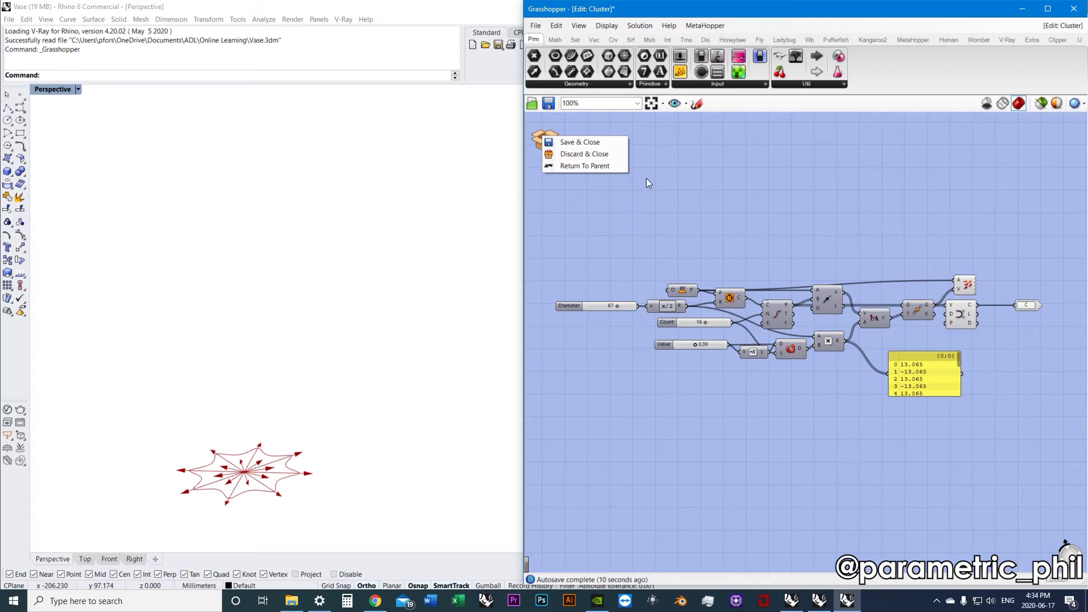
mouse_move(558, 148)
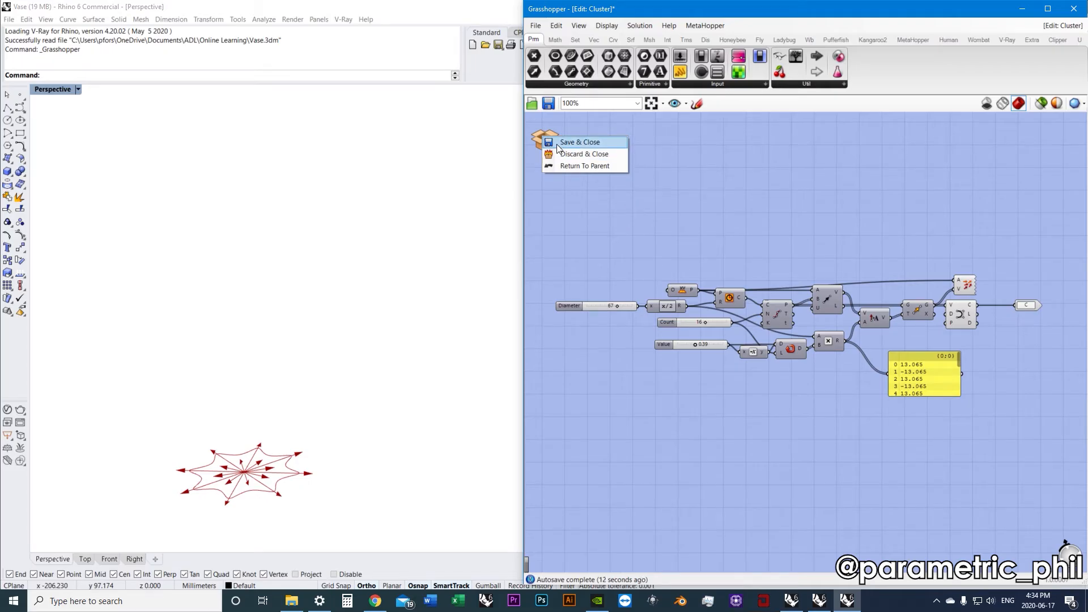
Save & Close the cluster and zoom around the main vase definition.
click(579, 142)
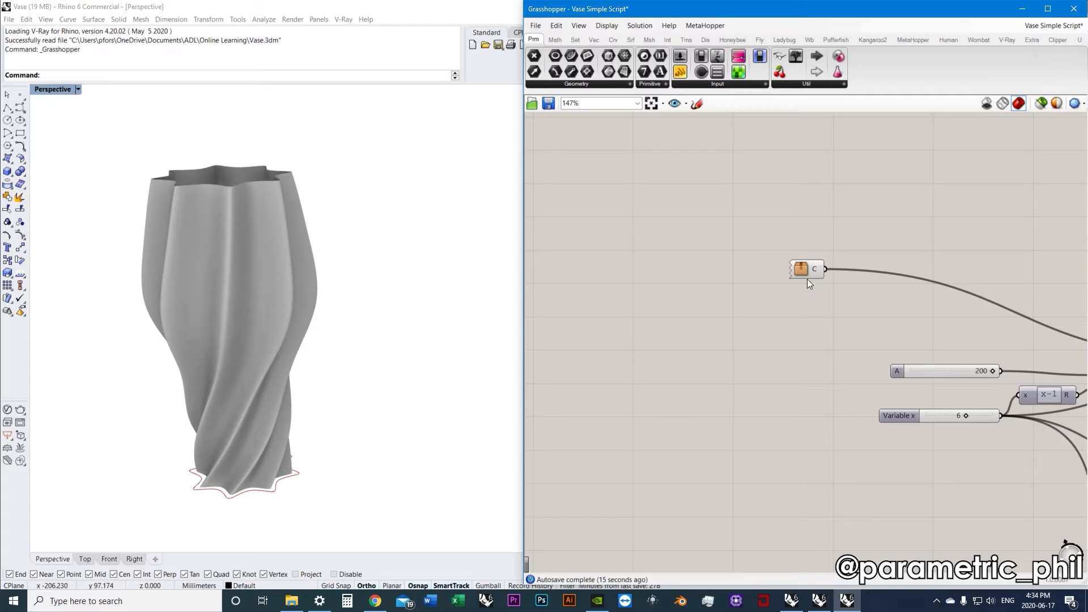
scroll(down, 3)
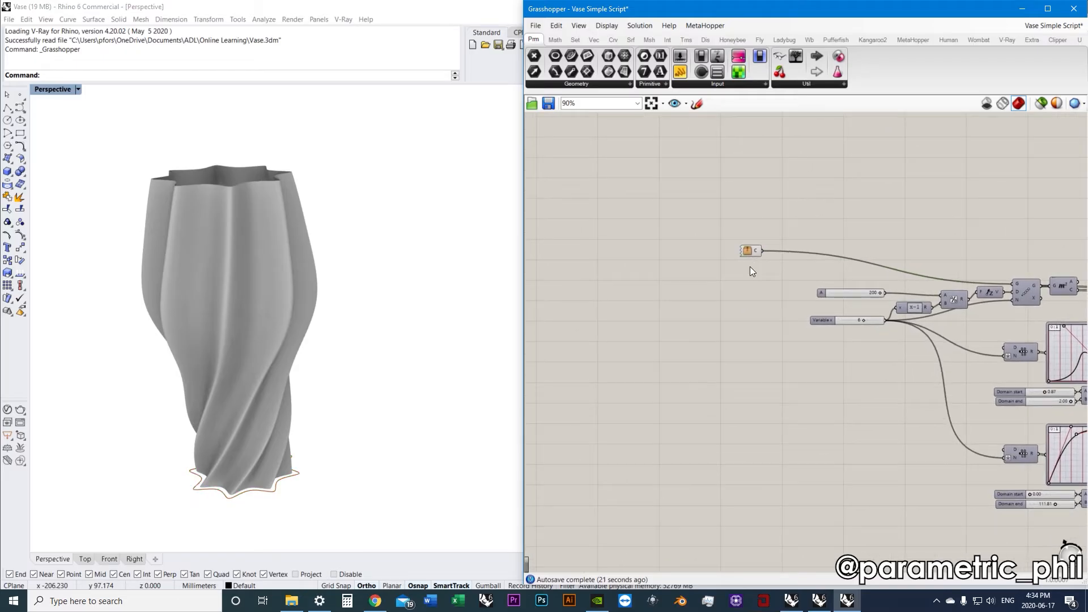
scroll(down, 3)
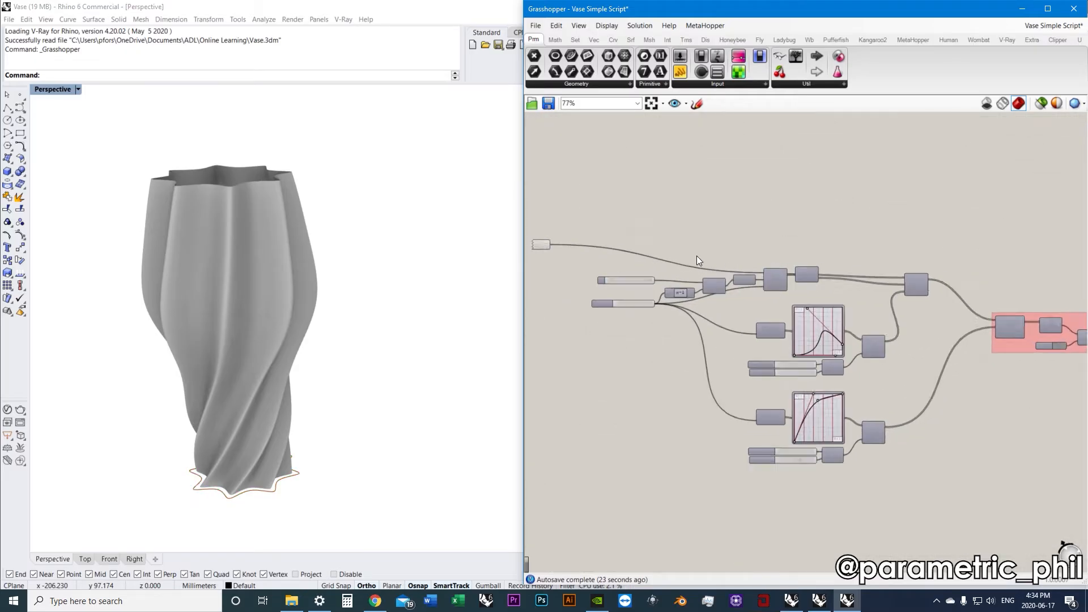
scroll(up, 3)
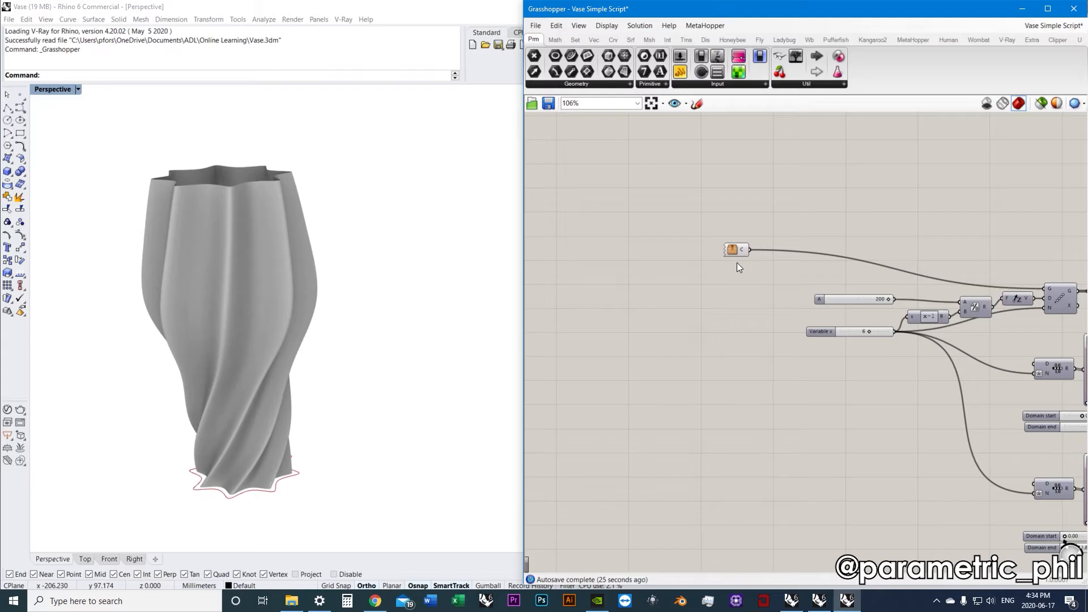
mouse_move(735, 269)
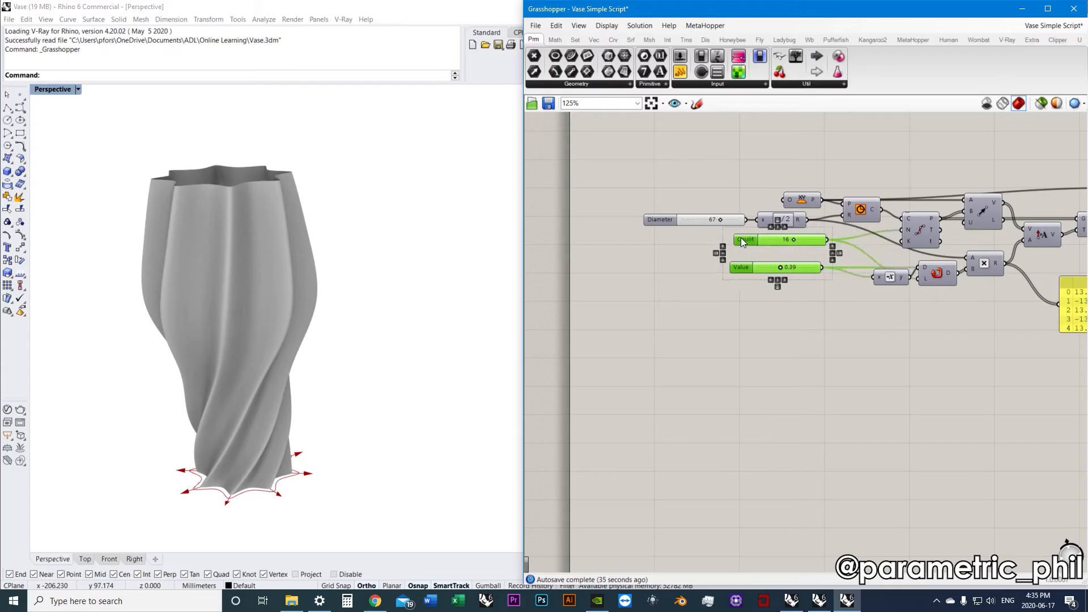
Zoom around the Diameter, Count and Value sliders while left-aligning them.
scroll(down, 3)
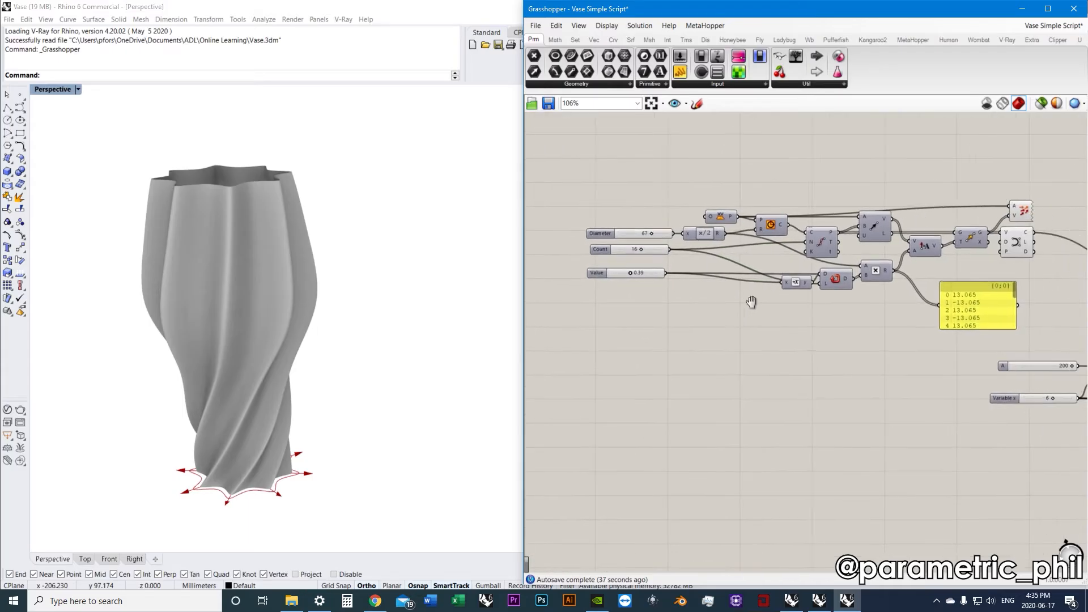
scroll(up, 3)
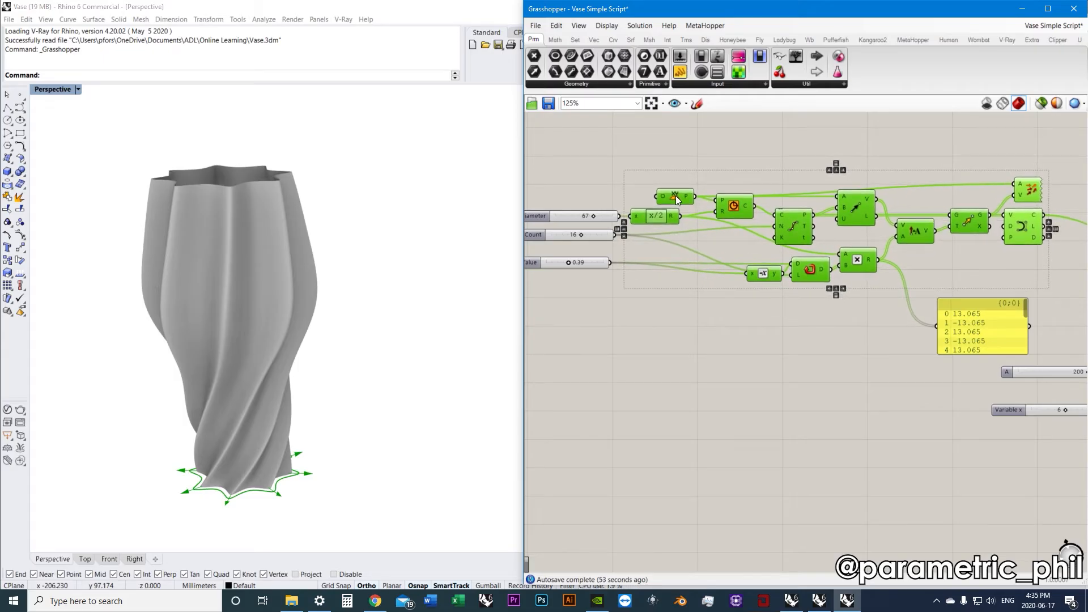
mouse_move(788, 340)
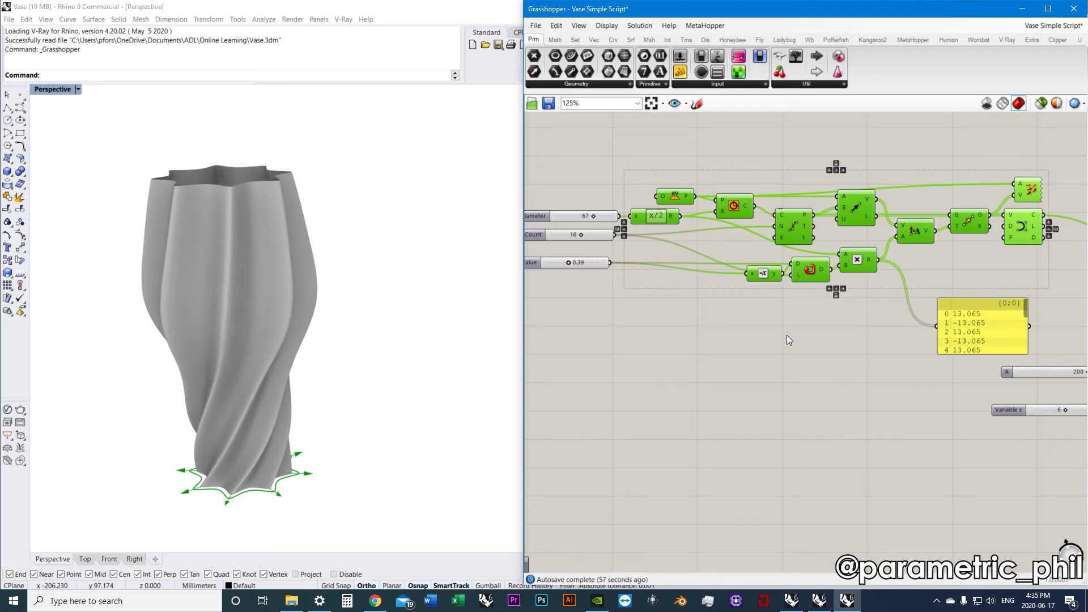
mouse_move(763, 273)
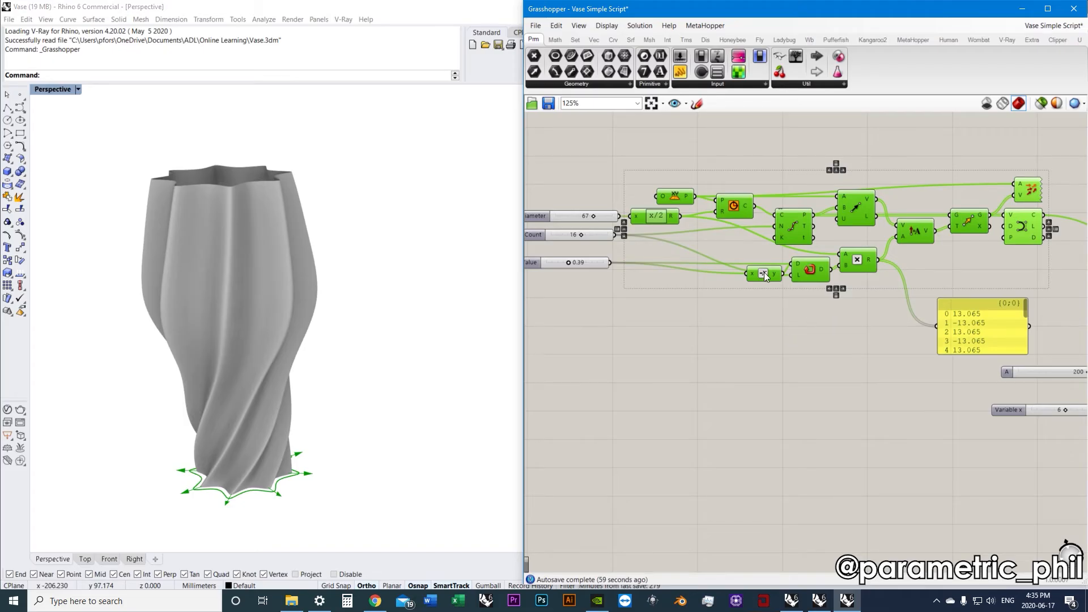
scroll(up, 3)
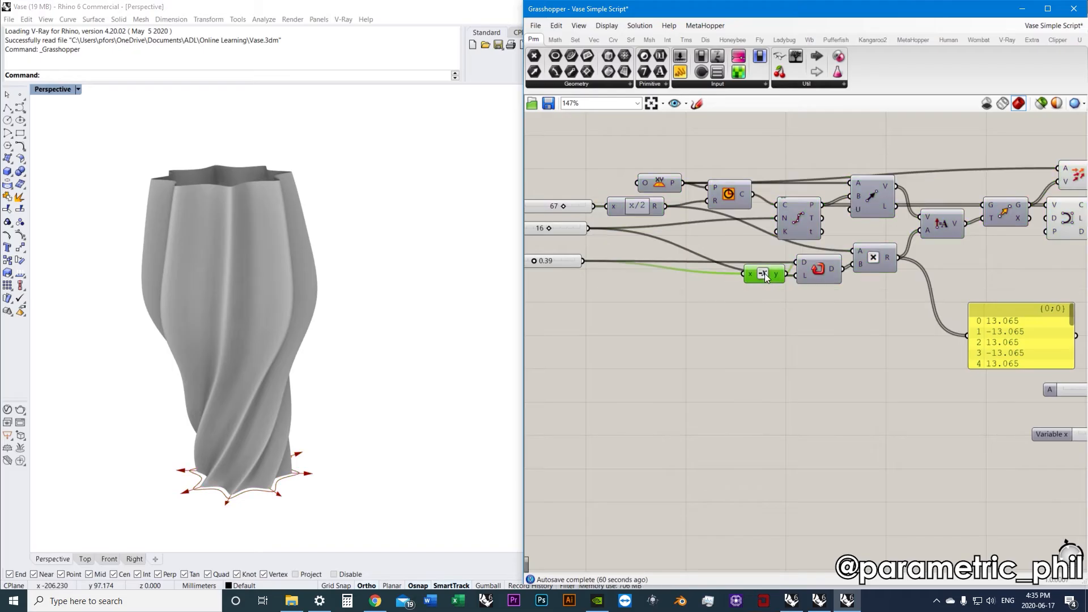
scroll(down, 3)
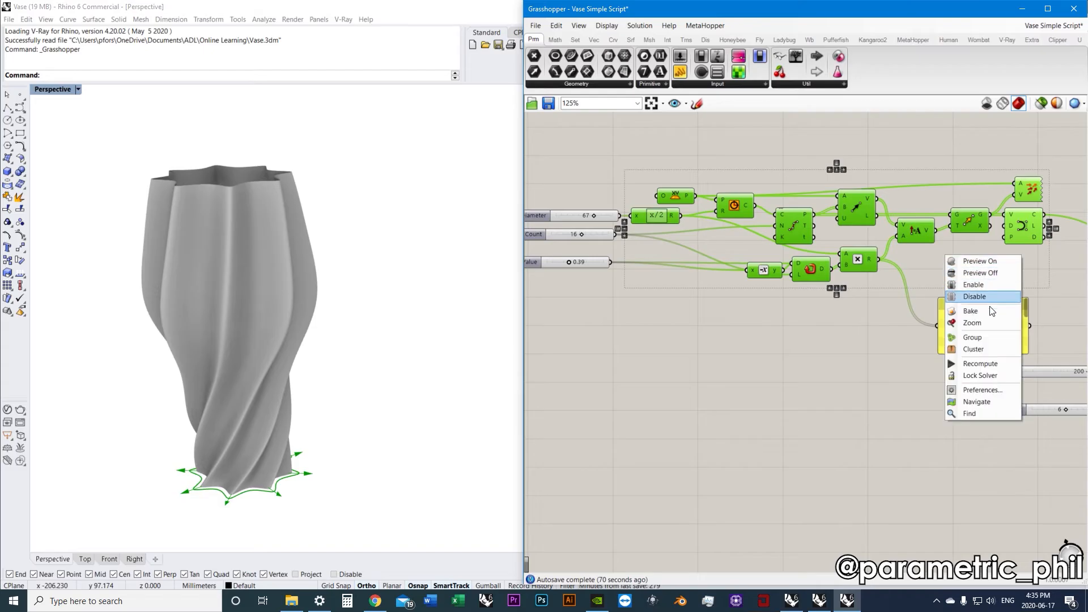
Wrap the selected base-curve components into a cluster via the right-click Cluster command.
click(975, 297)
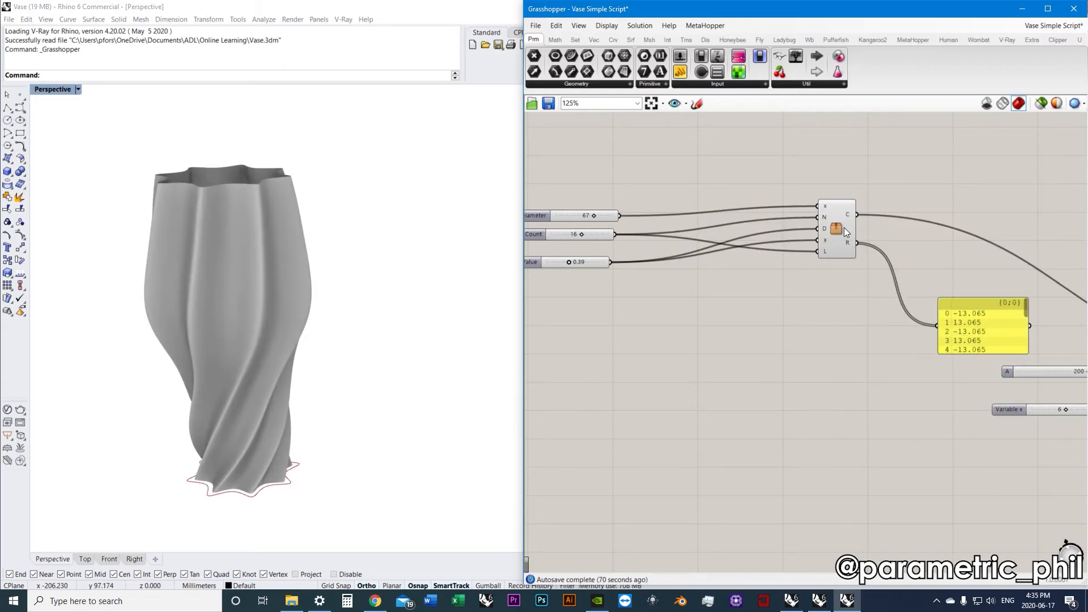
mouse_move(838, 239)
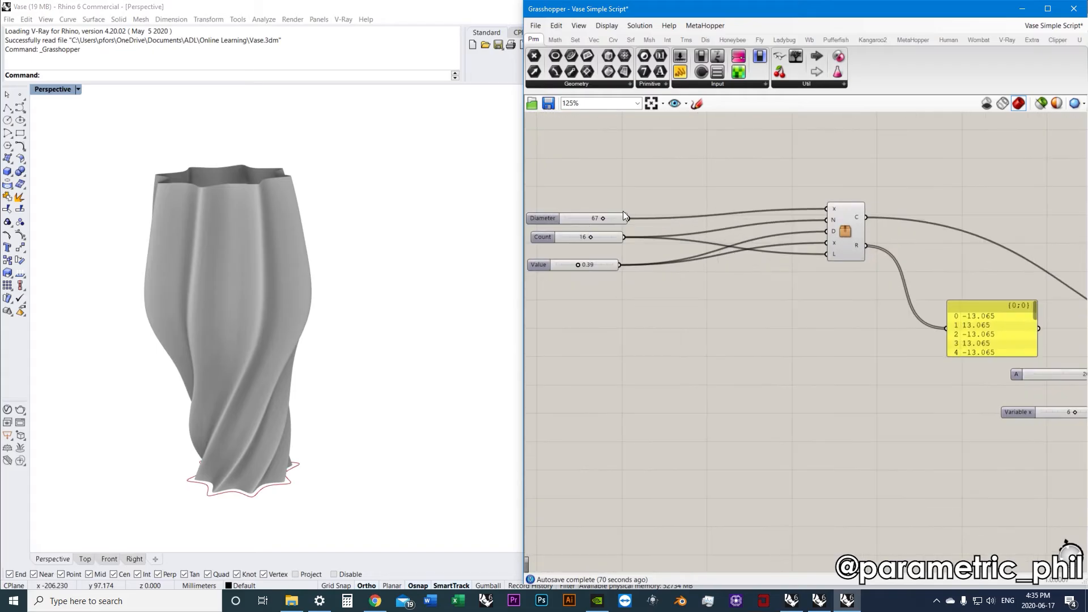
scroll(down, 3)
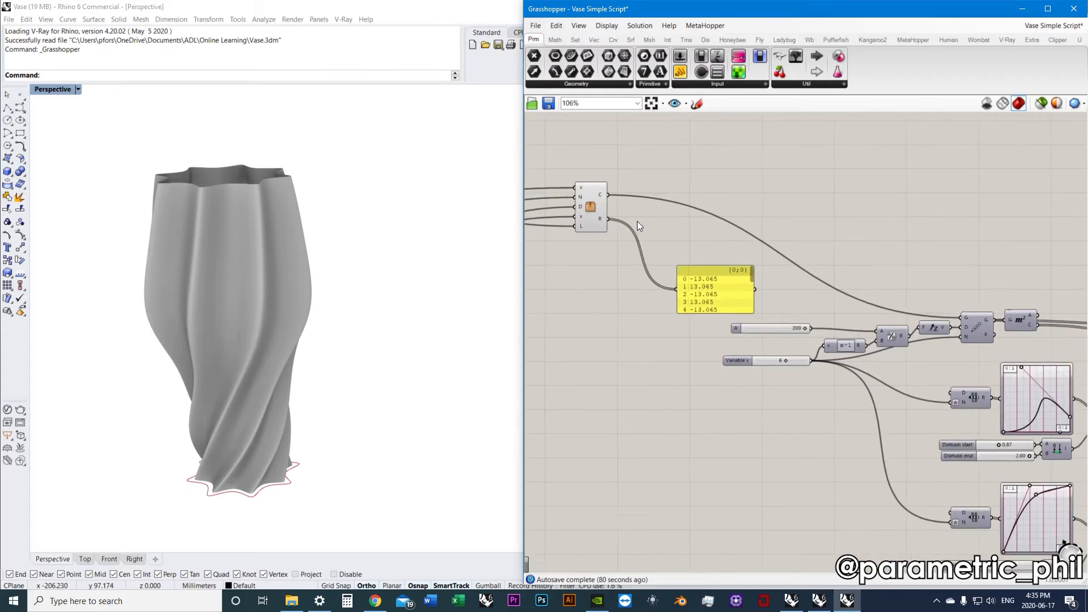
scroll(down, 3)
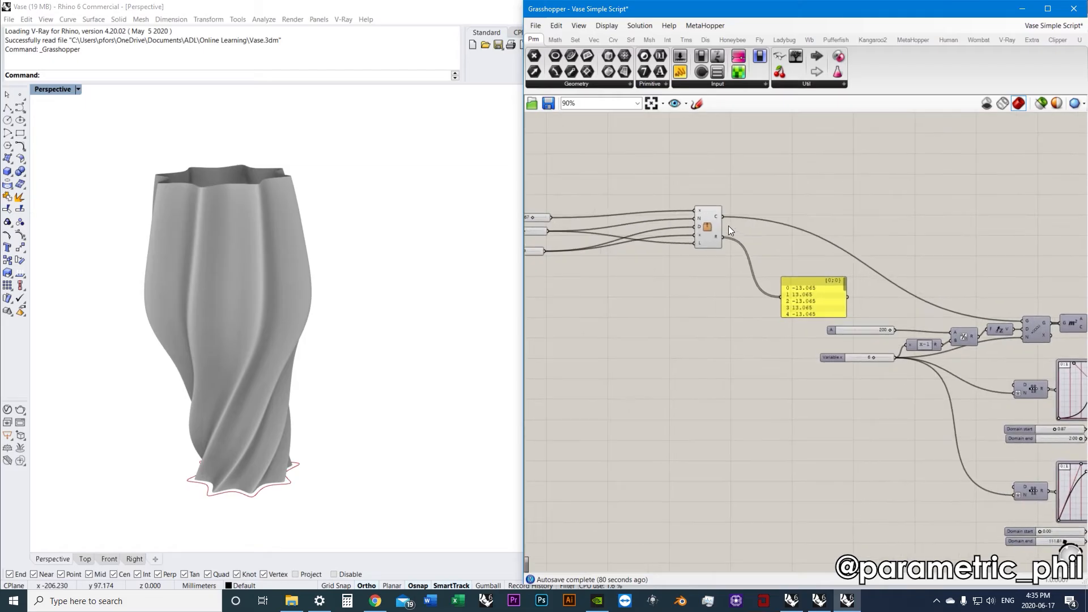
Open the new cluster, inspect its contents, then Save & Close back to the vase.
double_click(707, 226)
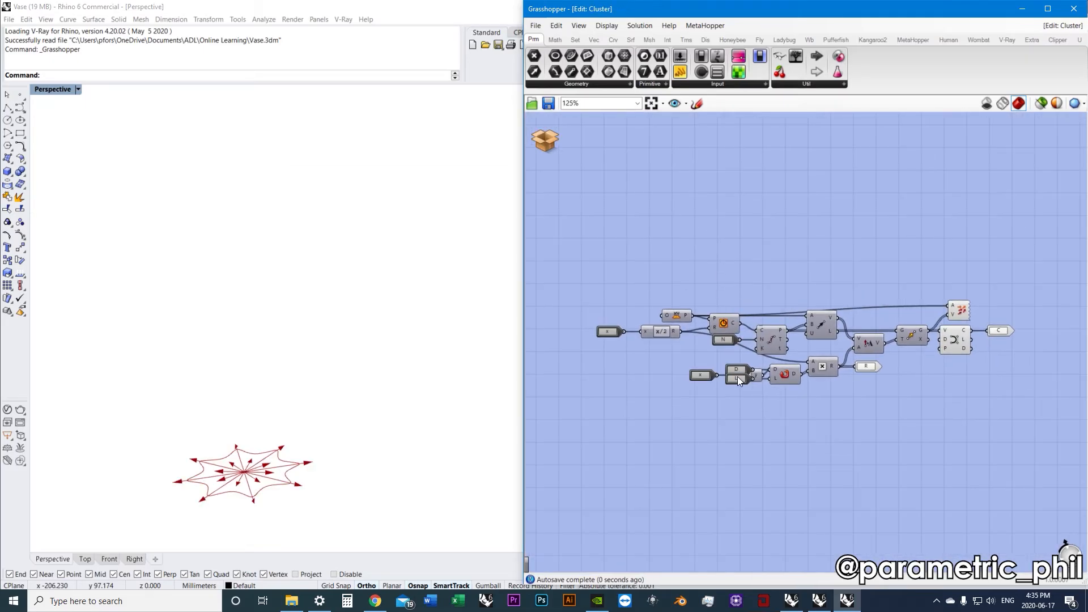
scroll(up, 3)
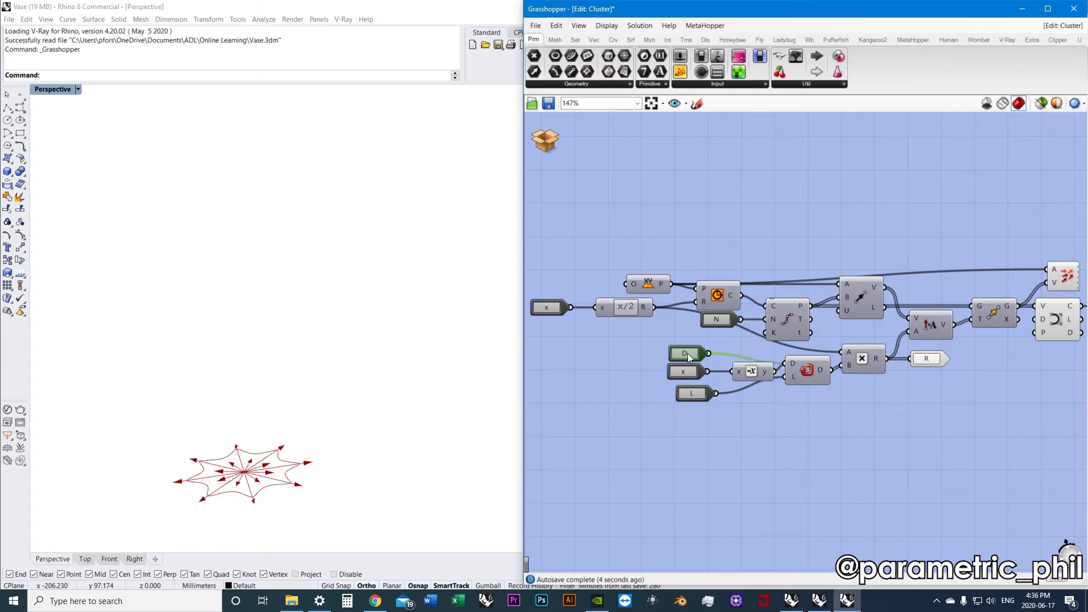
mouse_move(692, 390)
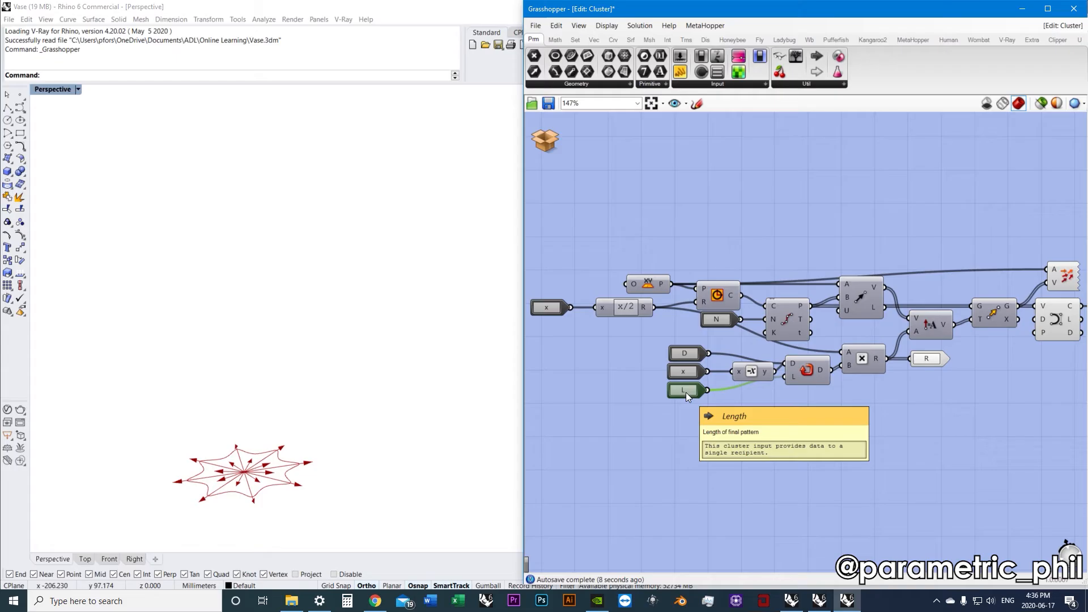
scroll(down, 3)
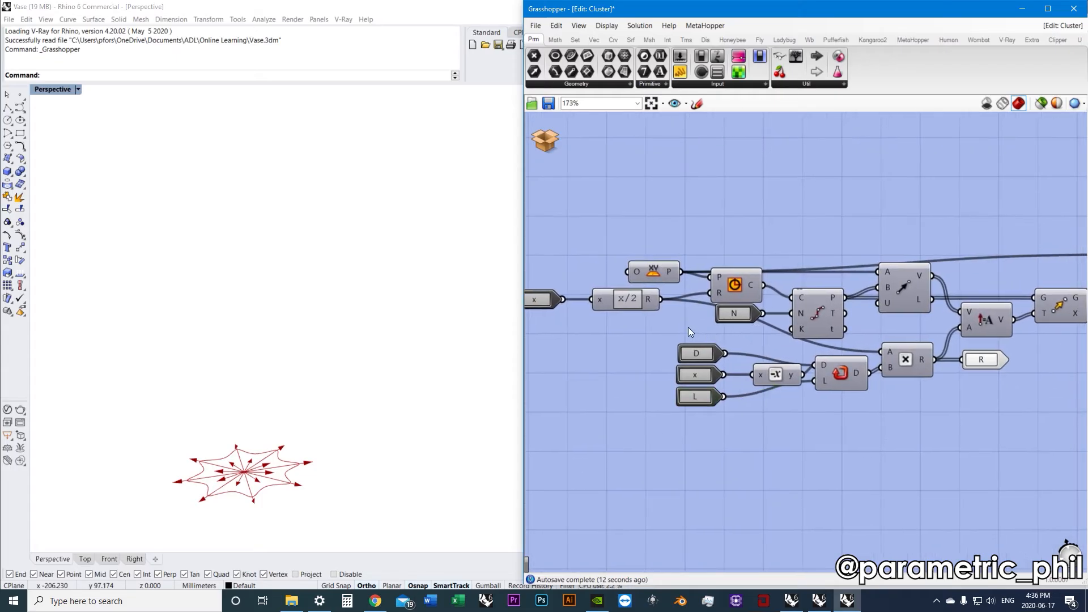
scroll(down, 3)
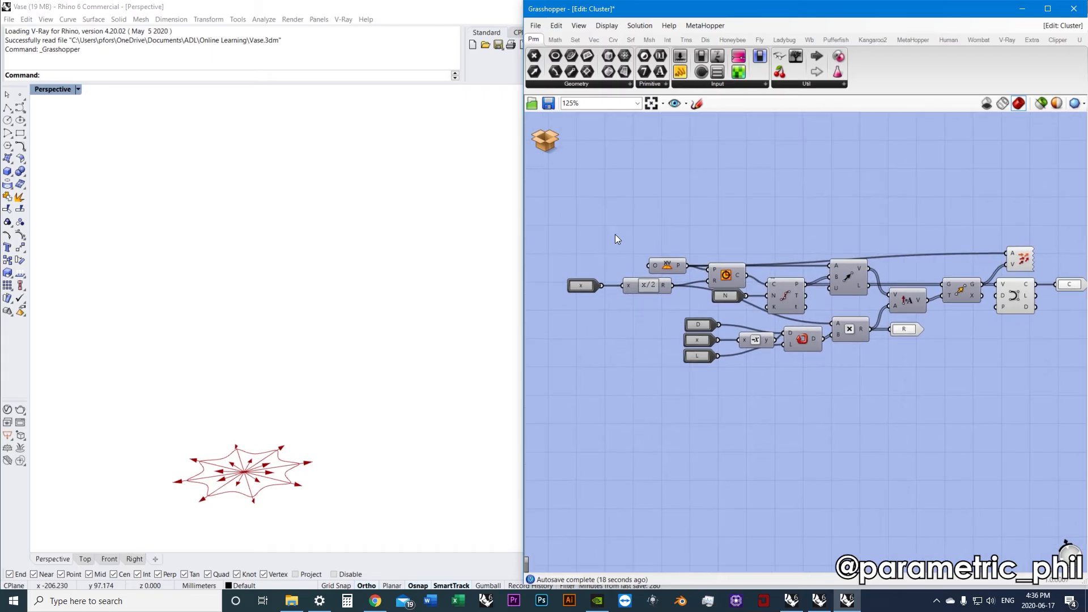
mouse_move(700, 245)
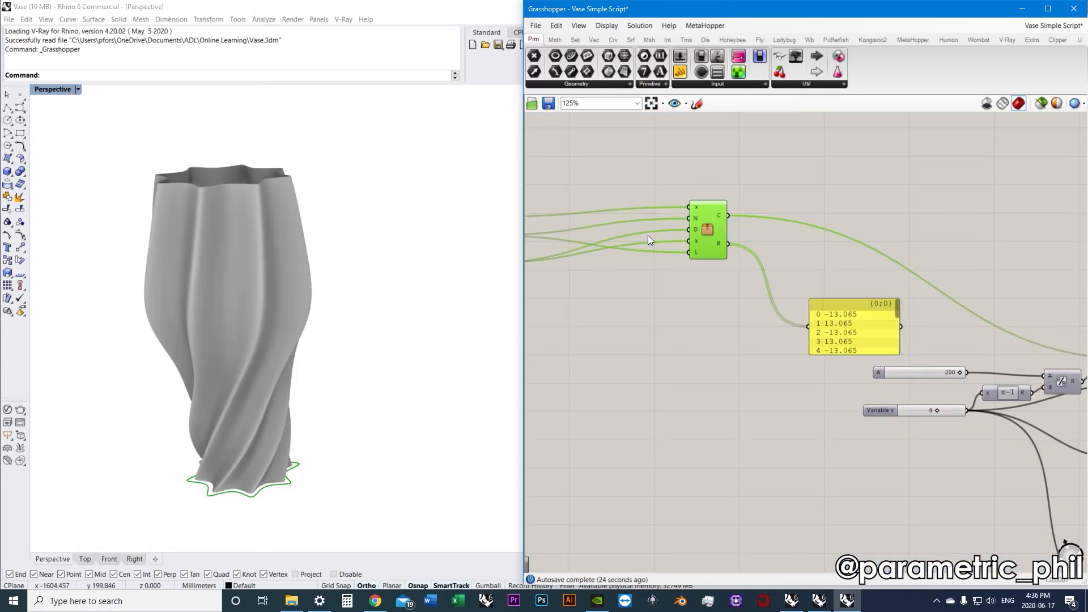
scroll(up, 3)
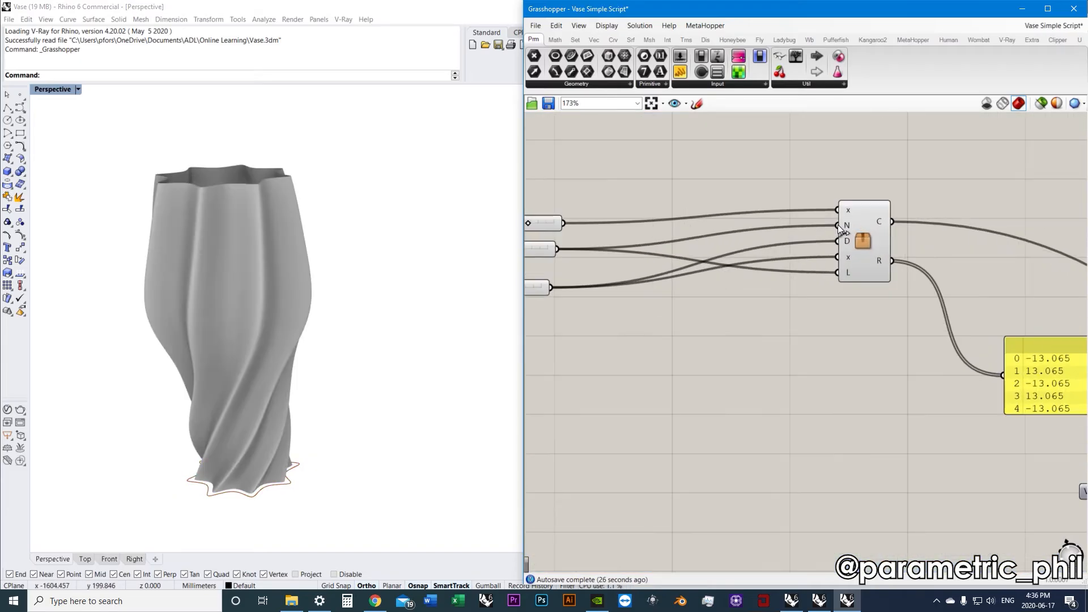
right_click(838, 225)
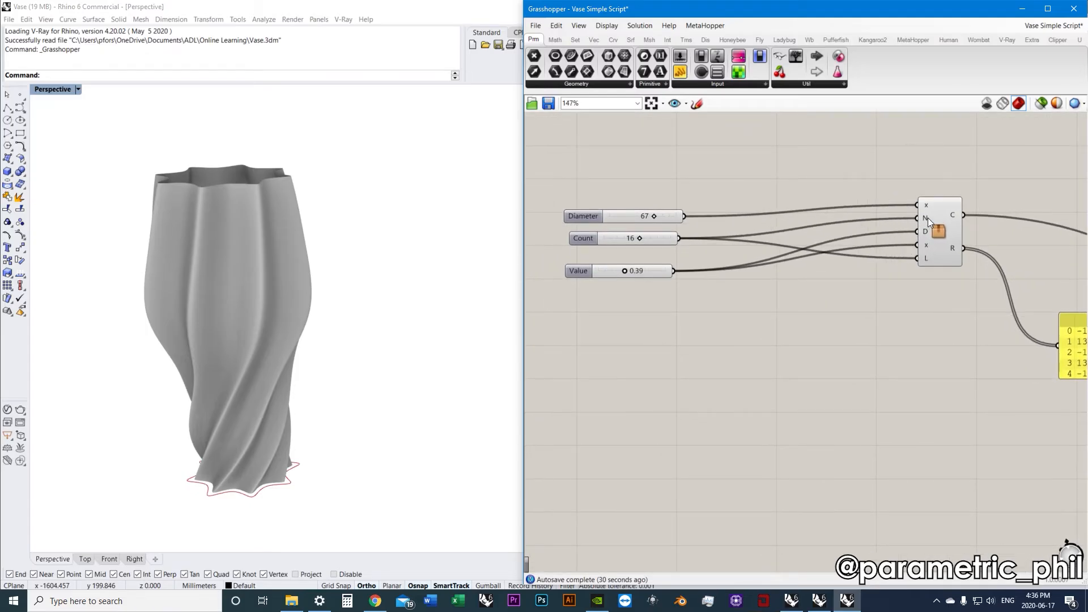
right_click(927, 224)
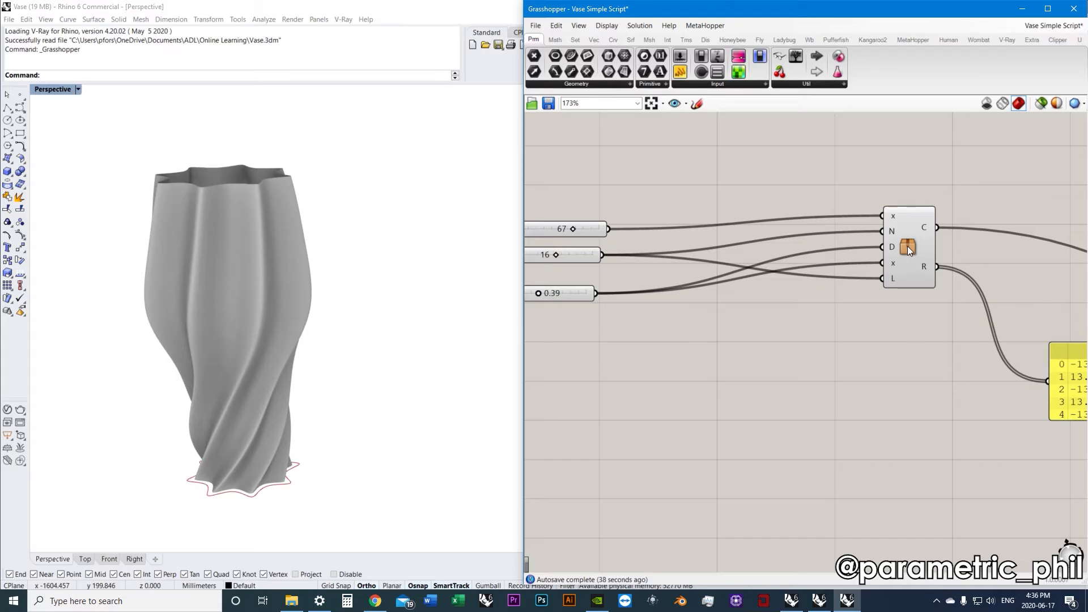
double_click(908, 246)
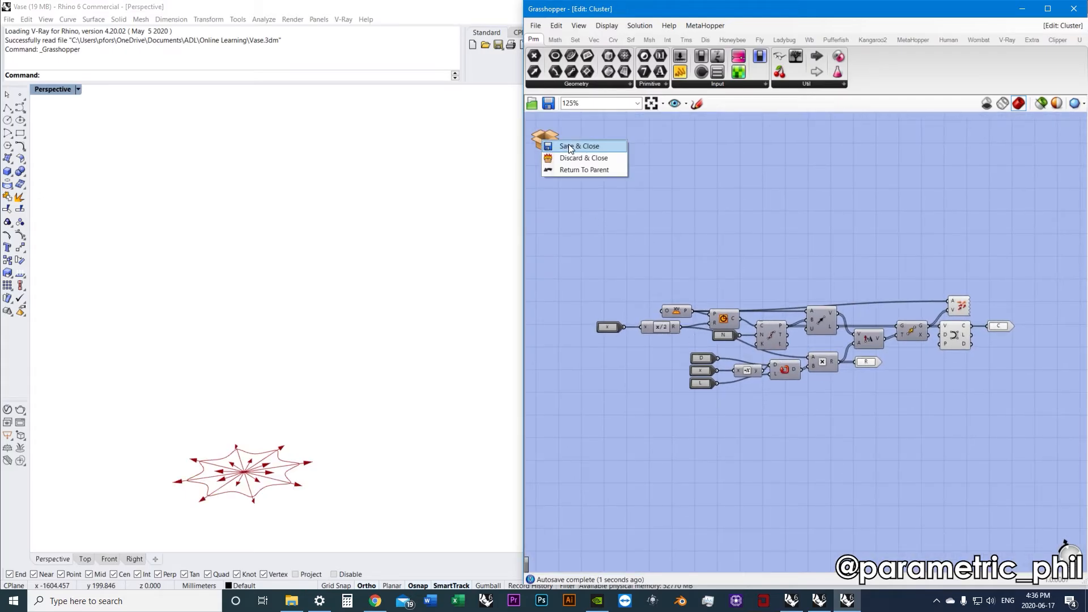
click(581, 146)
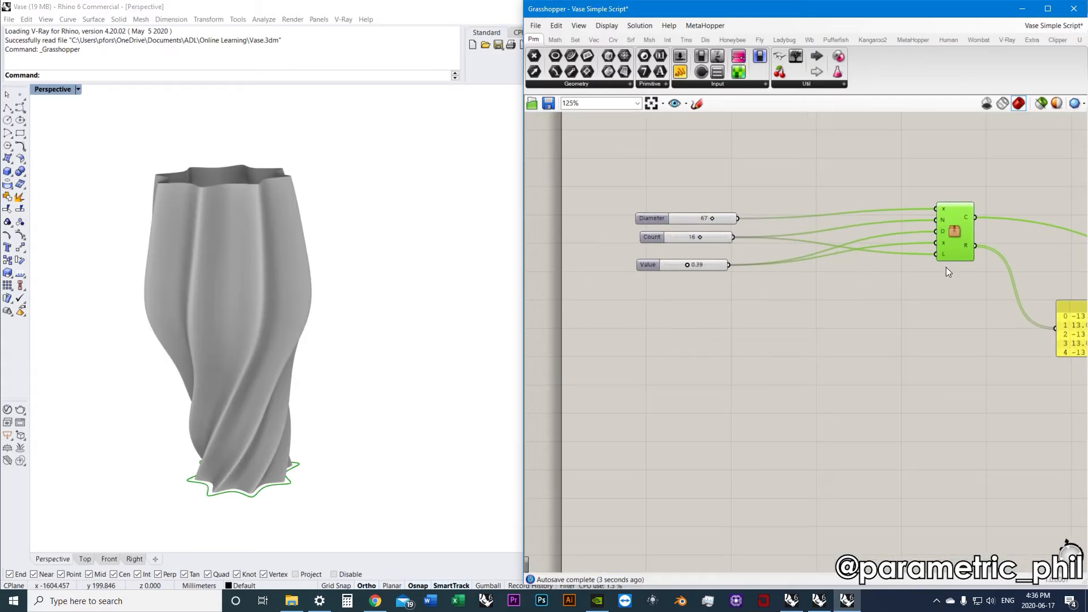
Set the cluster's name to 'Points in Base Curve' and nickname to 'Points In Base'.
double_click(955, 231)
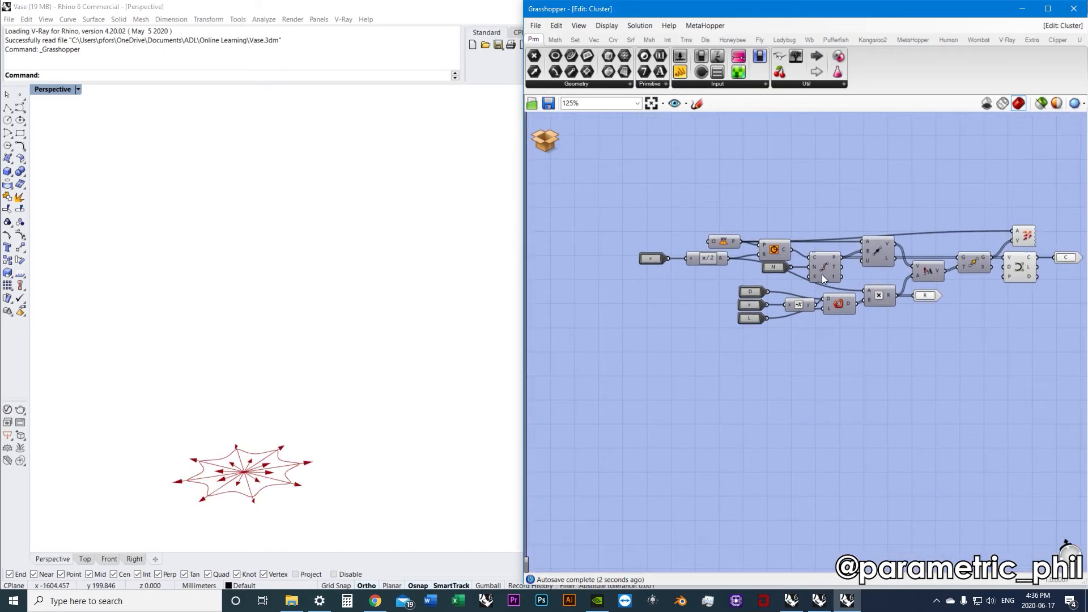
scroll(up, 3)
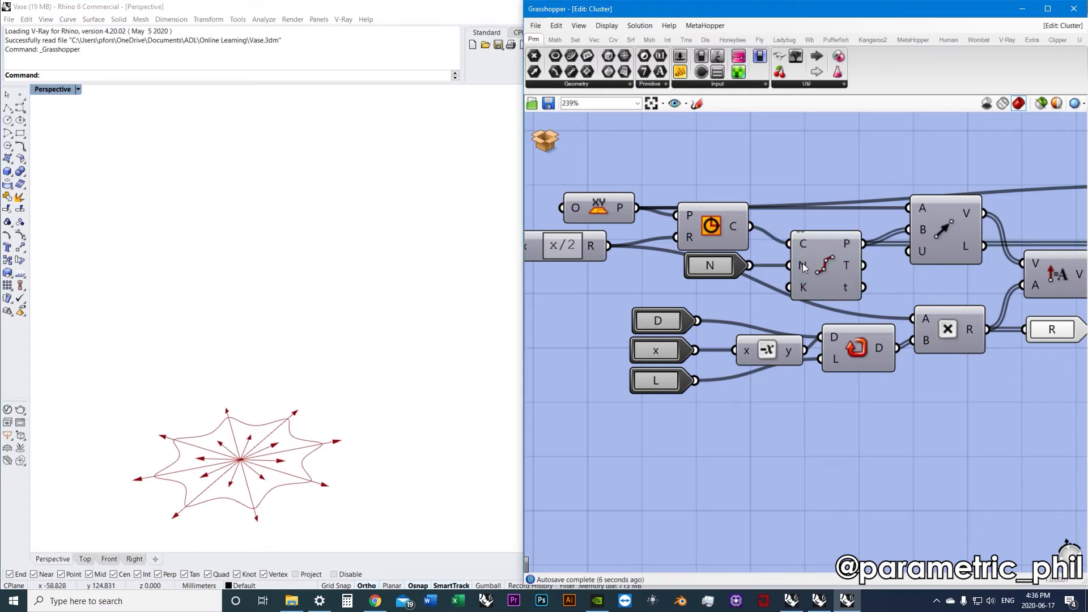
click(709, 266)
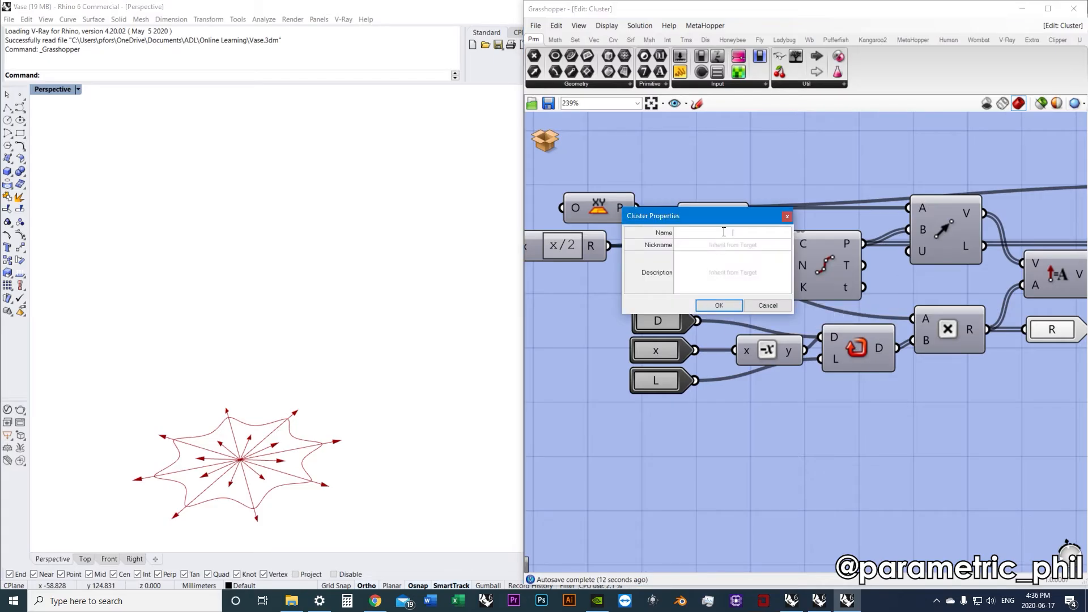
text(P)
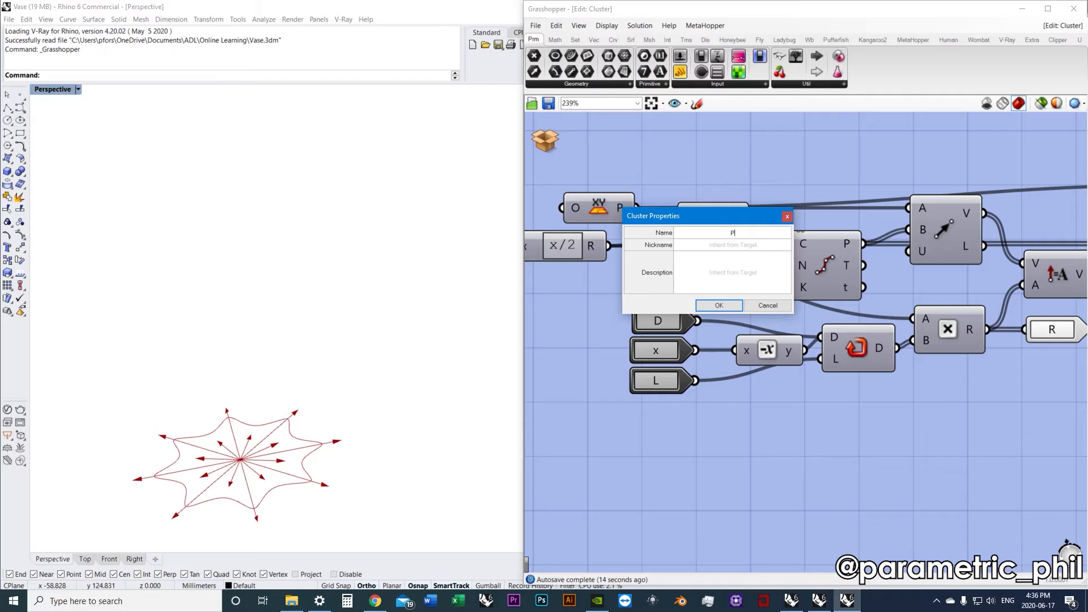
text(oints in Base Curve)
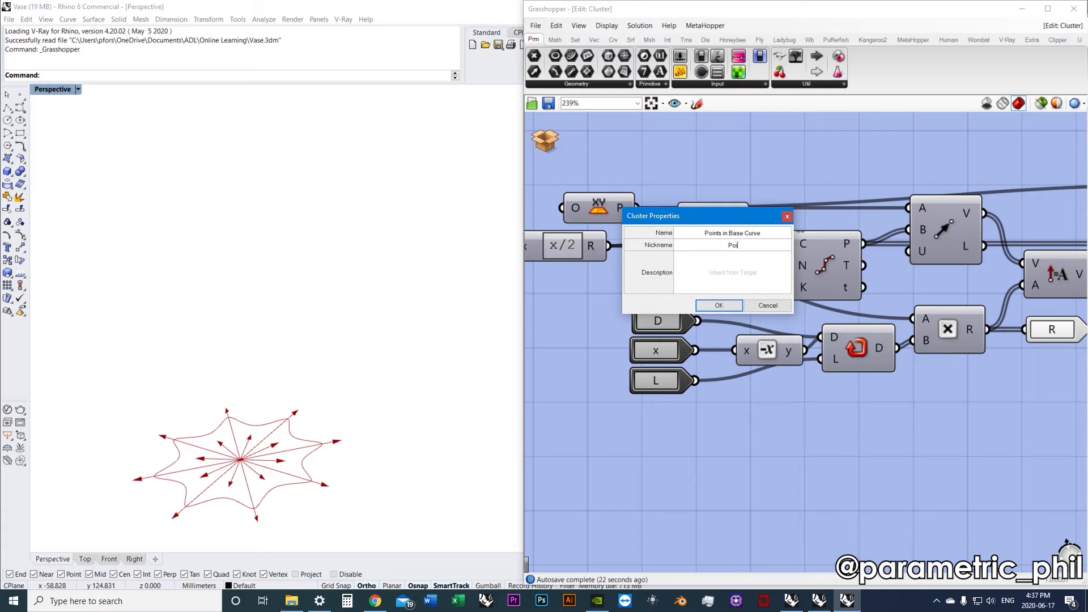
text(Points In Base)
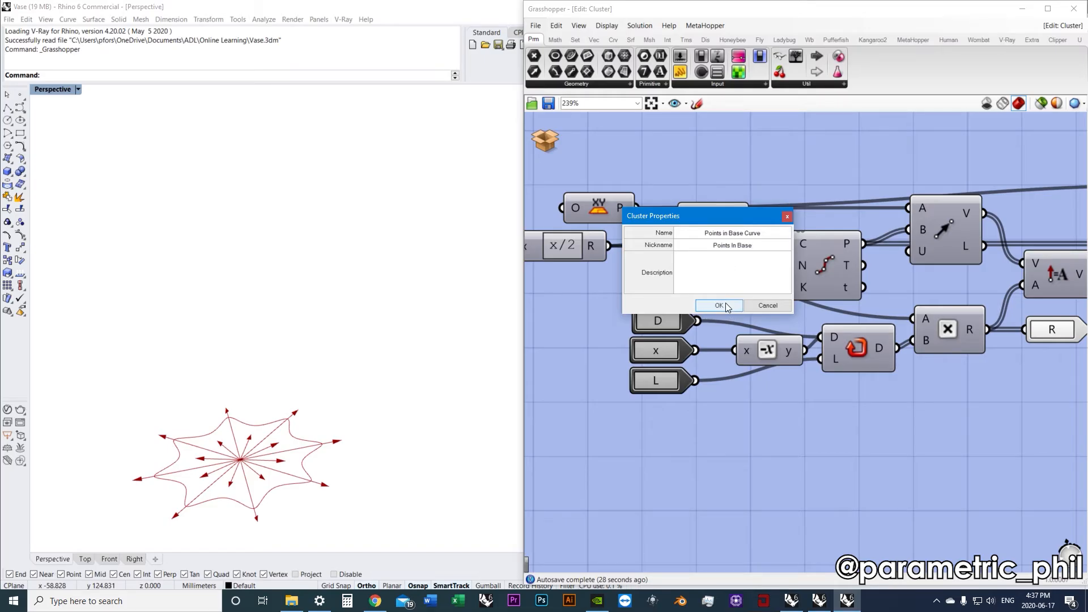
click(718, 305)
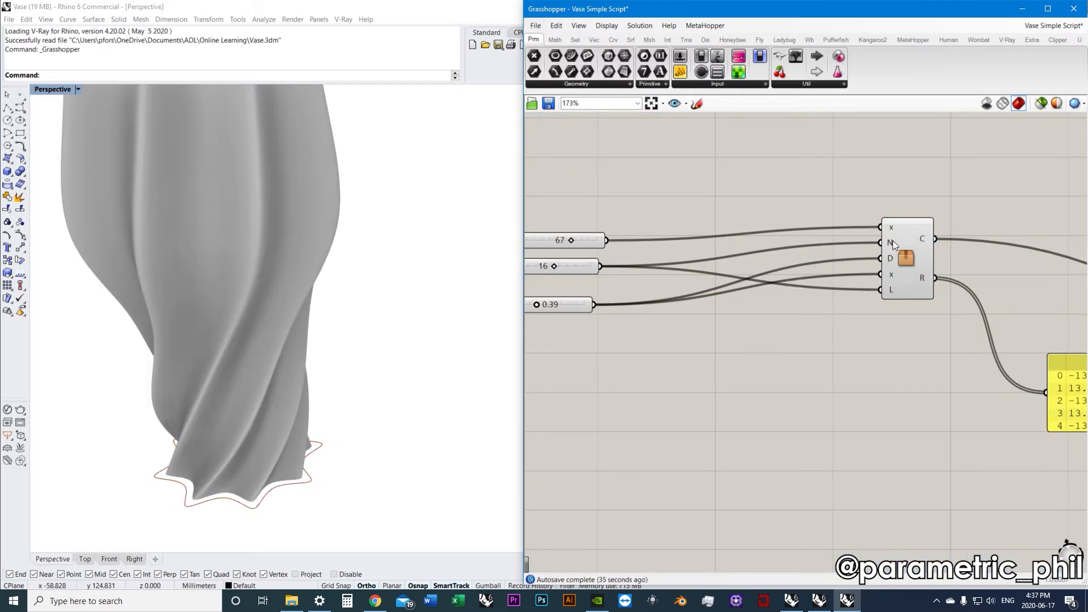
mouse_move(891, 243)
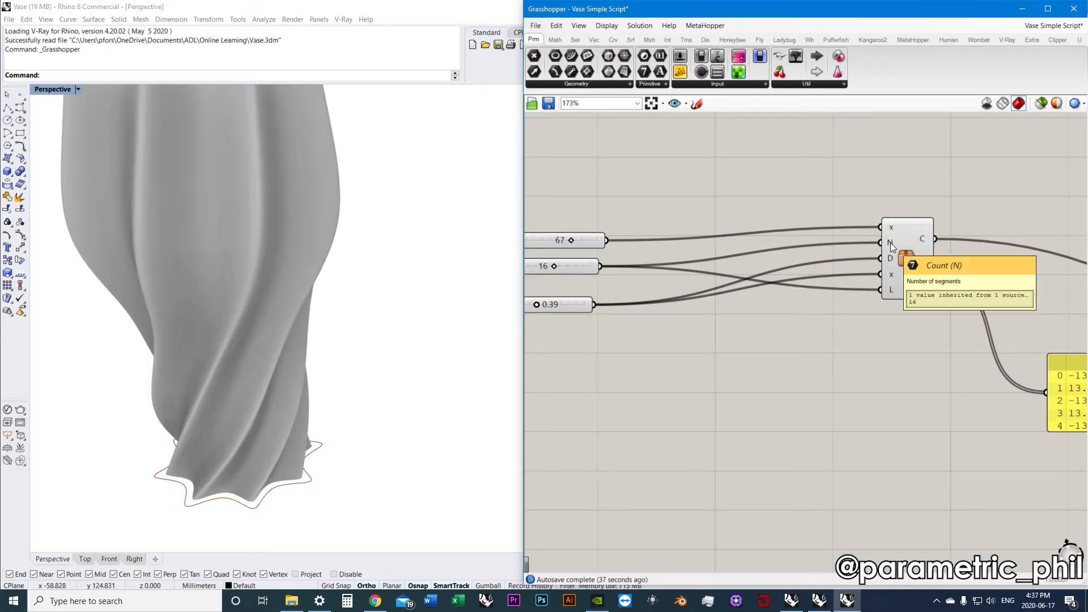
mouse_move(890, 258)
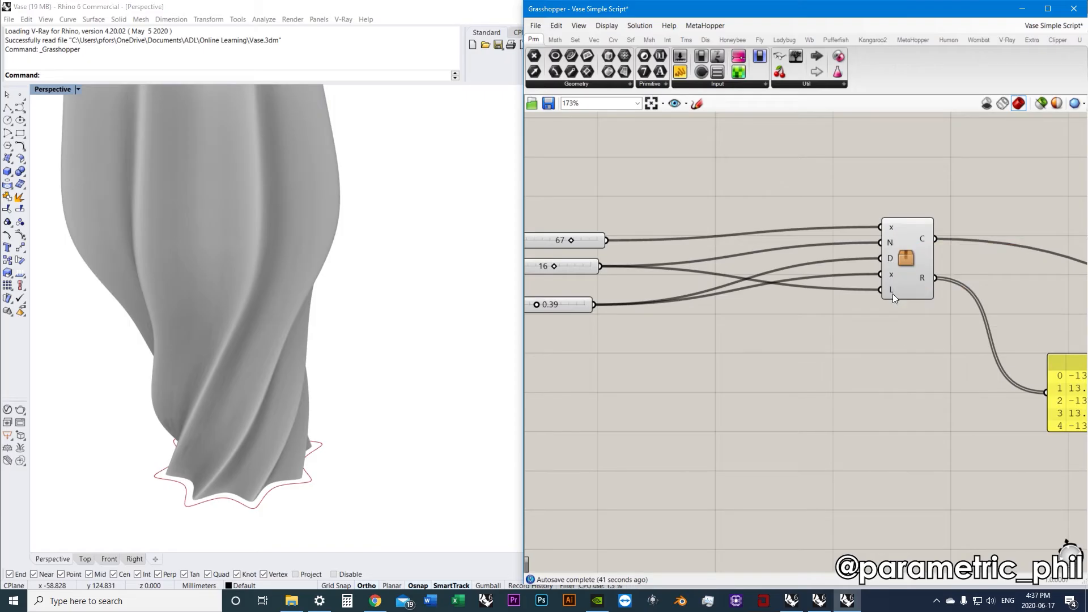
mouse_move(890, 242)
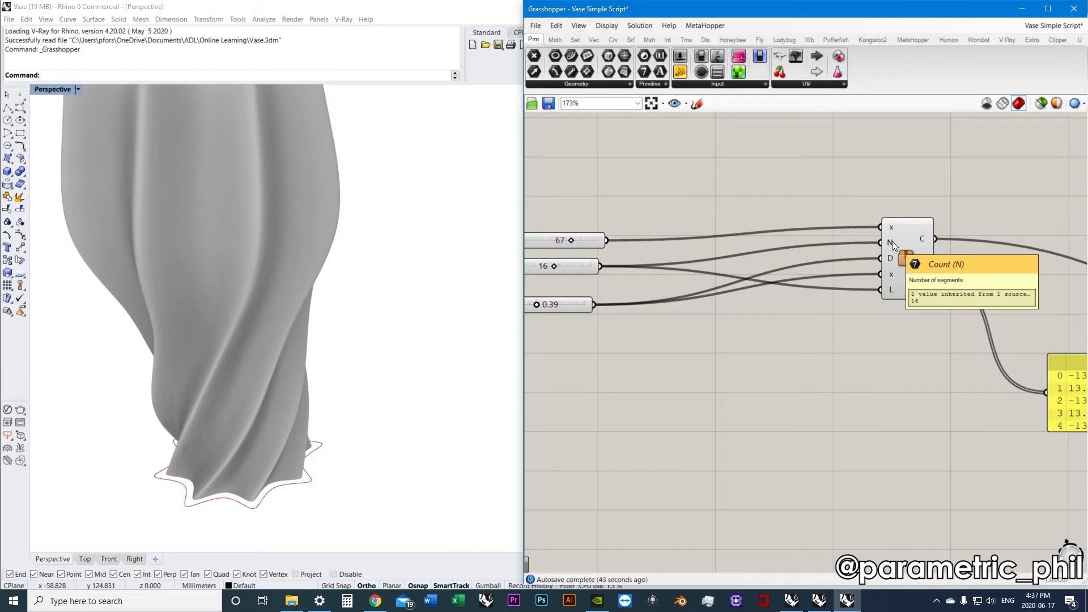
mouse_move(890, 259)
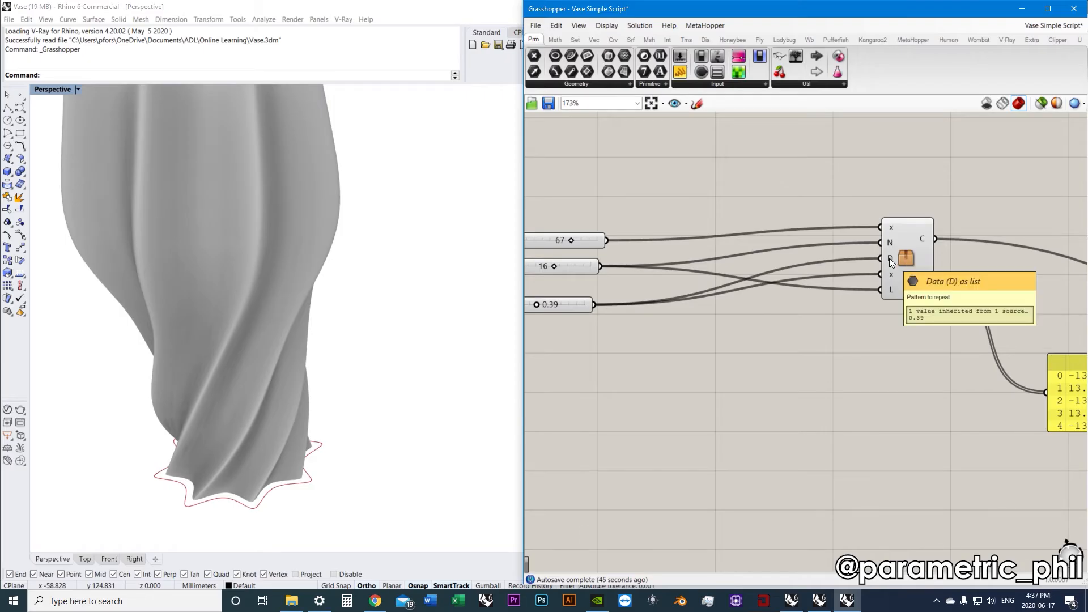
mouse_move(899, 307)
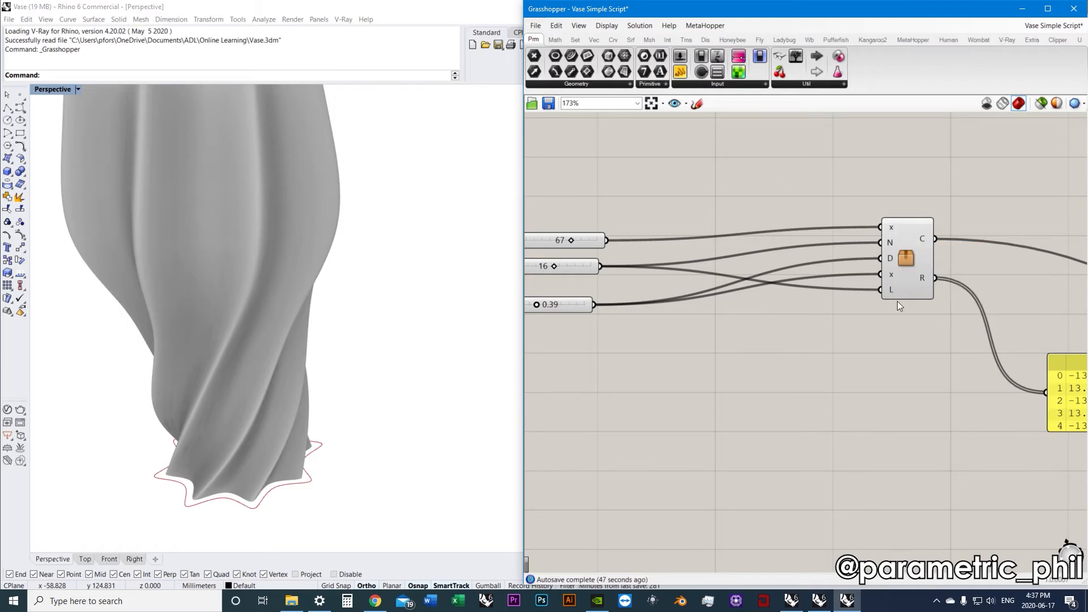
Scroll the canvas to inspect the cluster inputs and its exploded base-curve components.
scroll(down, 3)
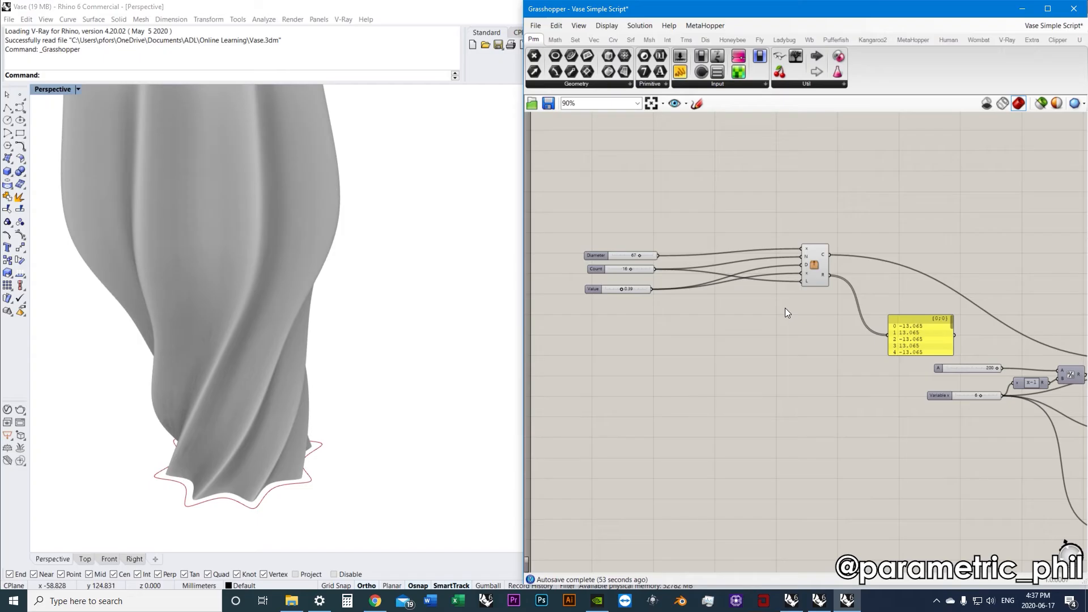
mouse_move(826, 282)
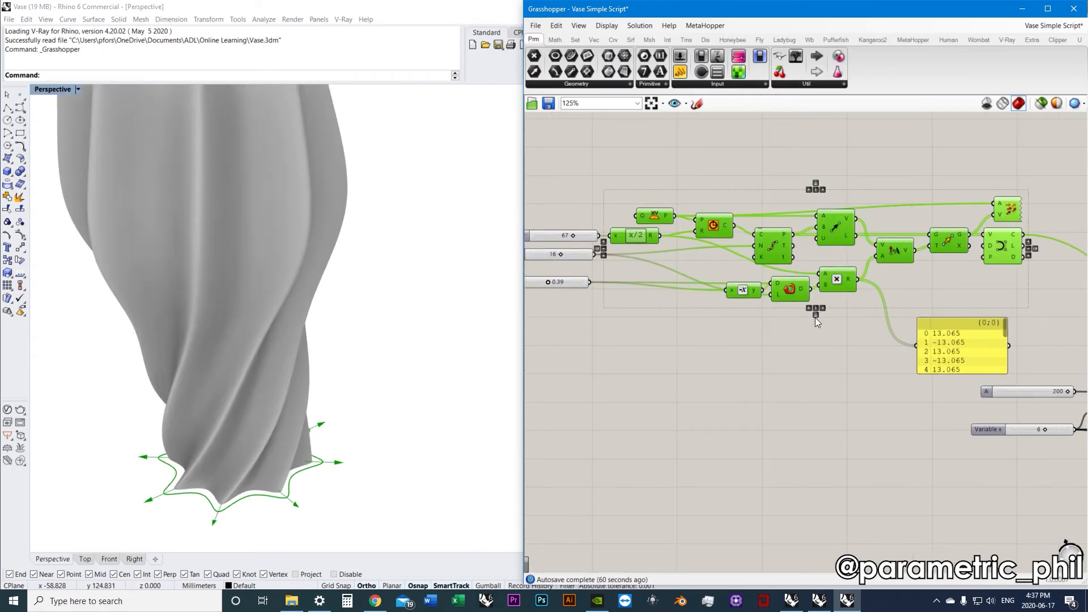
scroll(down, 3)
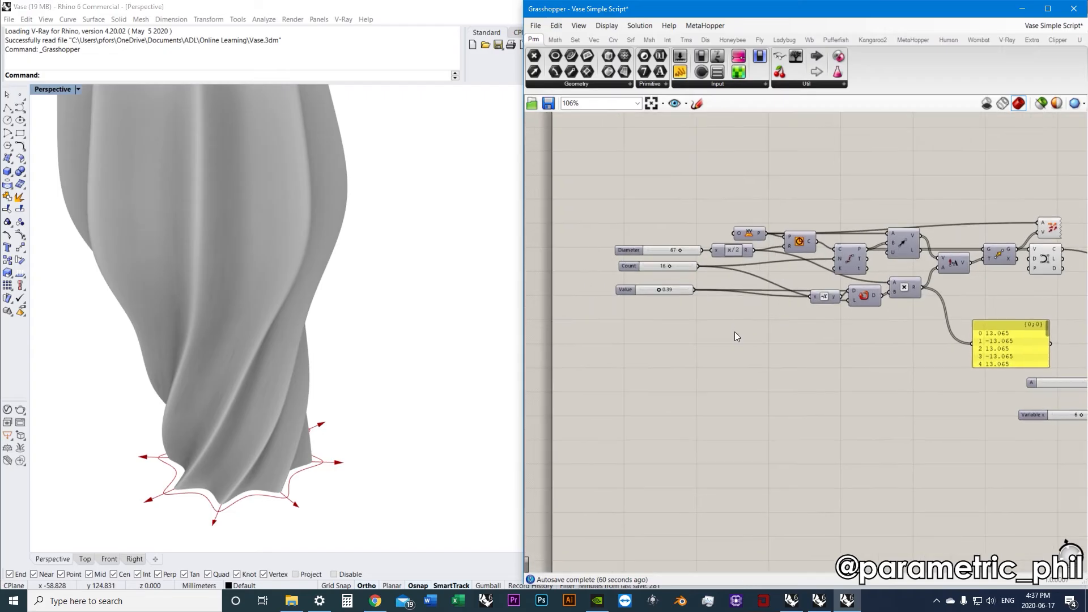
mouse_move(730, 304)
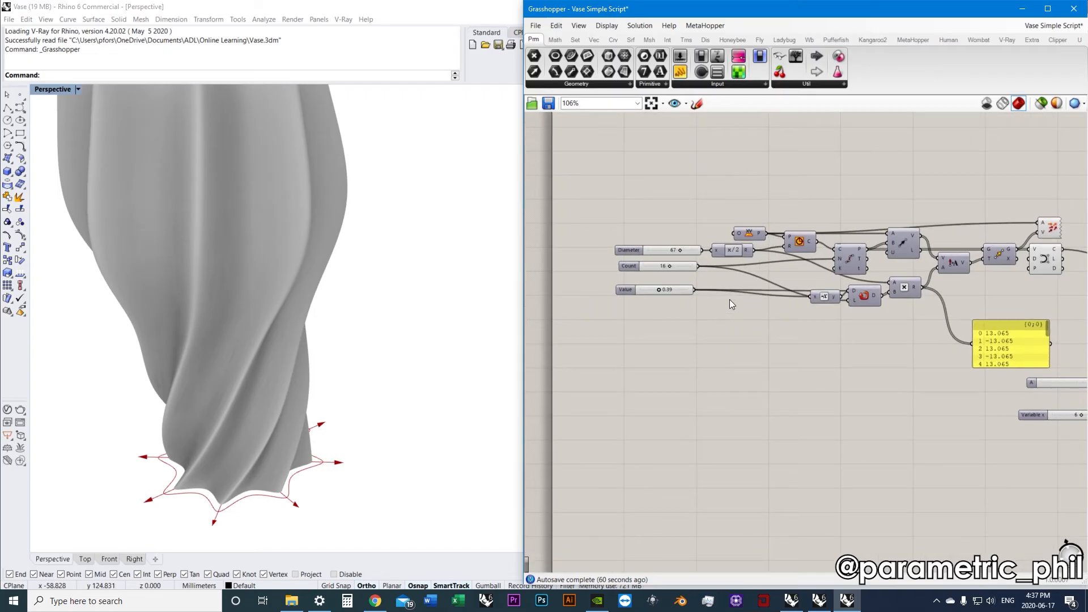
mouse_move(730, 272)
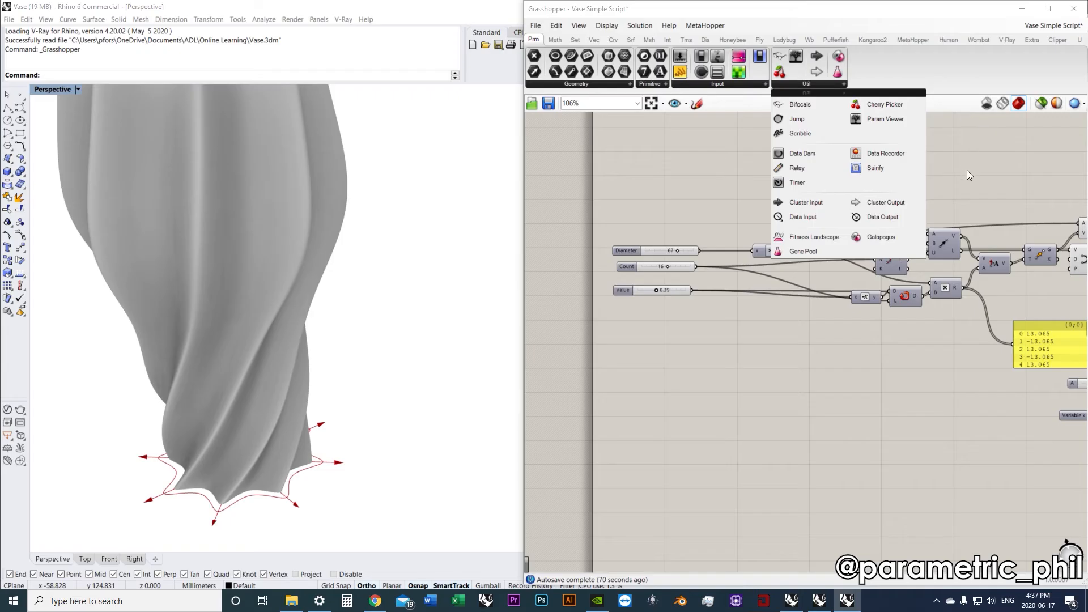
mouse_move(975, 197)
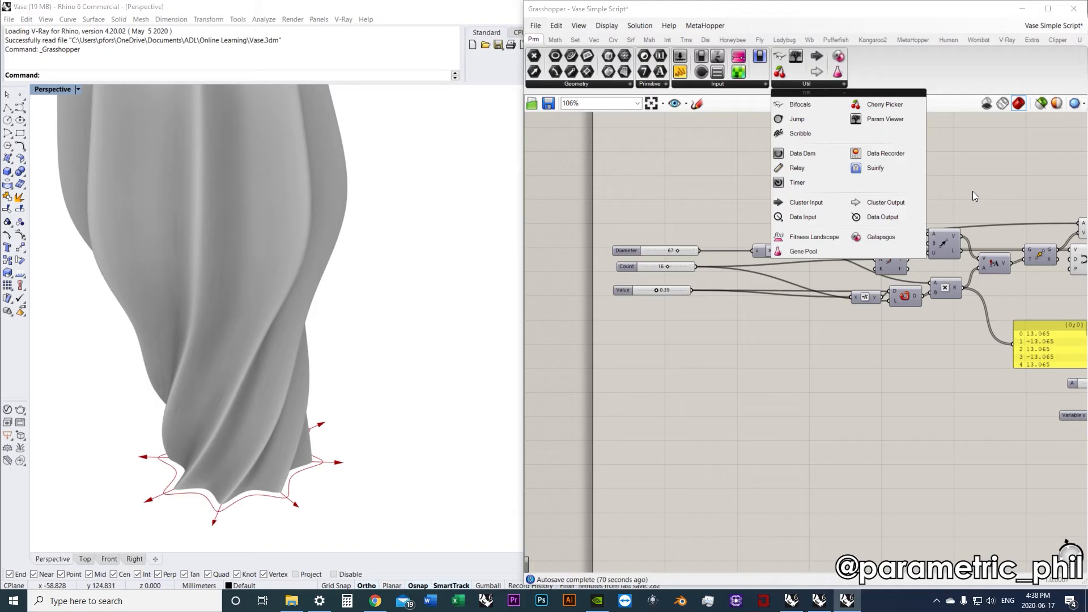
mouse_move(806, 202)
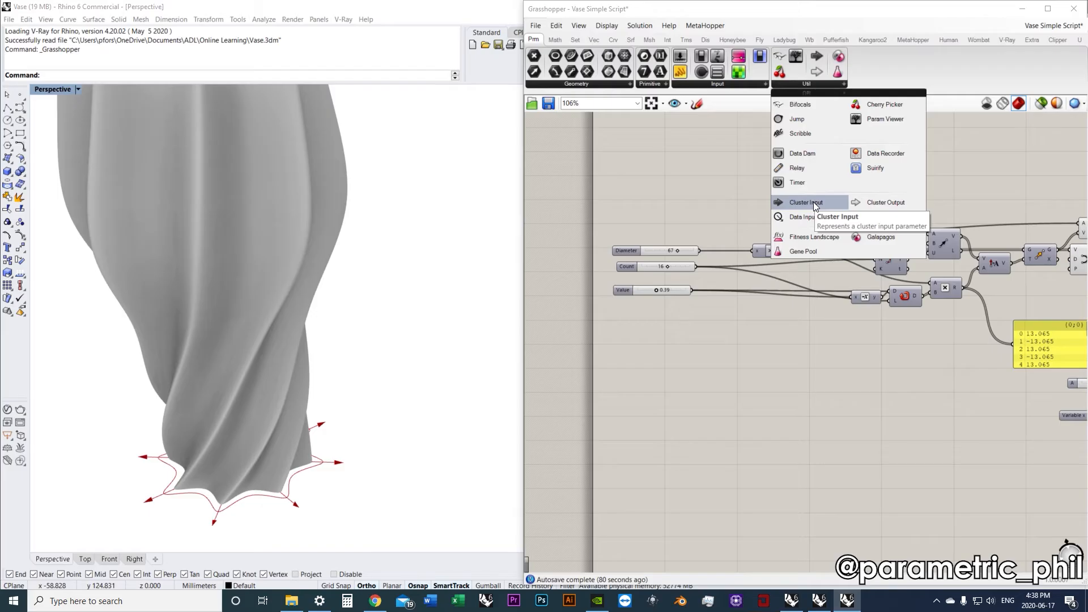
Add two Cluster Input parameters from Params > Util above the sliders.
click(806, 201)
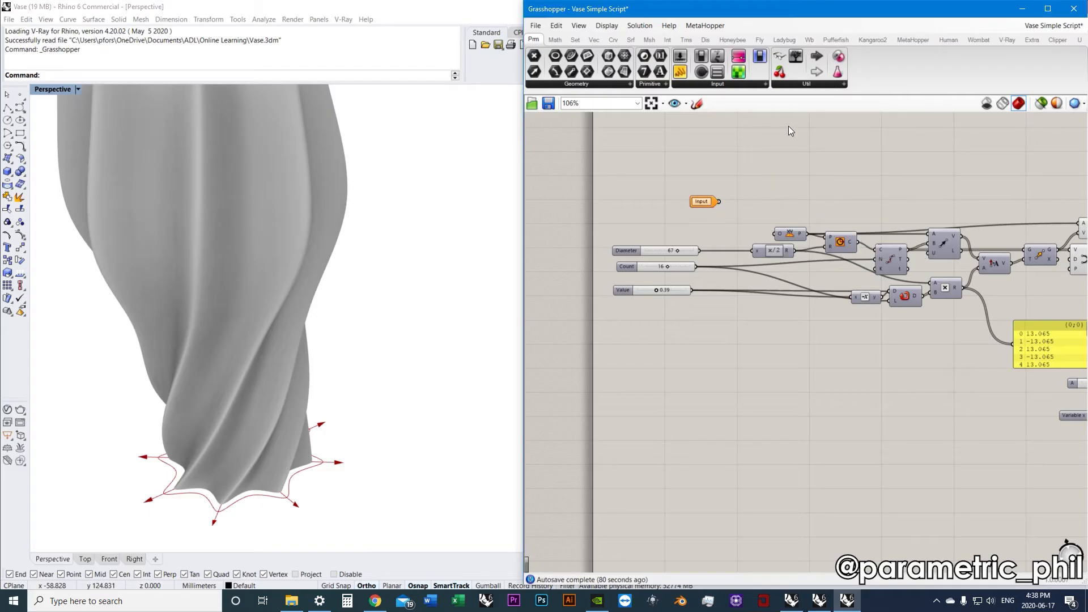
click(807, 83)
text(input)
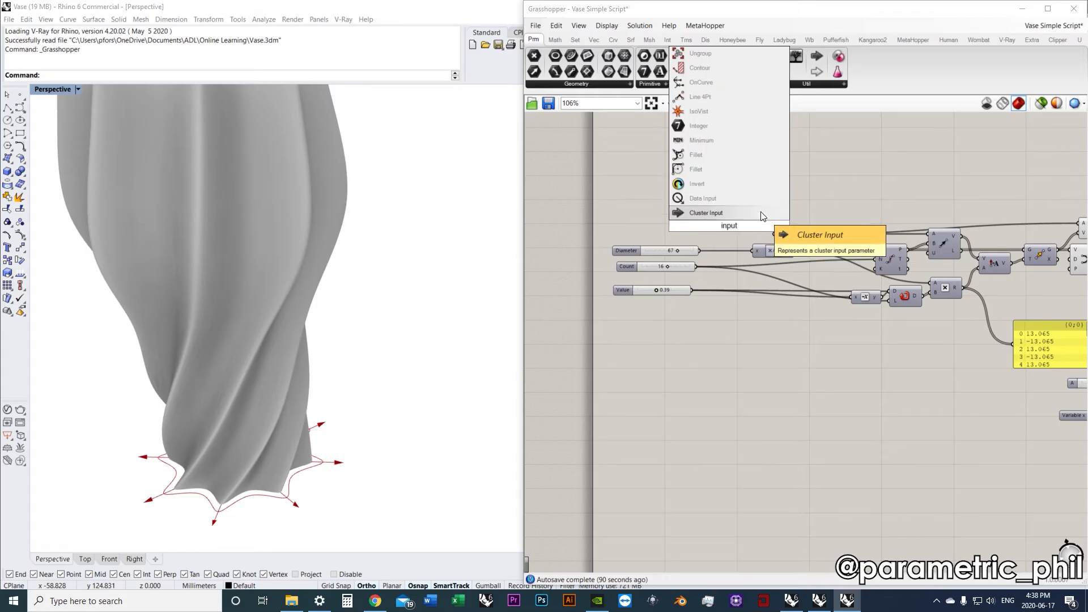
click(706, 212)
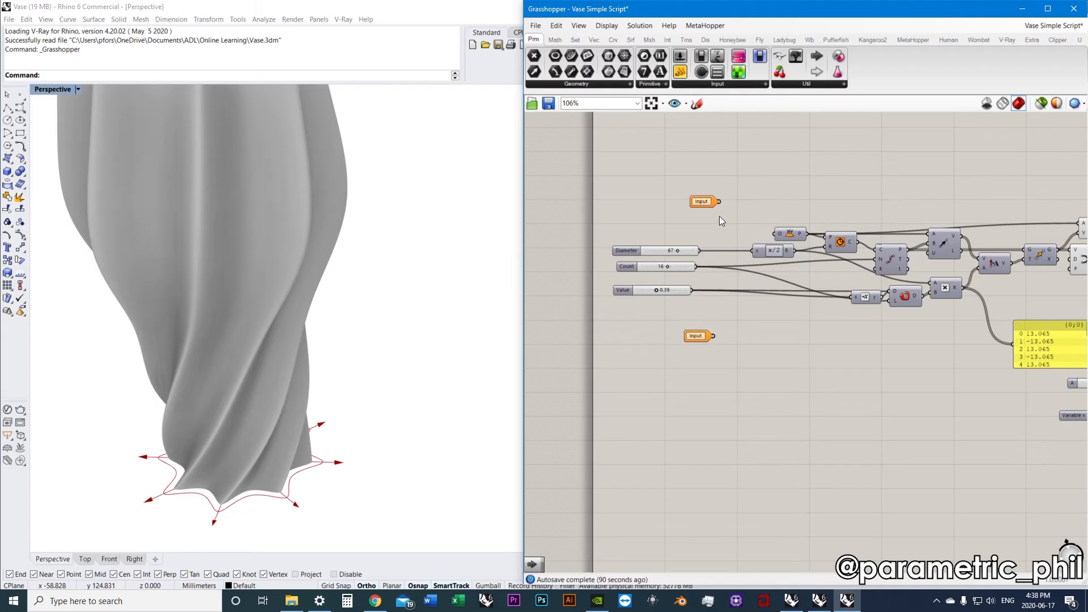
scroll(up, 3)
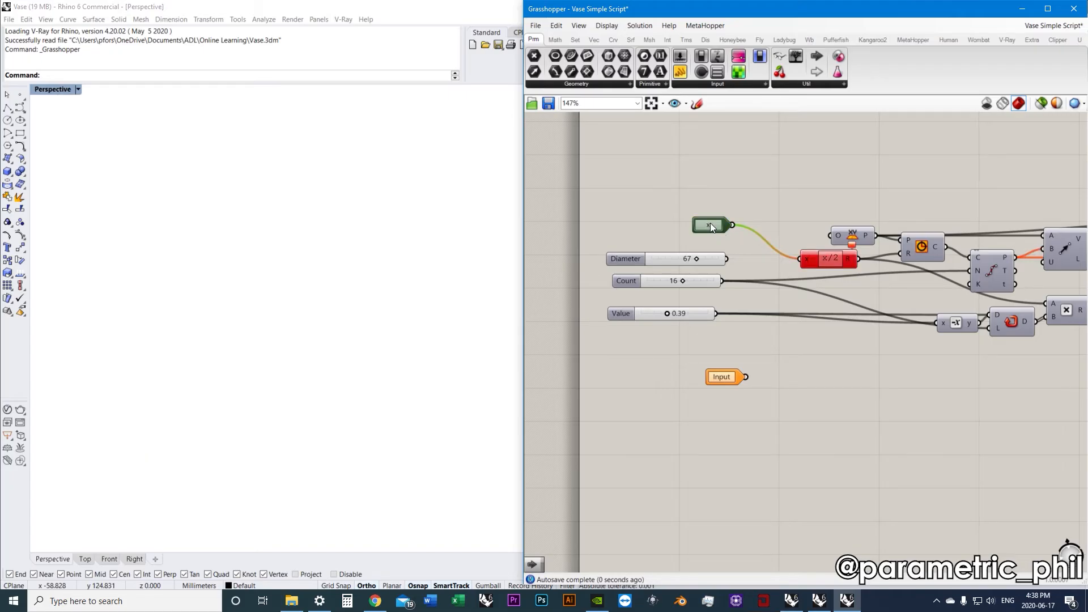
Name the cluster input wired to x/2 'Diameter'.
double_click(709, 225)
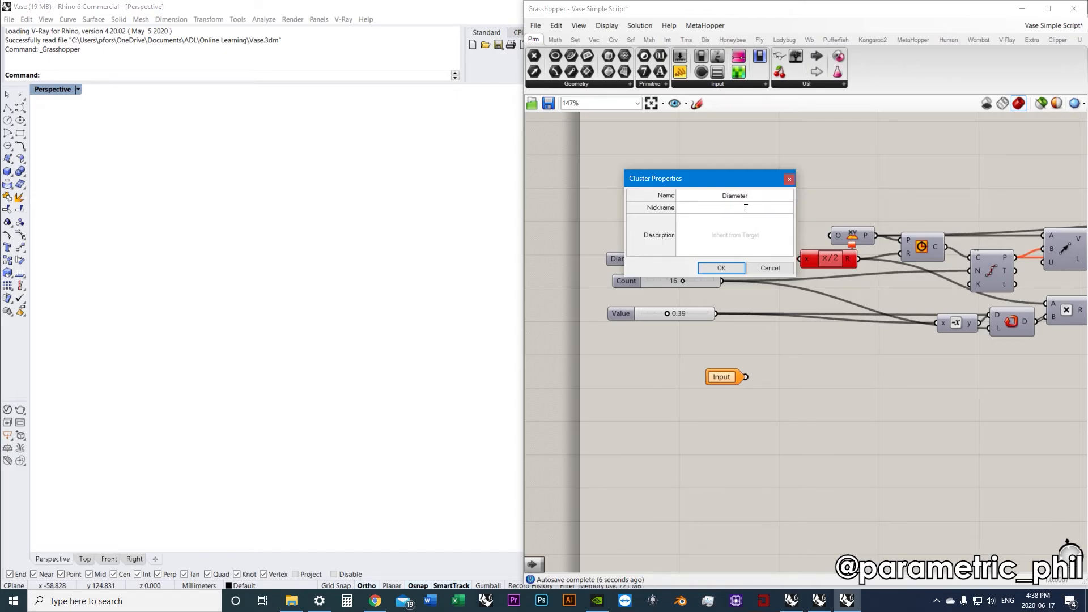
text(Diameter)
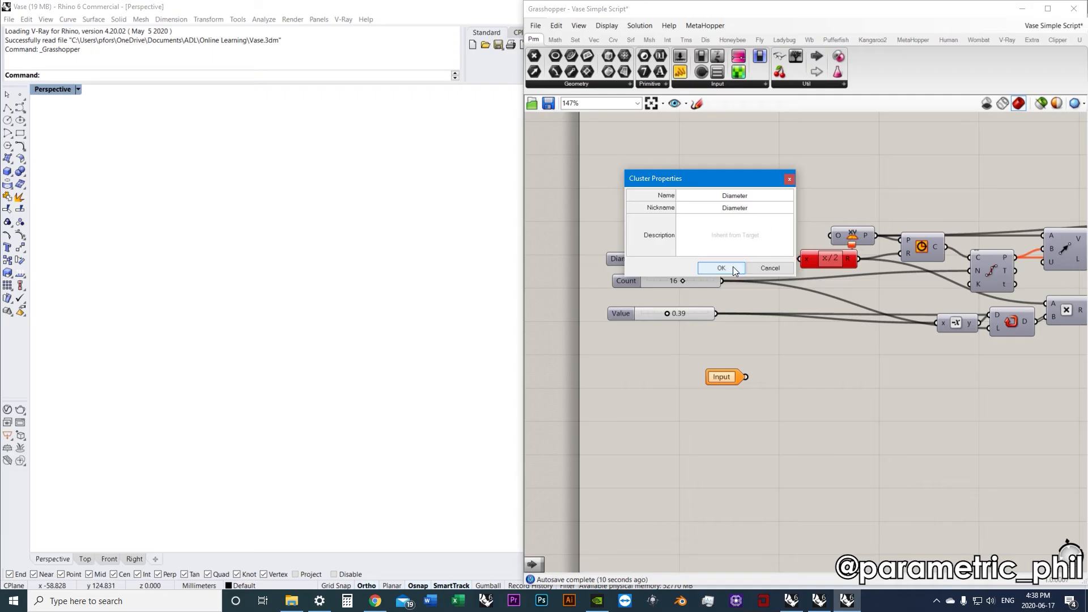
click(721, 269)
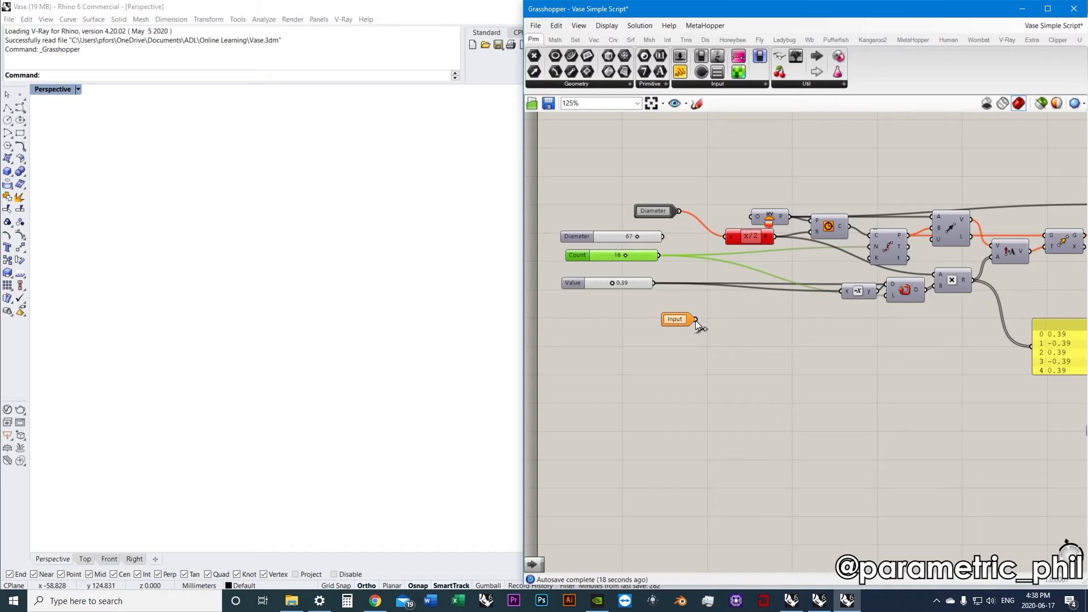
double_click(673, 319)
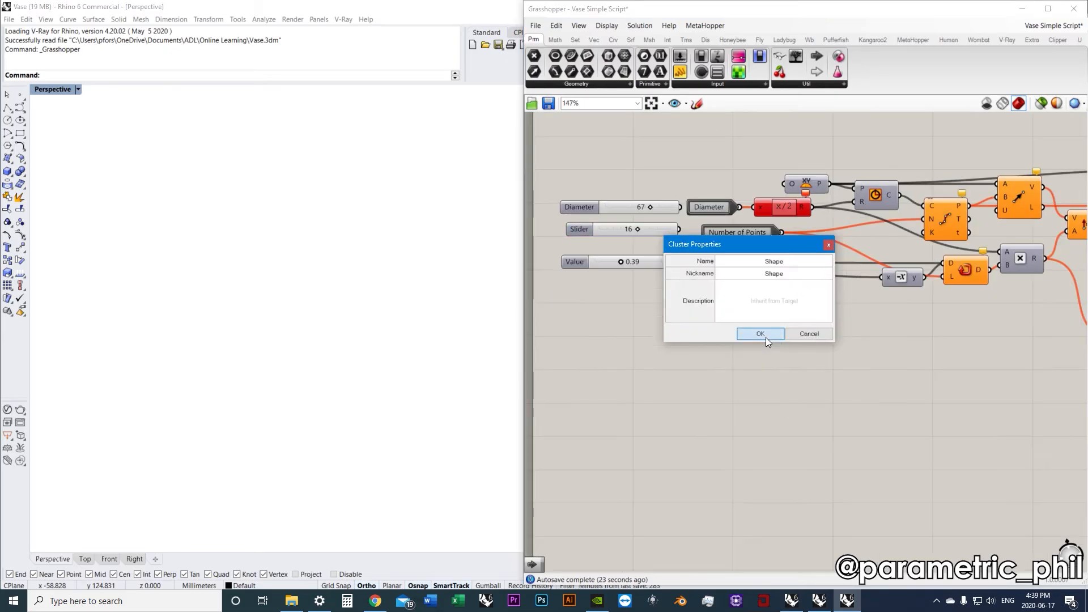
Name the second input 'Shape' and wire it into the Multiplication x input, replacing the 0.39 slider.
click(760, 334)
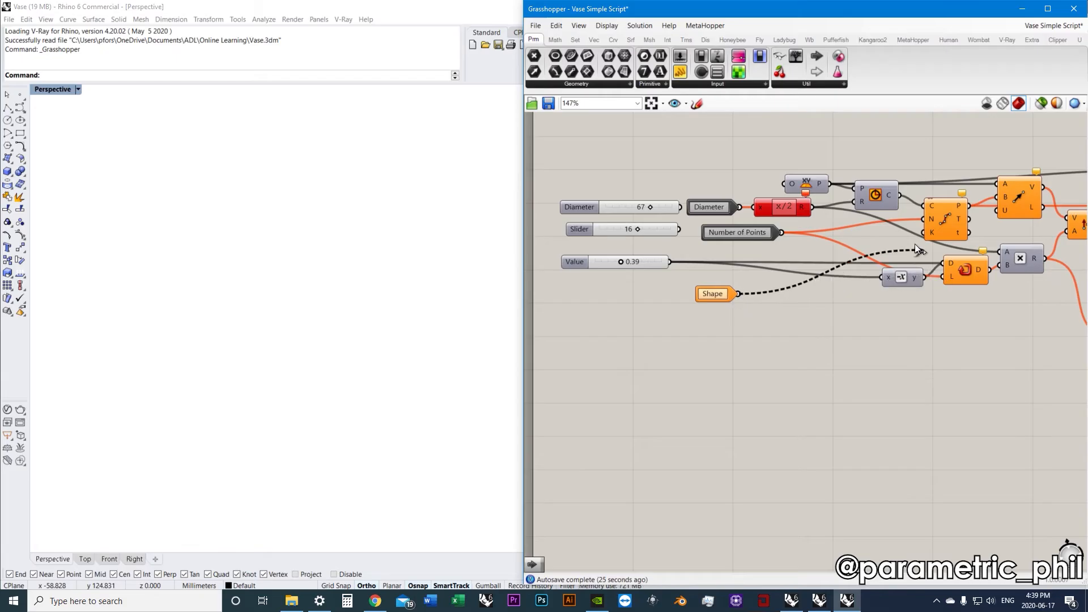
click(614, 262)
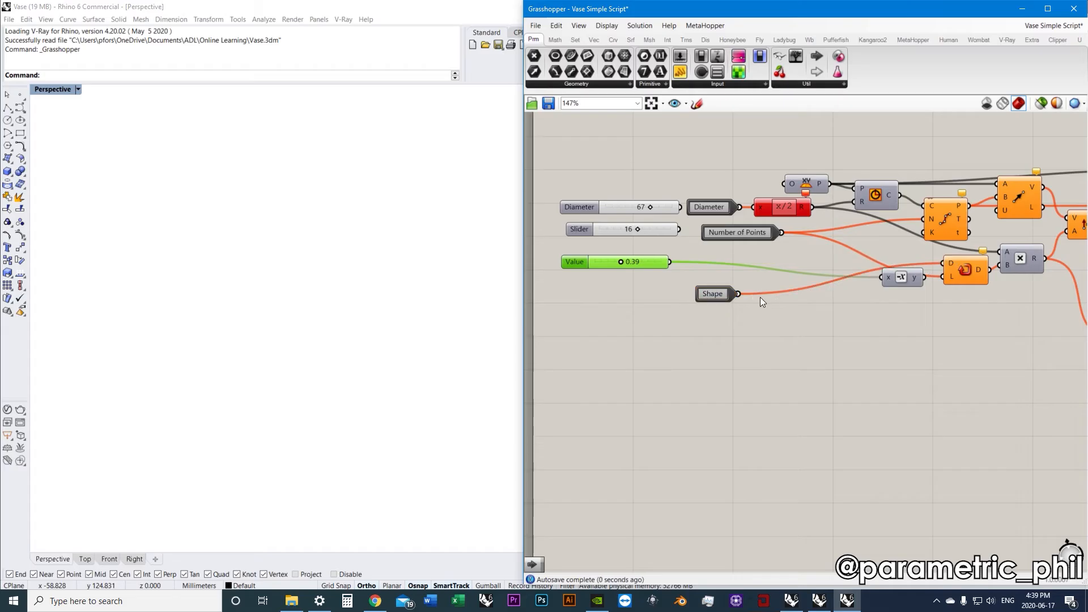
mouse_move(891, 290)
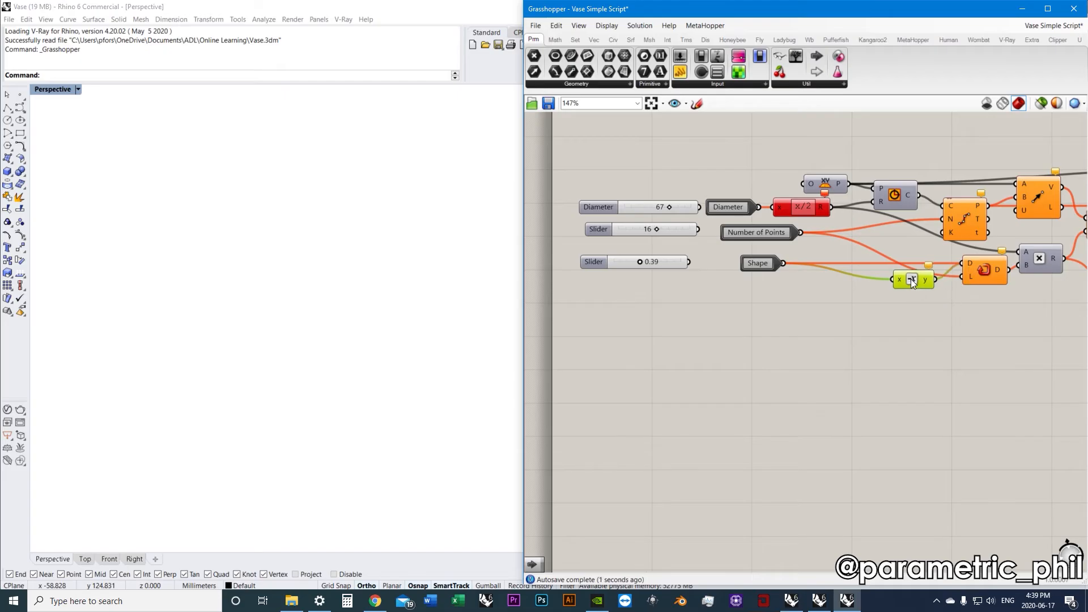
scroll(down, 3)
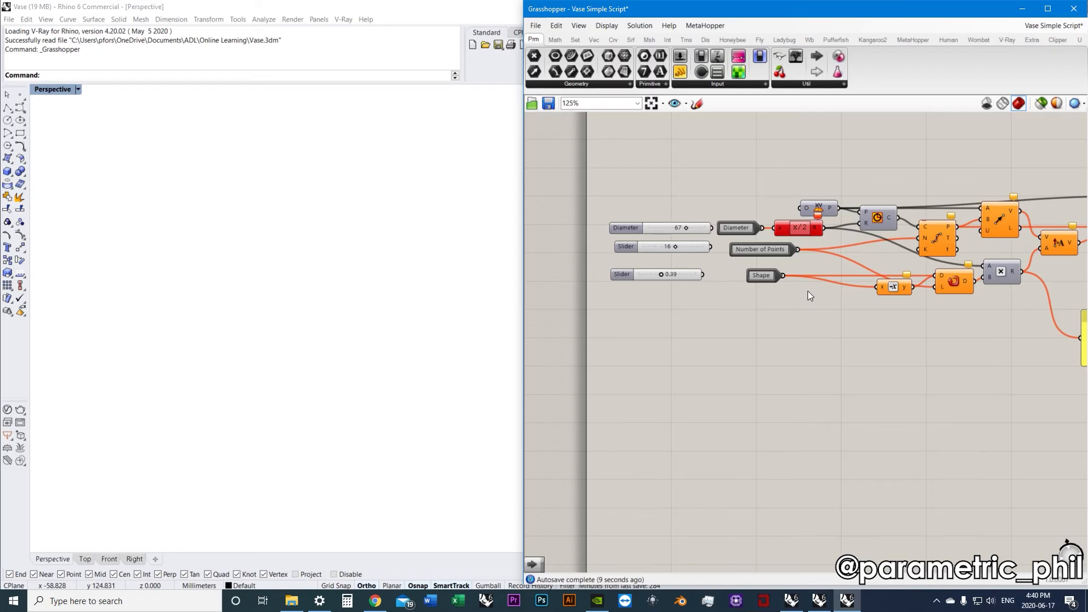
scroll(up, 3)
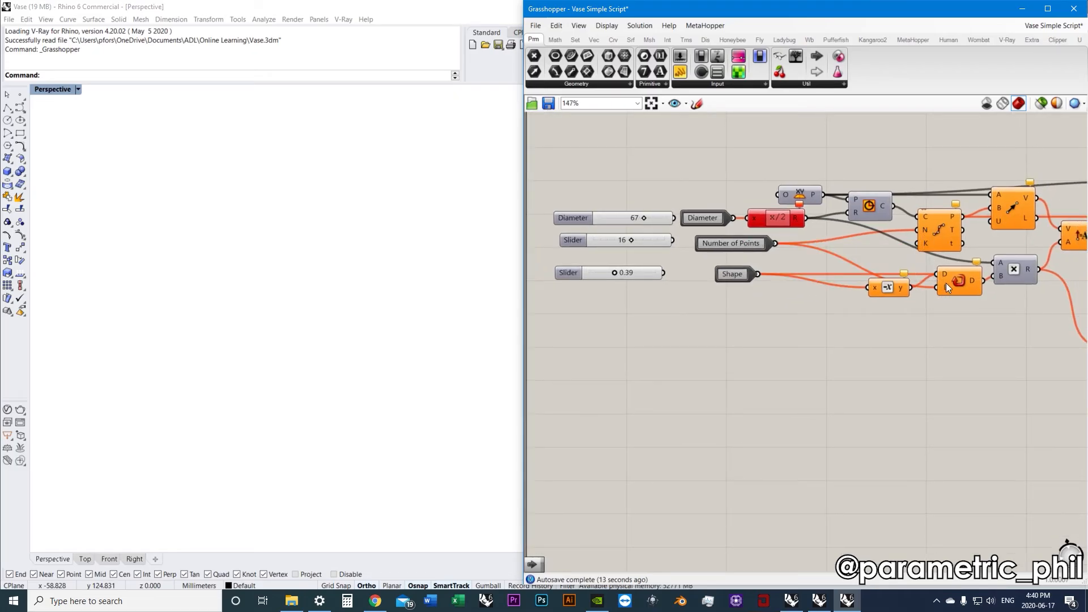
scroll(down, 3)
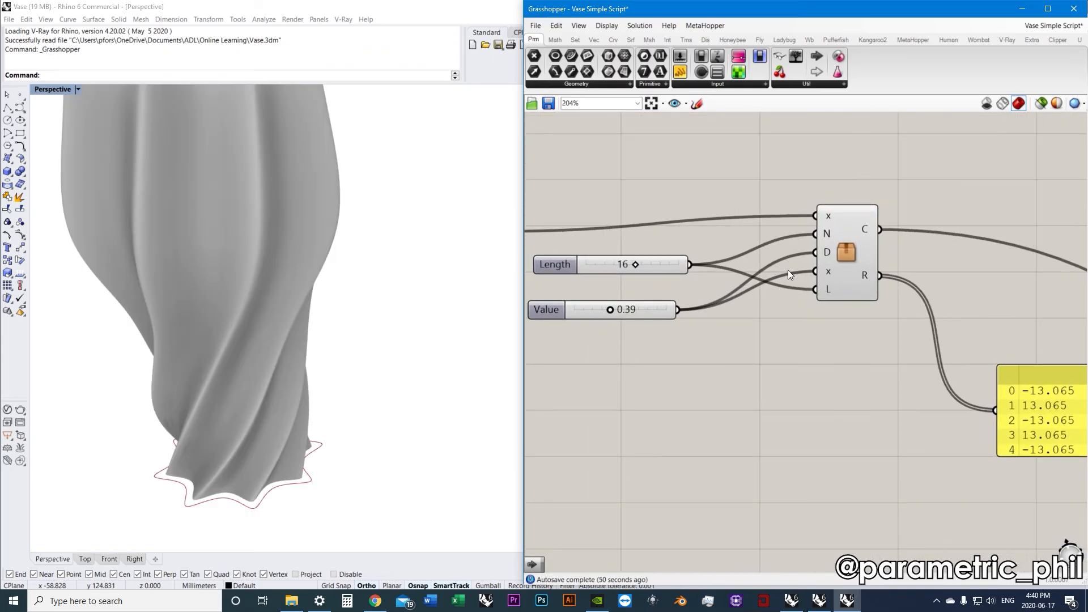
Enter the trial cluster, edit its N input parameter, and save the changes.
scroll(down, 3)
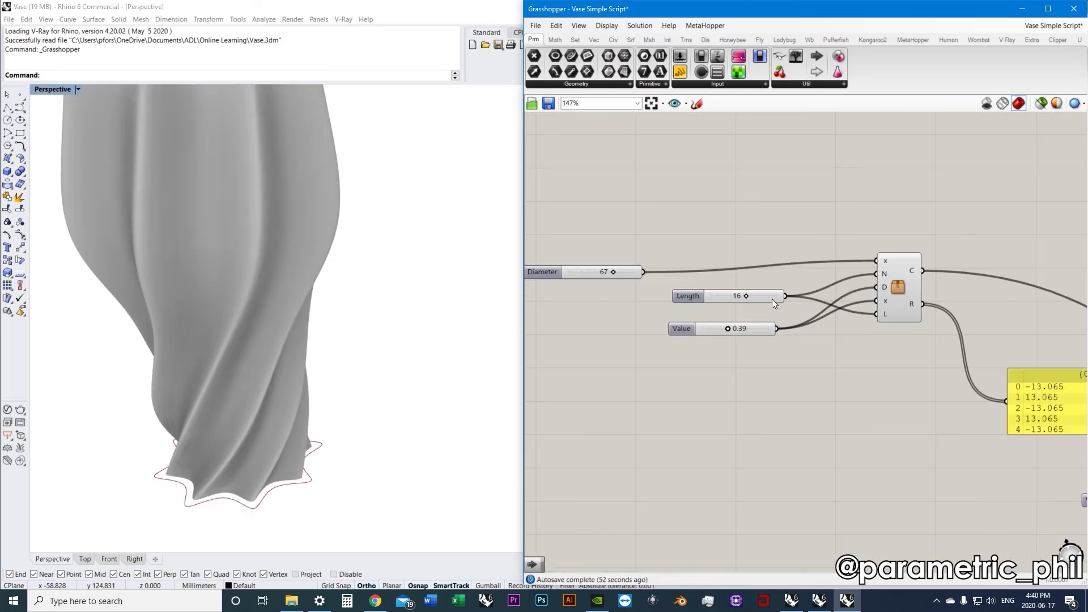
click(899, 287)
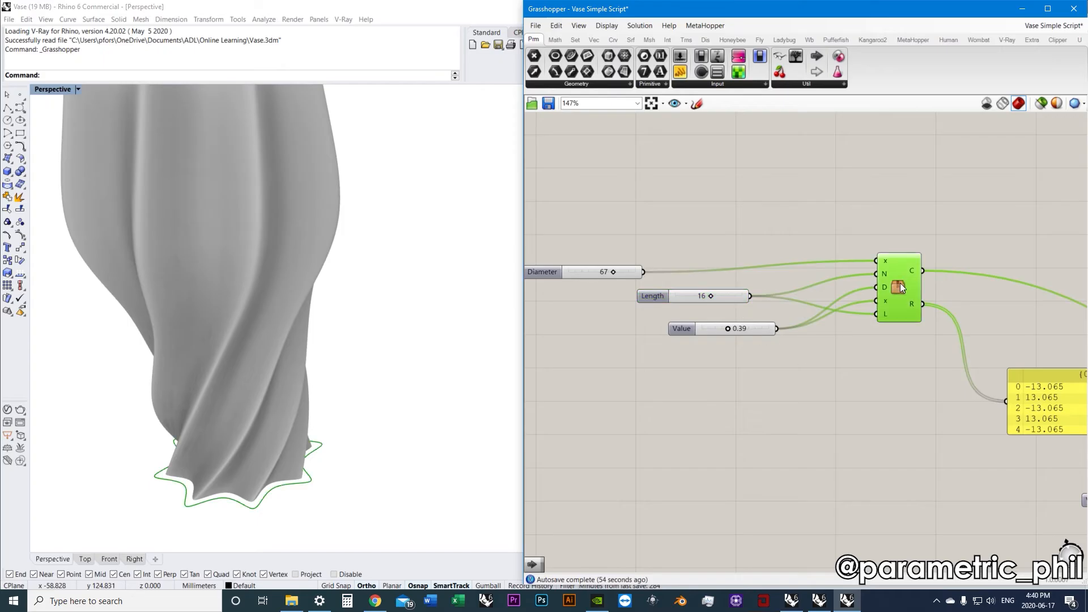
double_click(897, 287)
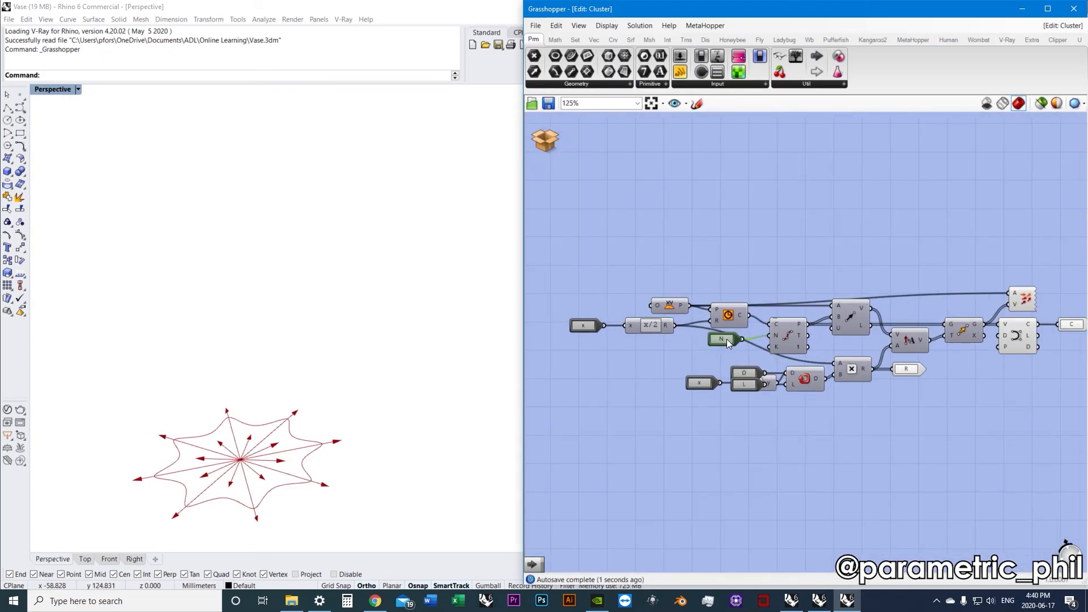
double_click(735, 377)
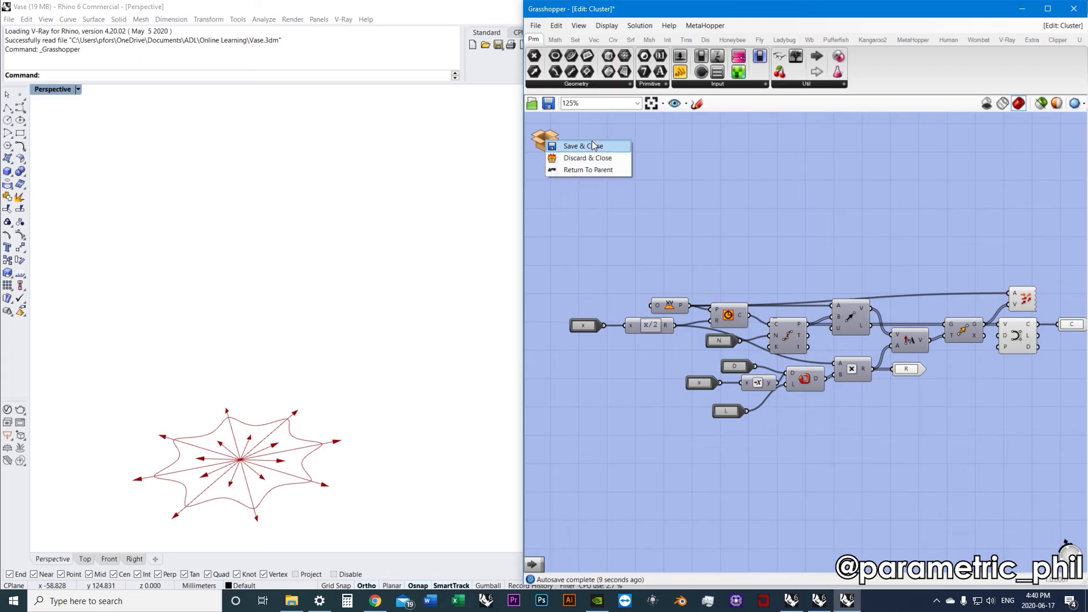
click(581, 145)
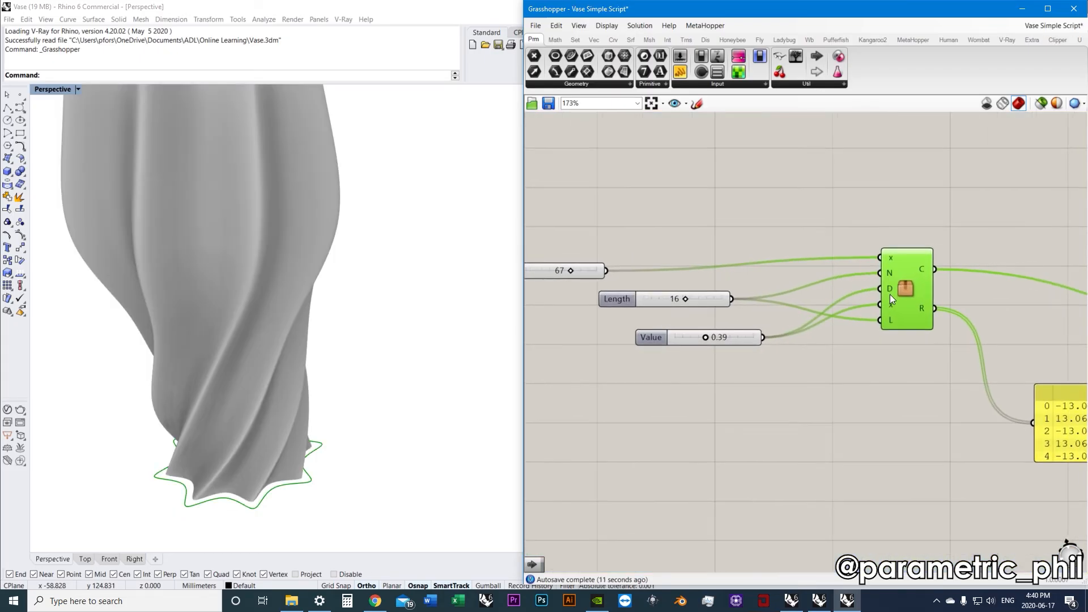
Add a Cluster Output parameter 'C' after the final base-curve component.
scroll(down, 3)
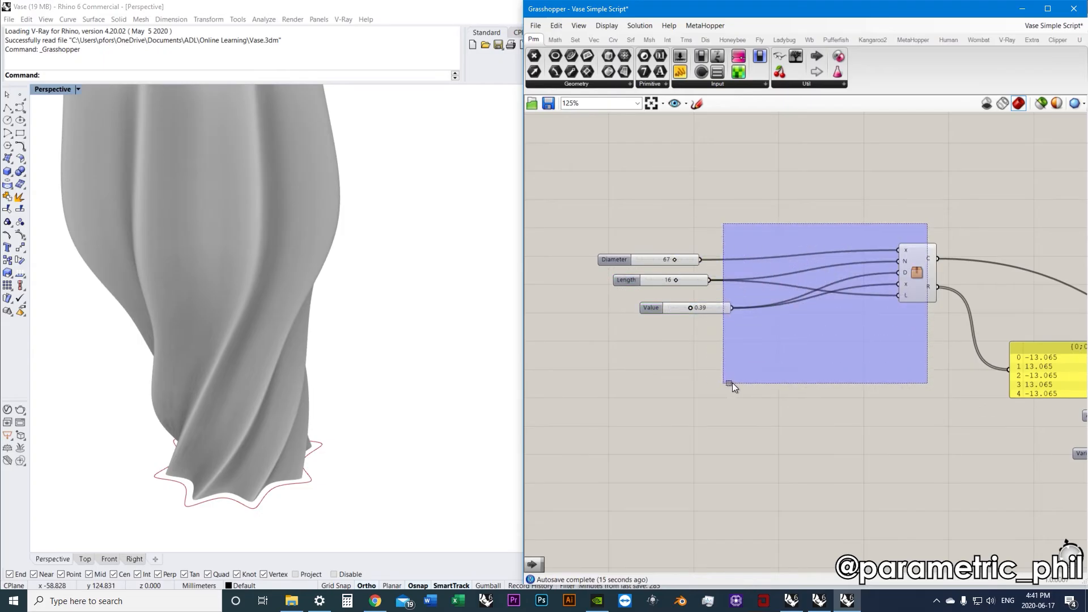
scroll(down, 3)
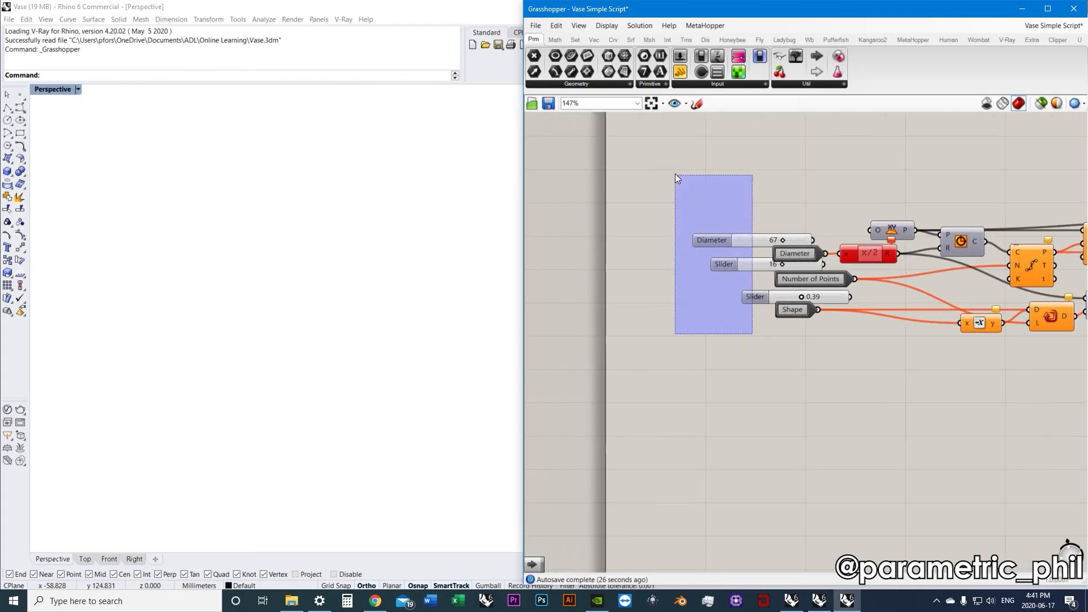
scroll(down, 3)
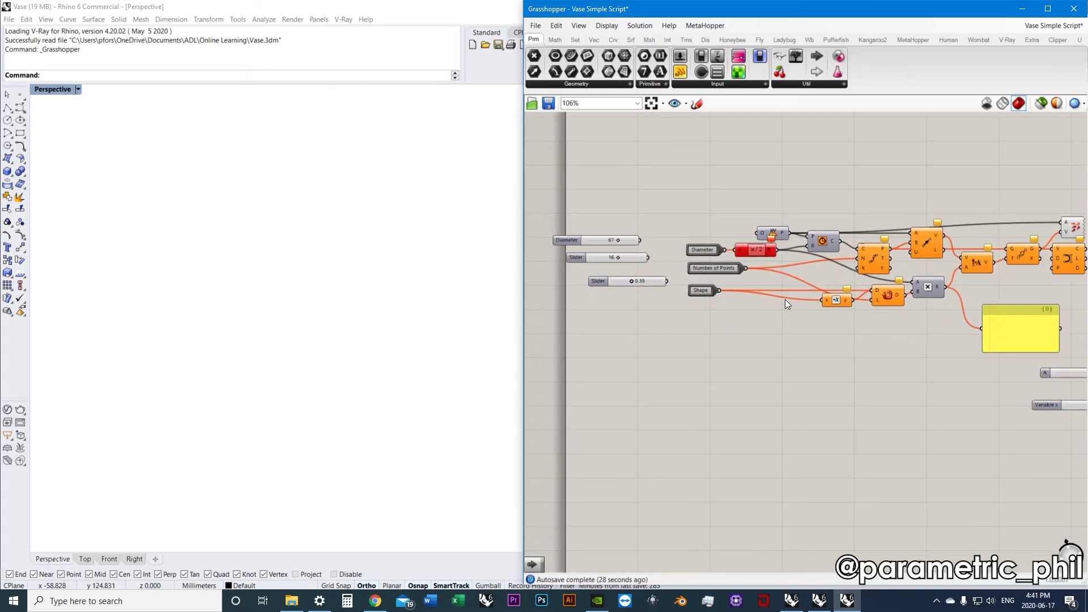
scroll(down, 3)
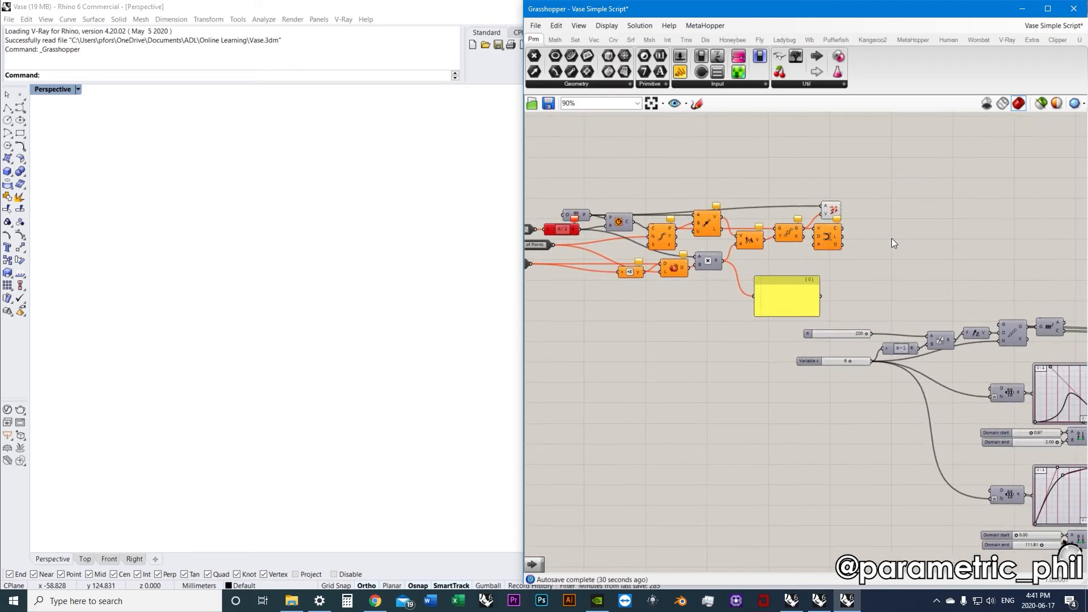
click(806, 84)
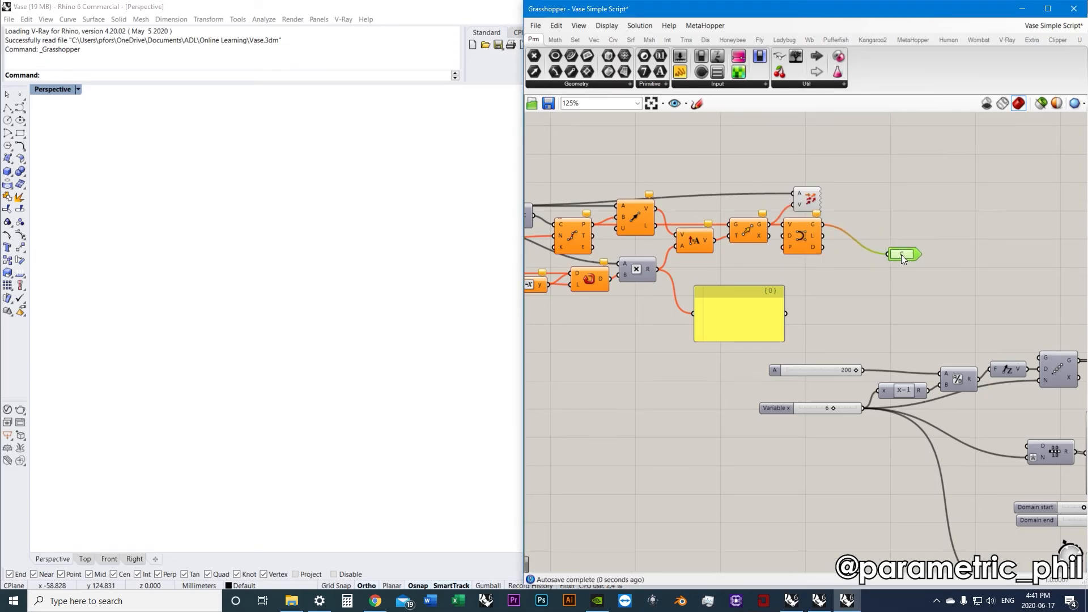
scroll(down, 3)
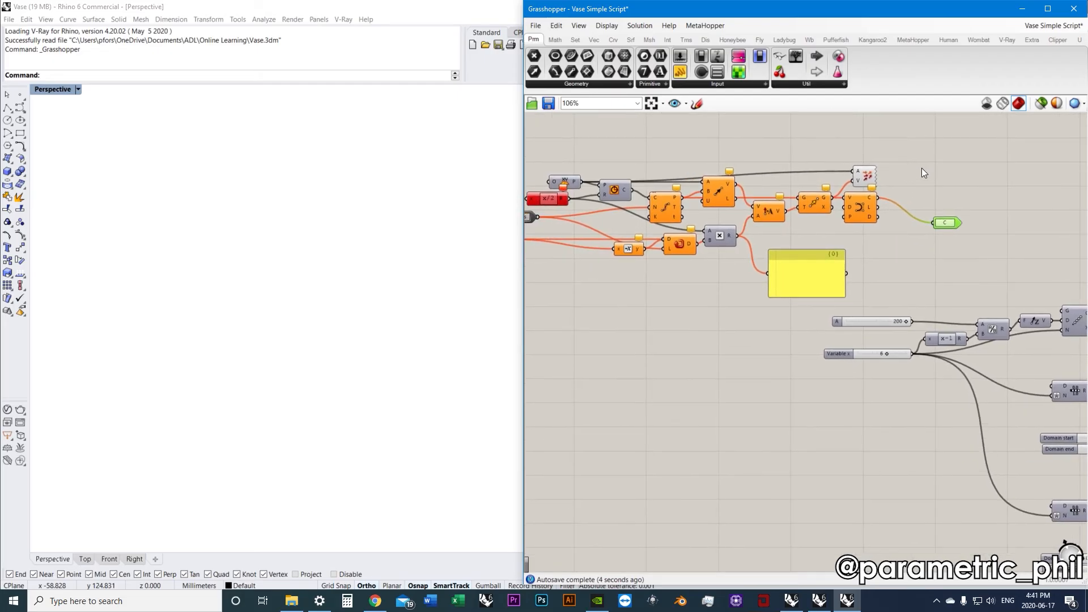
scroll(down, 3)
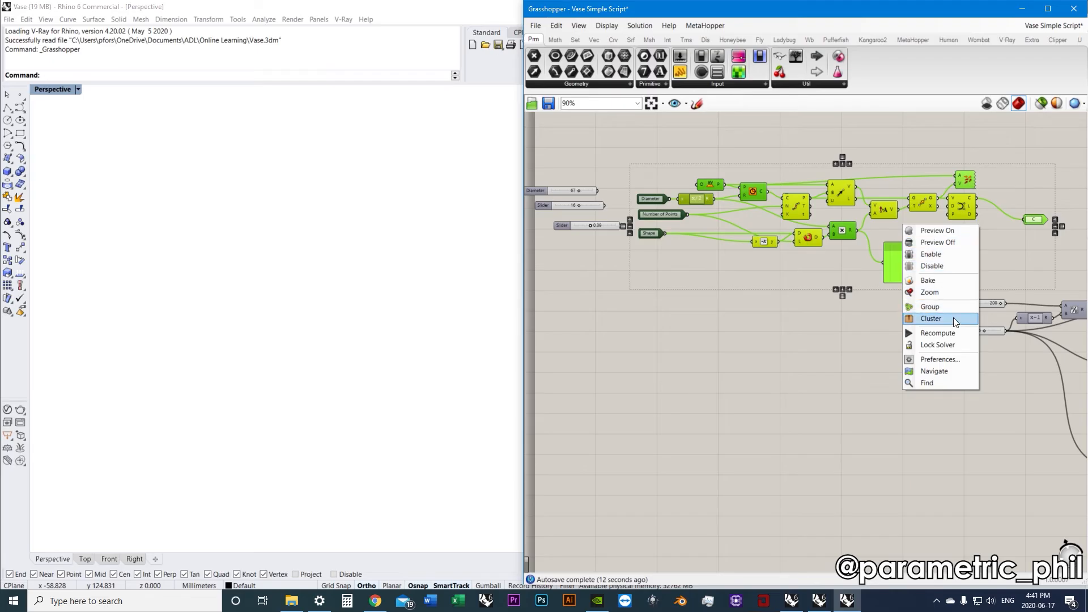
Collapse the selected base-curve graph into a single cluster and select it.
click(931, 318)
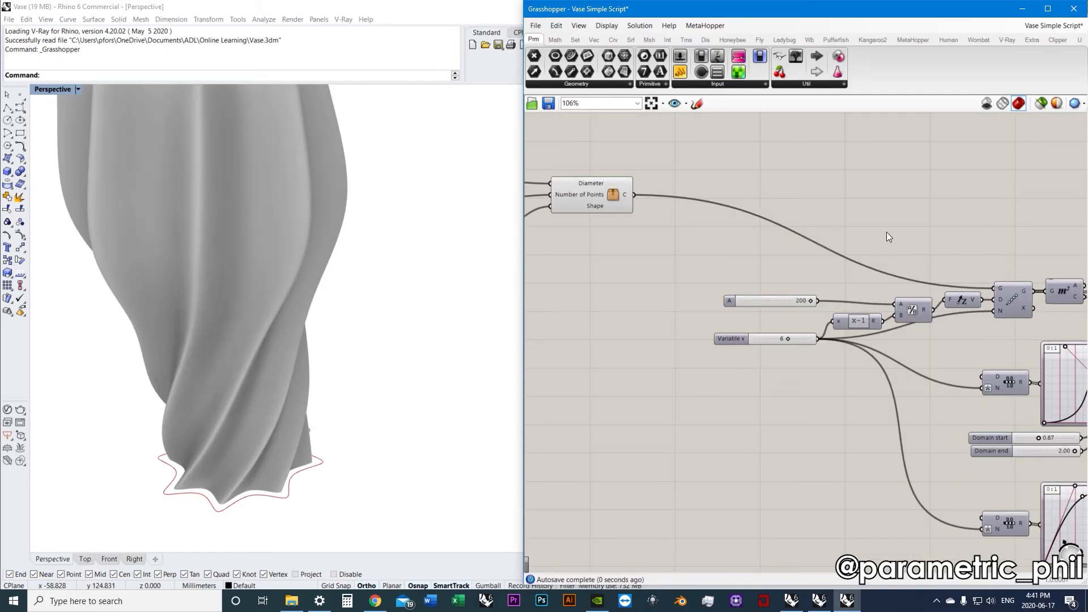
scroll(up, 3)
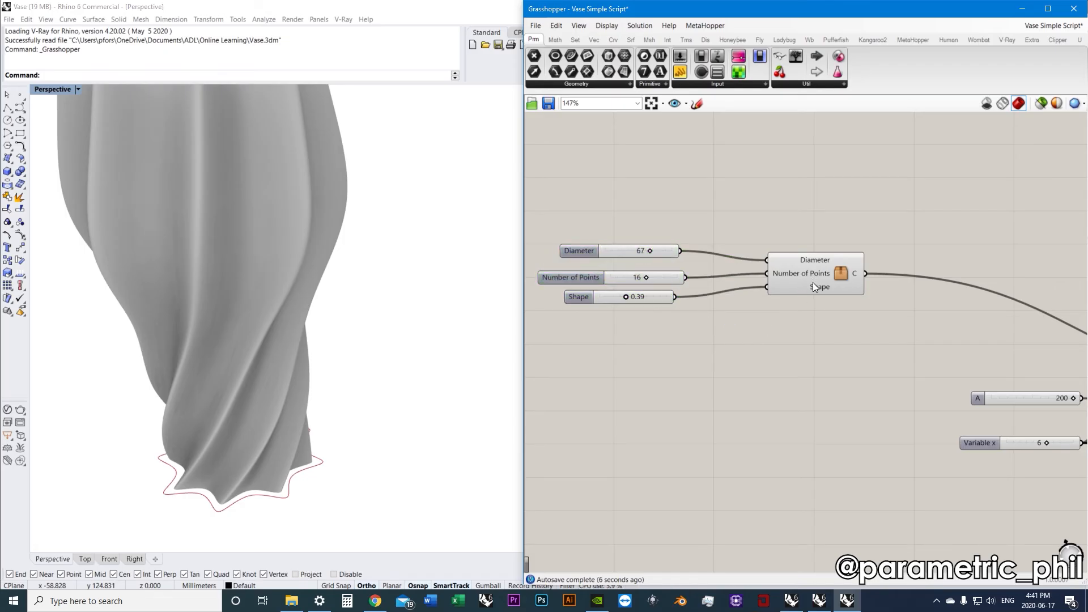
click(815, 273)
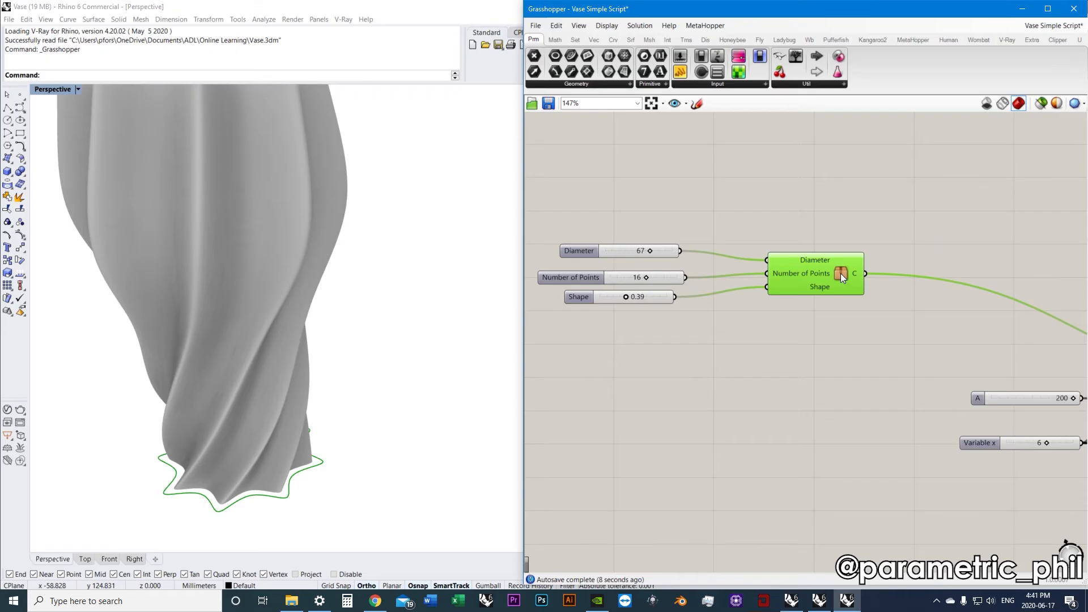
double_click(815, 273)
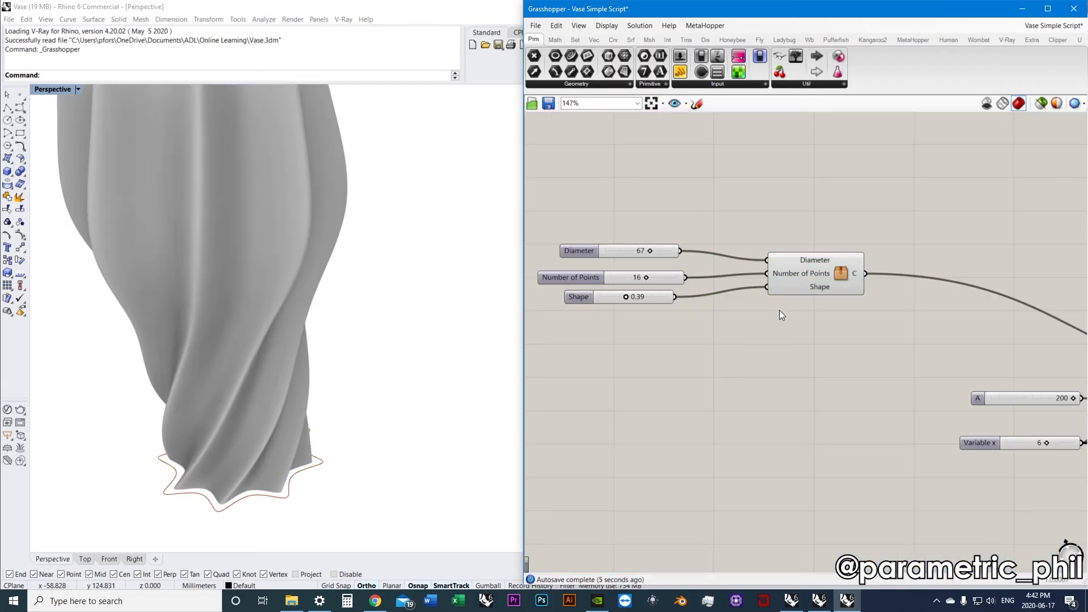
click(814, 273)
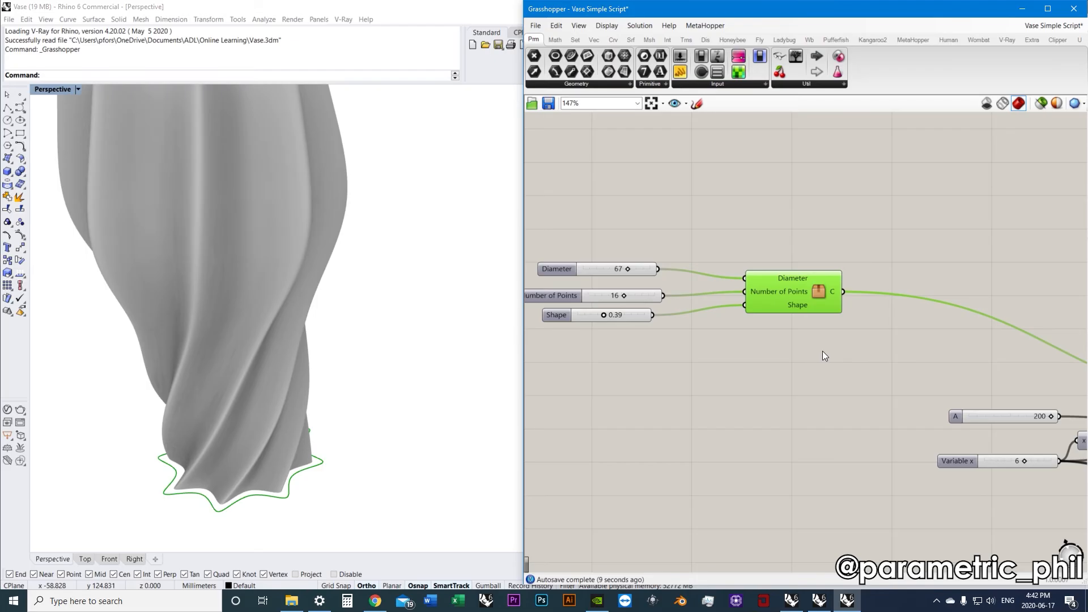
Open the base-curve cluster, check its vector display component, then Save & Close.
right_click(819, 292)
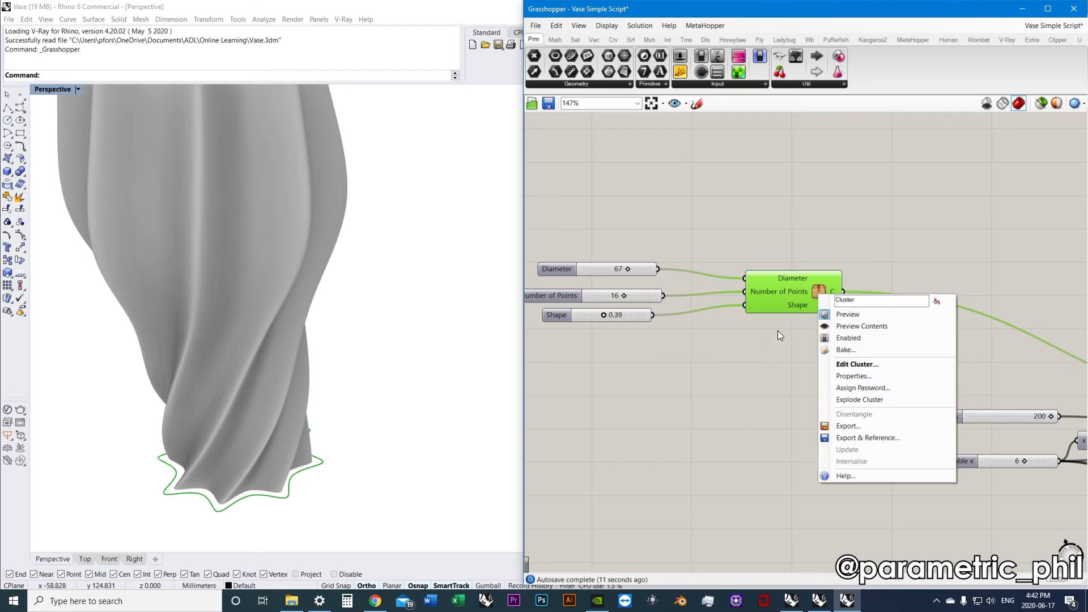
mouse_move(782, 337)
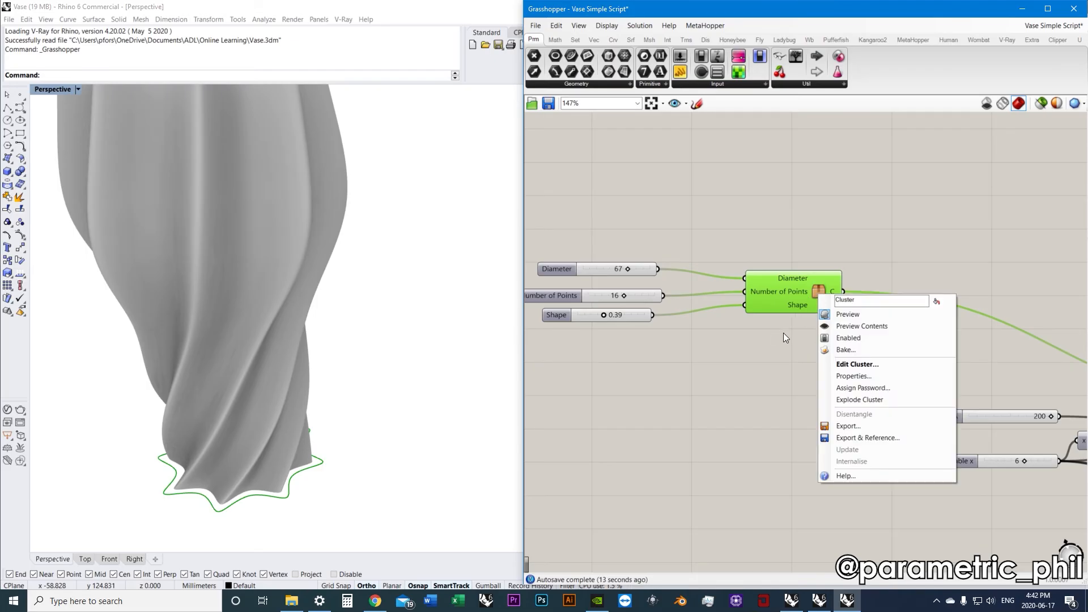
mouse_move(799, 324)
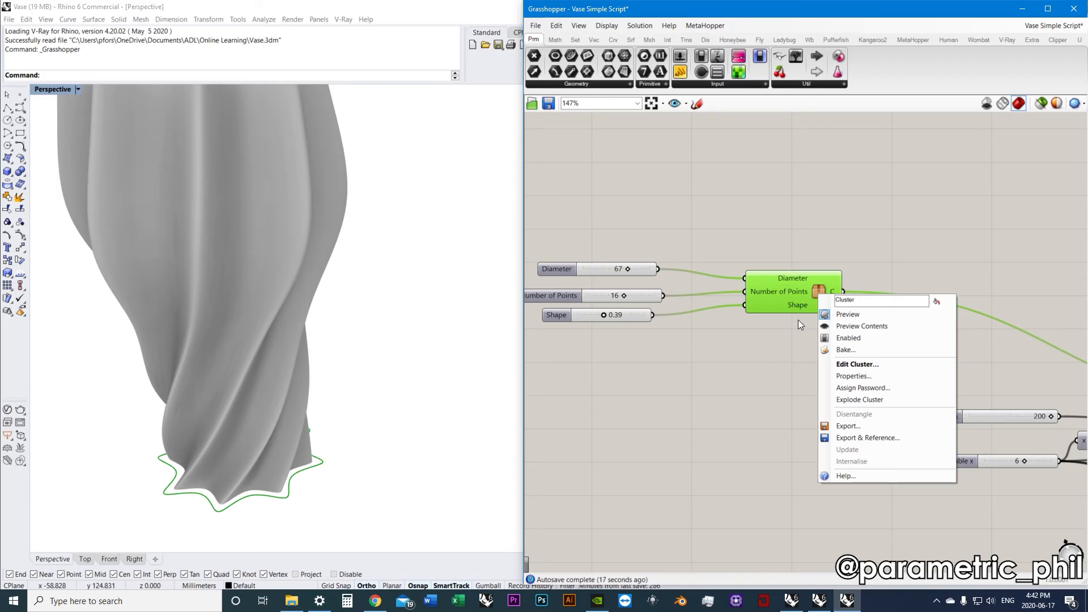
click(857, 364)
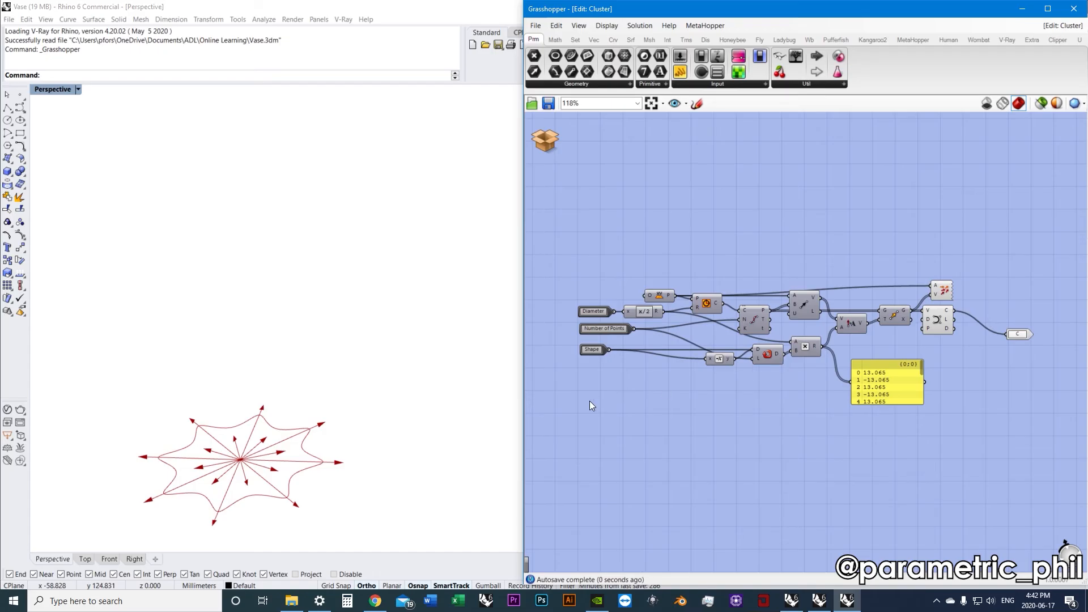
click(942, 290)
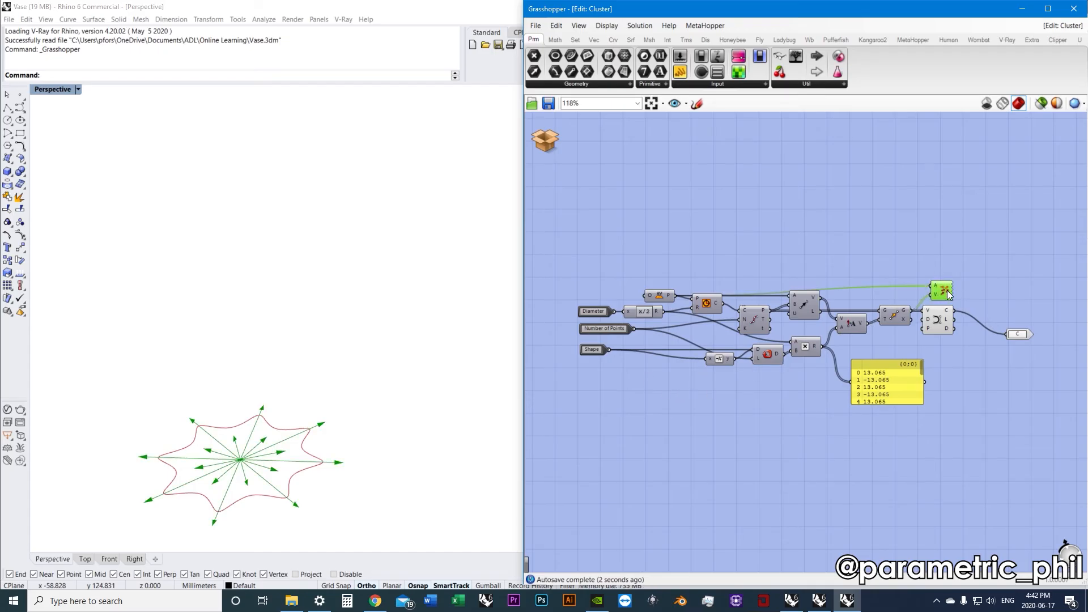
click(544, 139)
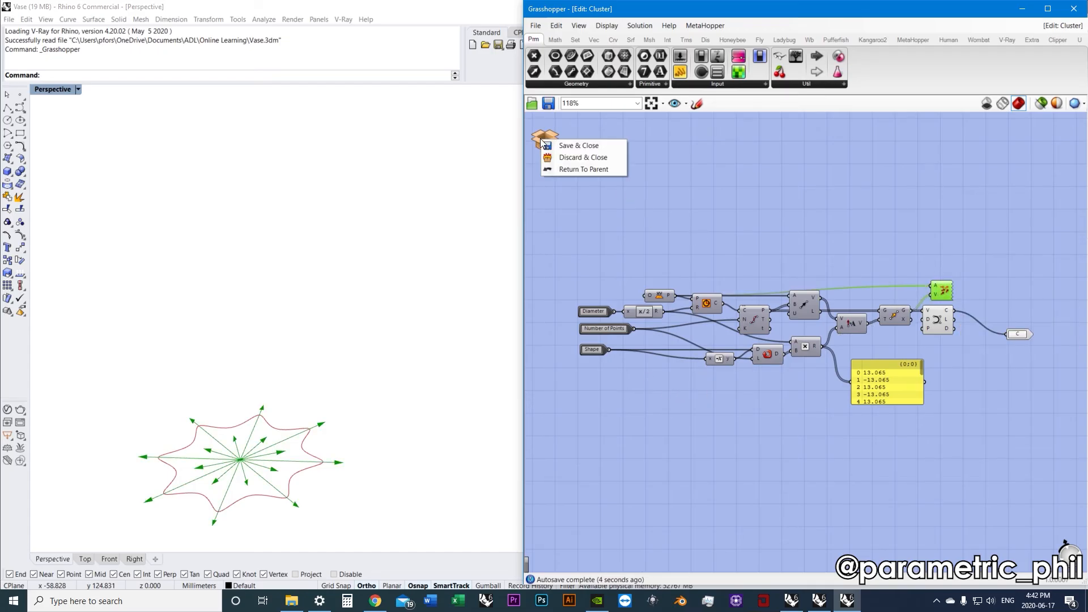
click(578, 145)
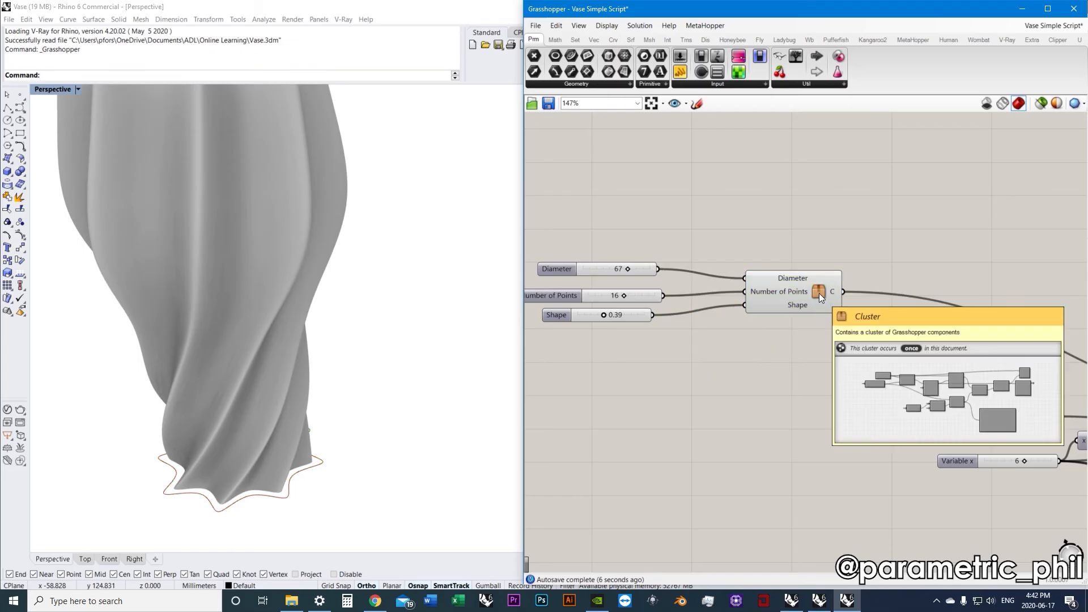
Reopen the cluster to review its inputs and C output, leave it, and show its context menu.
right_click(819, 291)
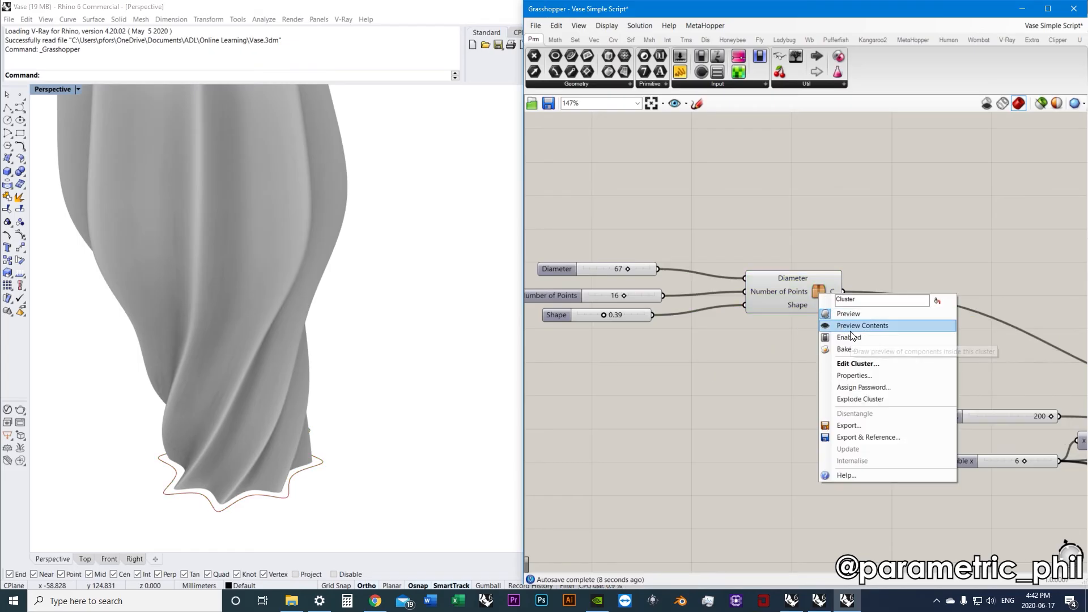
click(862, 325)
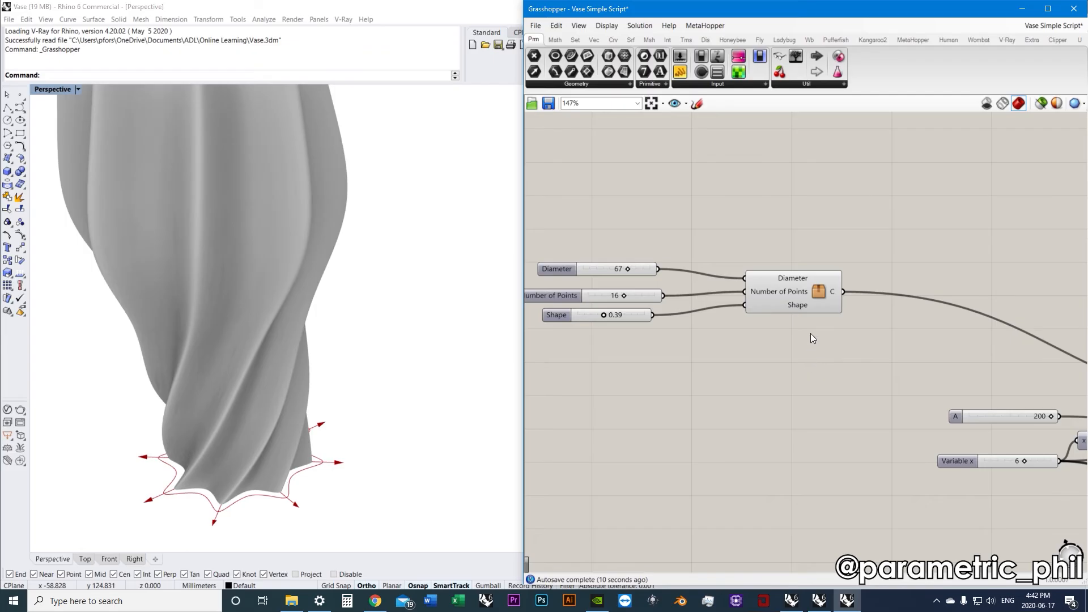
double_click(793, 290)
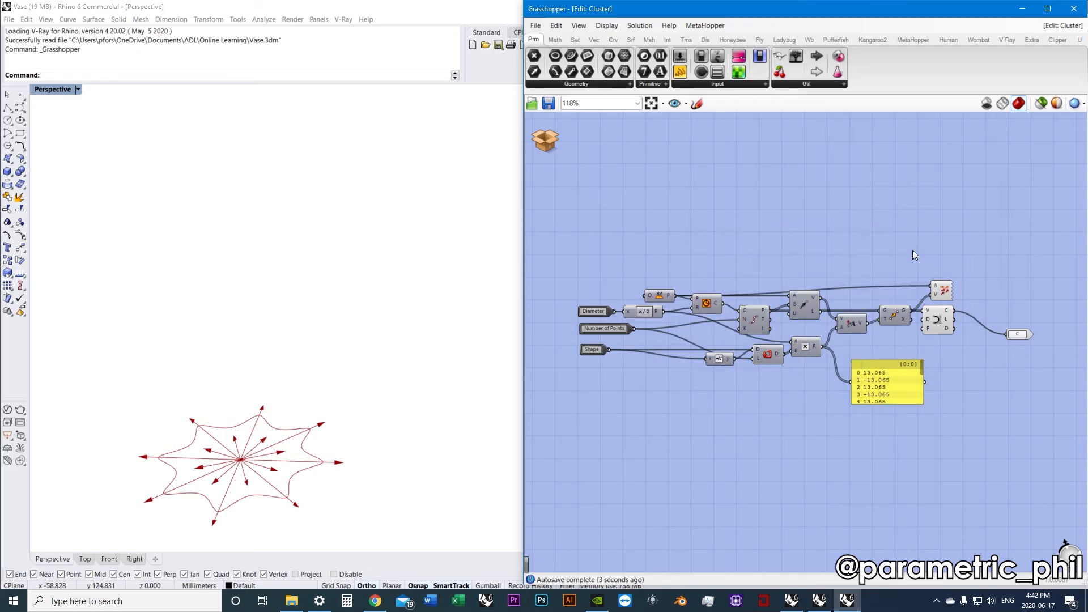
mouse_move(949, 273)
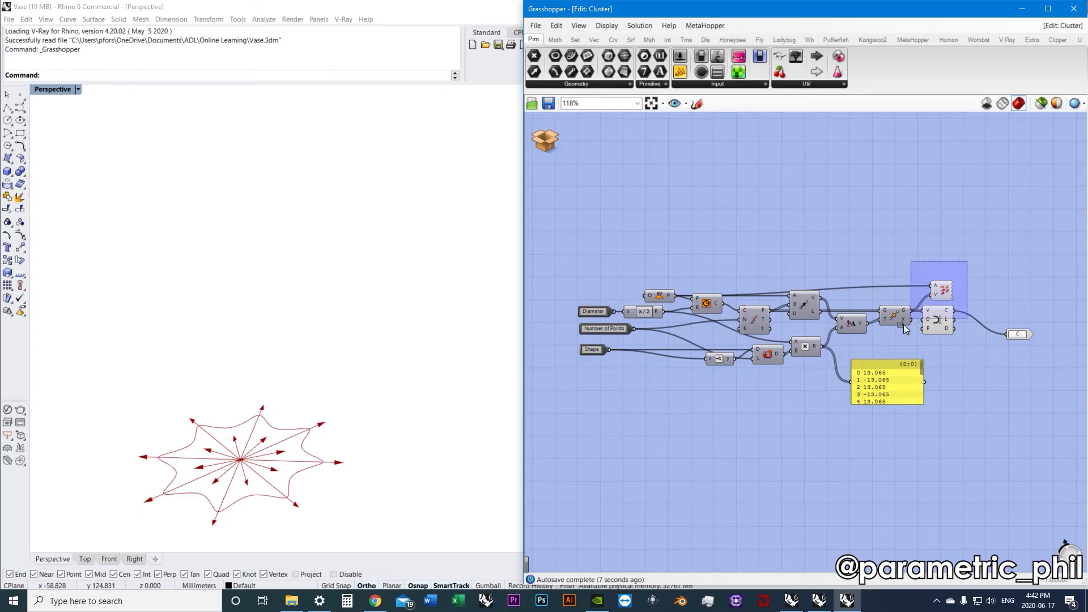
click(545, 139)
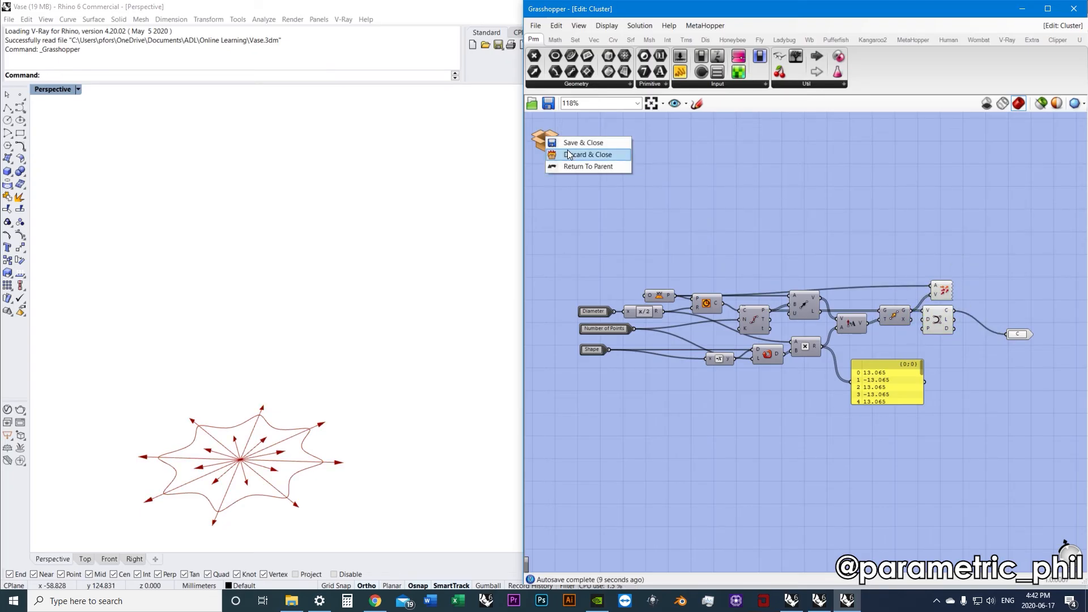
mouse_move(583, 147)
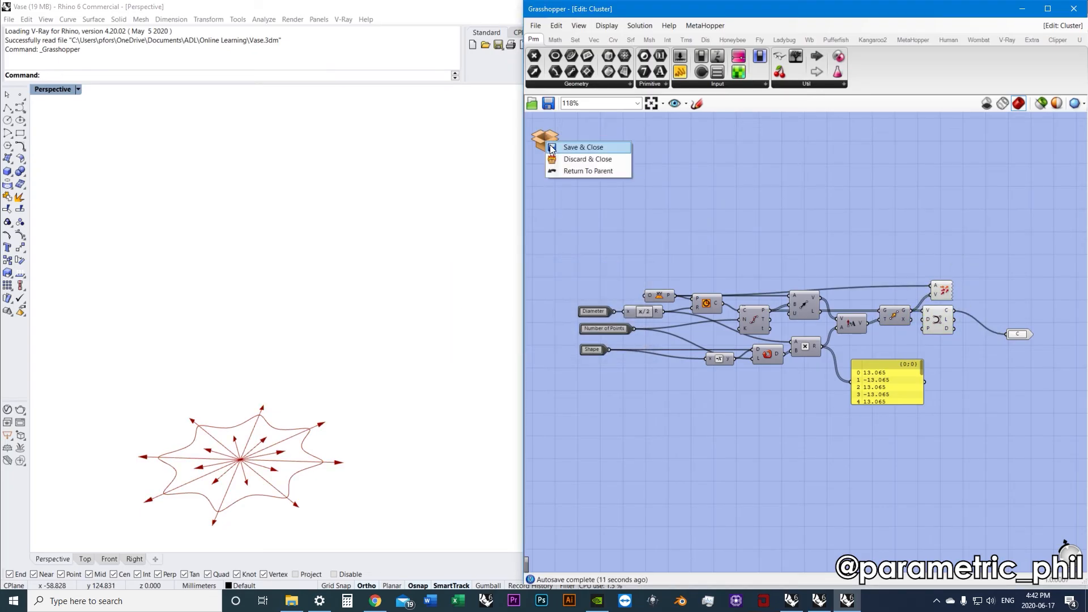
click(583, 146)
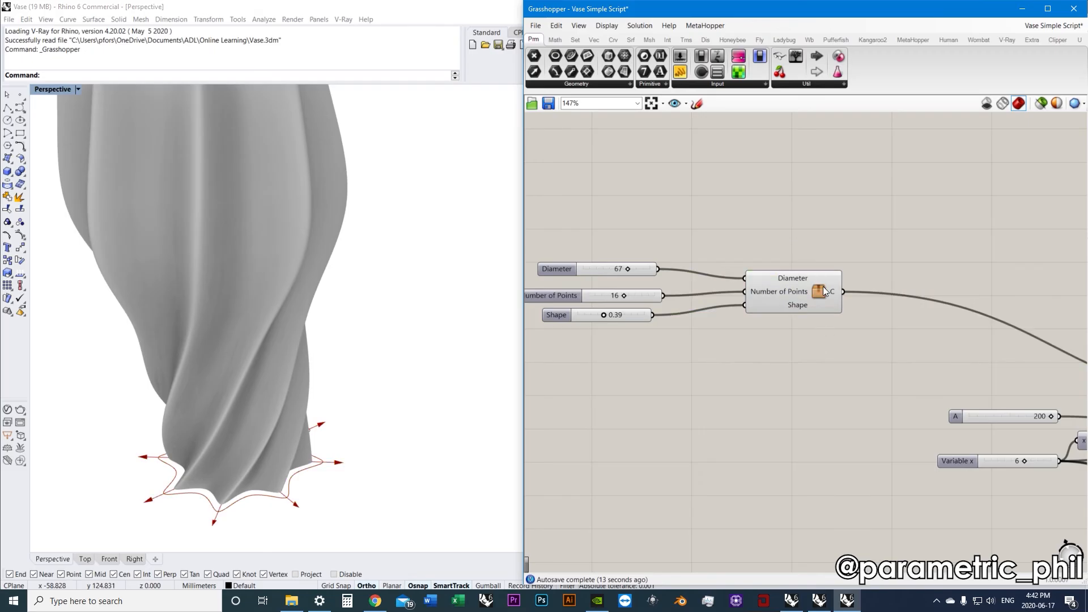
right_click(822, 291)
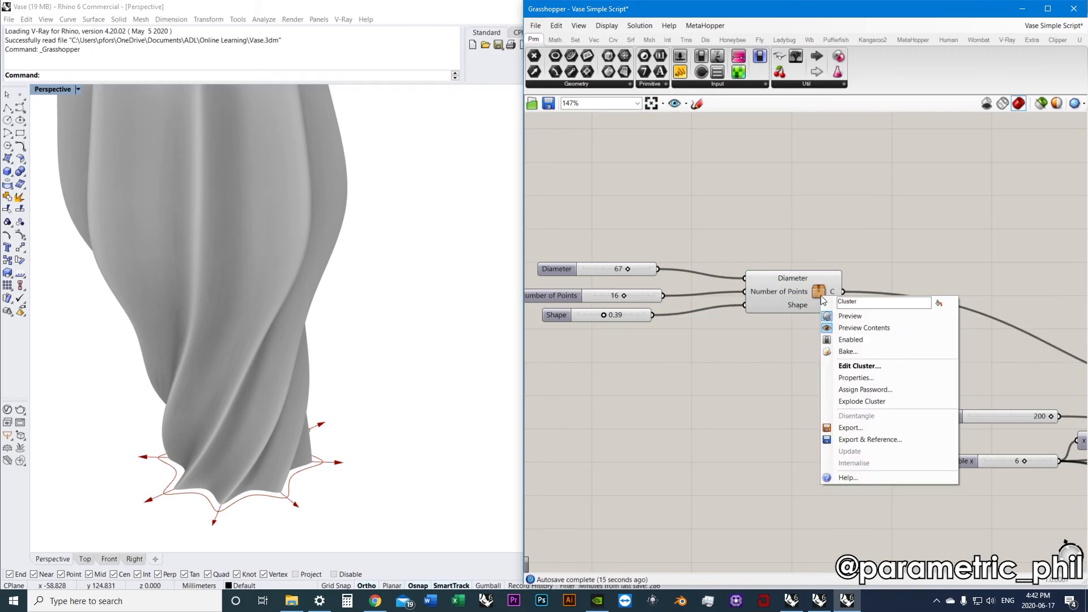
mouse_move(860, 366)
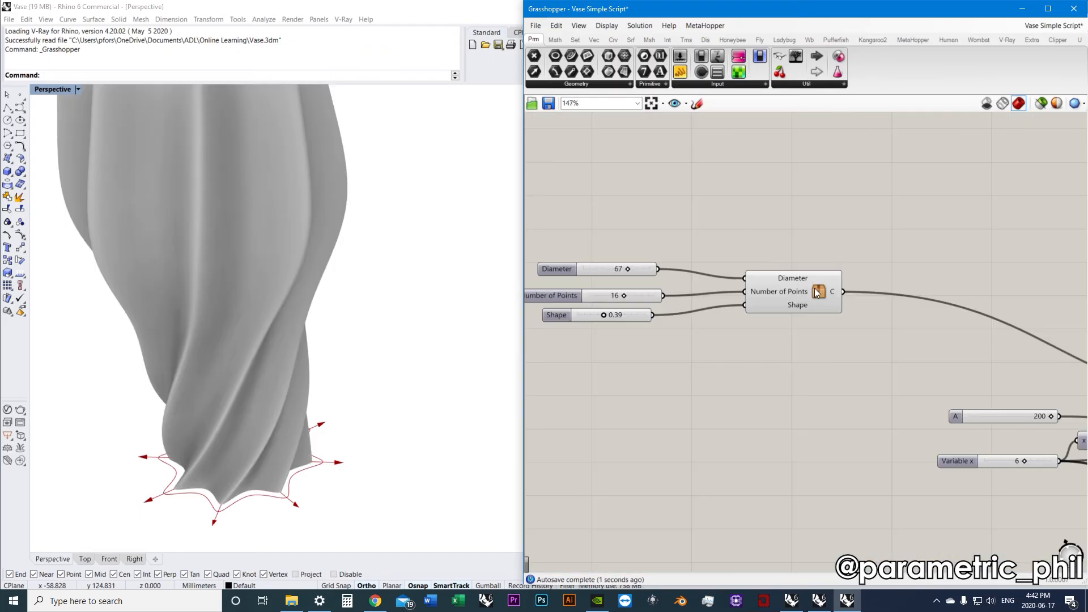
right_click(794, 291)
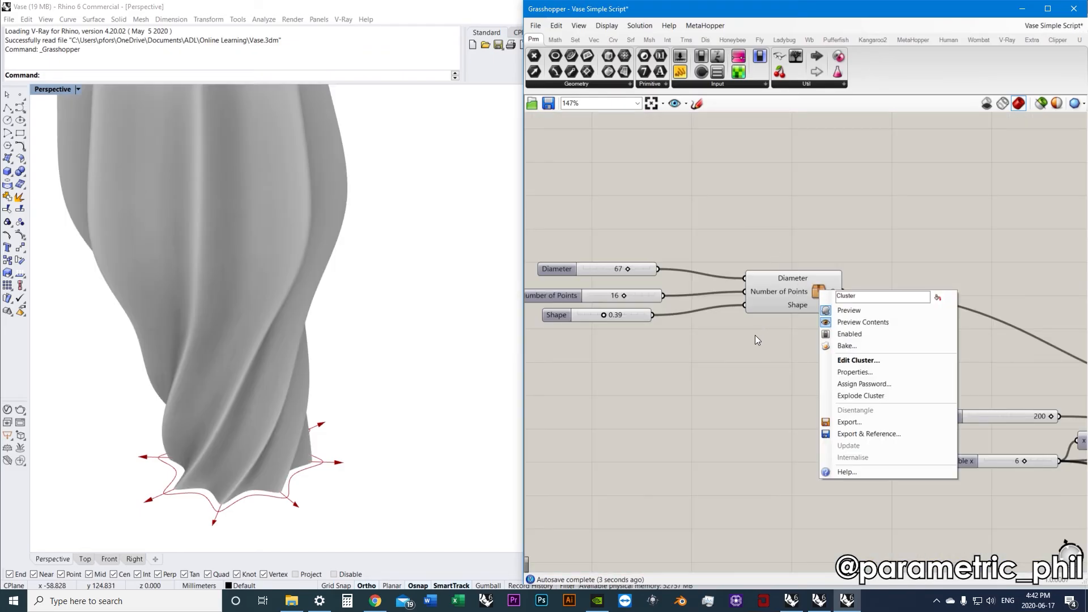
Enter 'Base Curve' as the cluster's name and nickname in Properties and confirm.
click(854, 372)
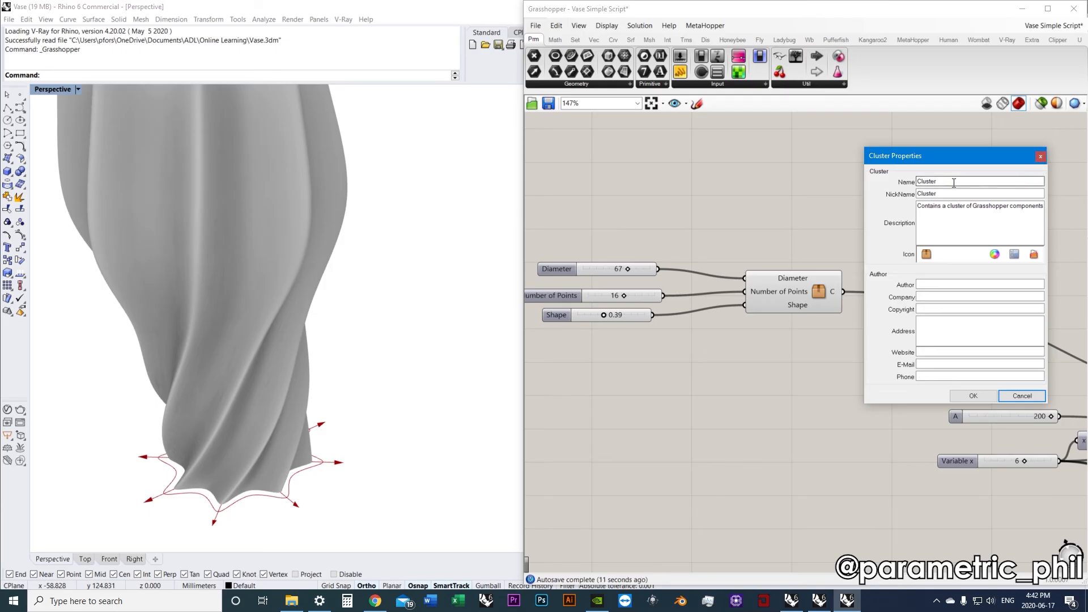
text(Base Curve)
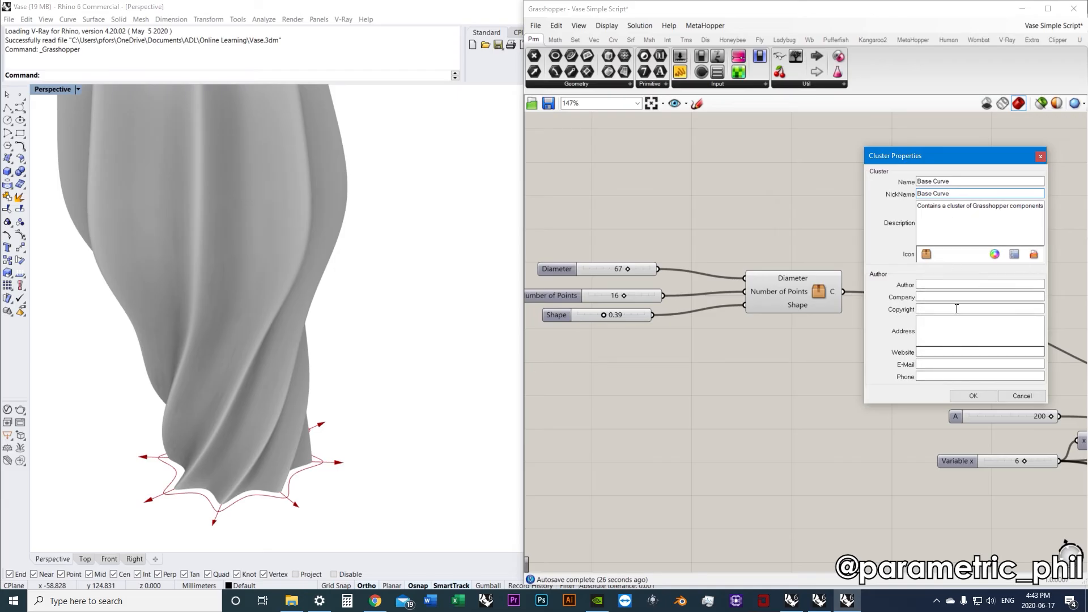
click(1021, 395)
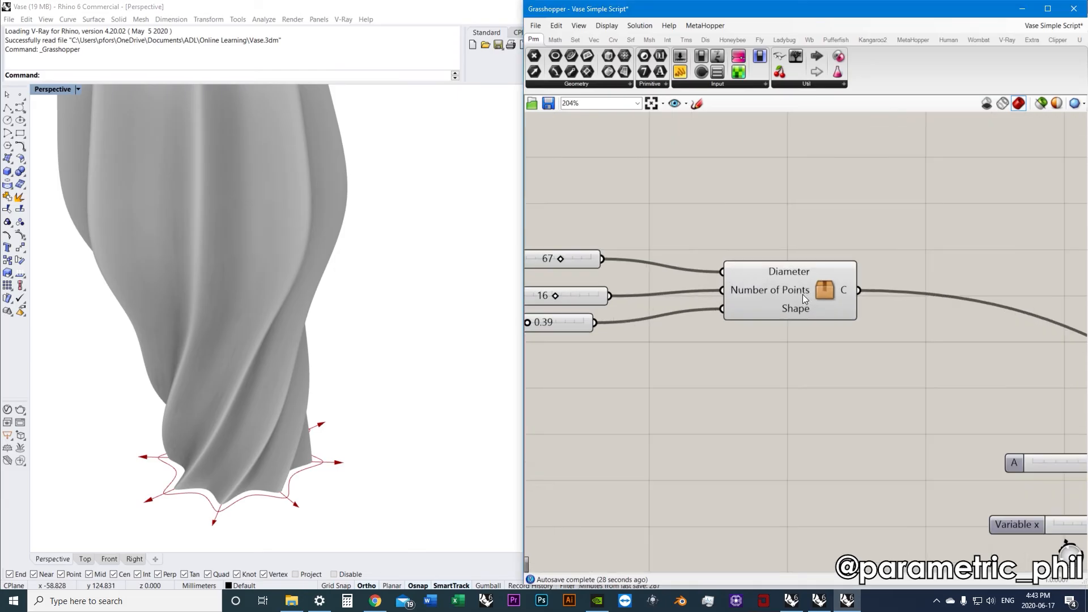
mouse_move(825, 290)
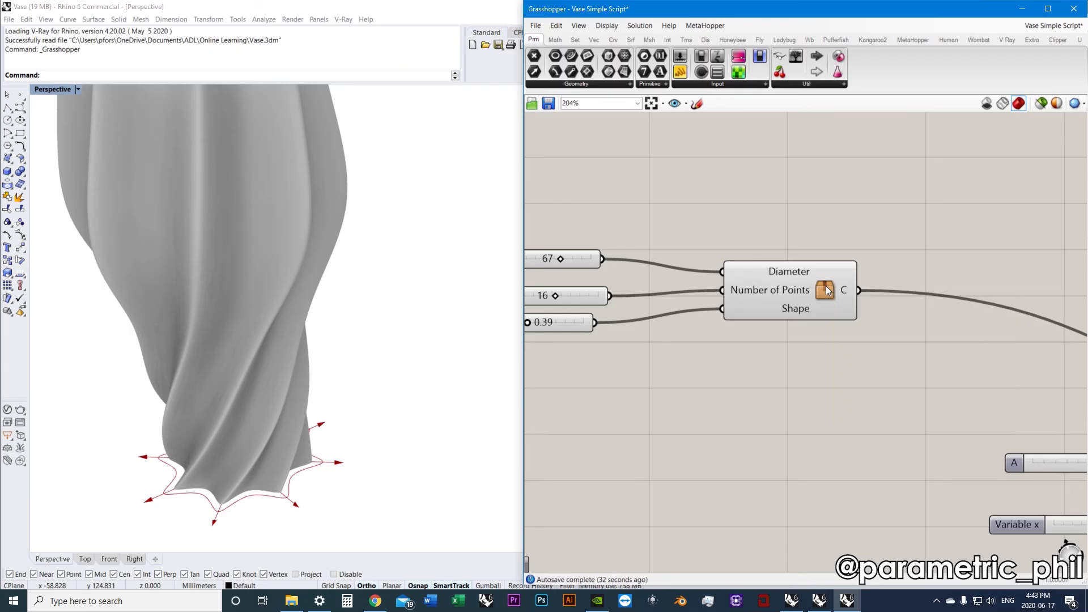
mouse_move(830, 296)
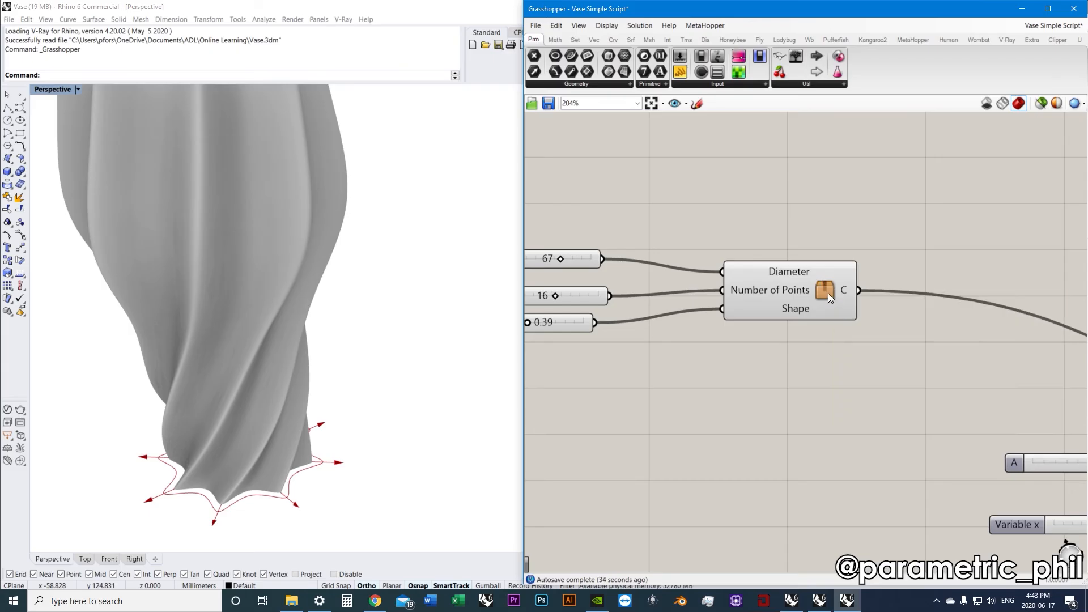
mouse_move(825, 290)
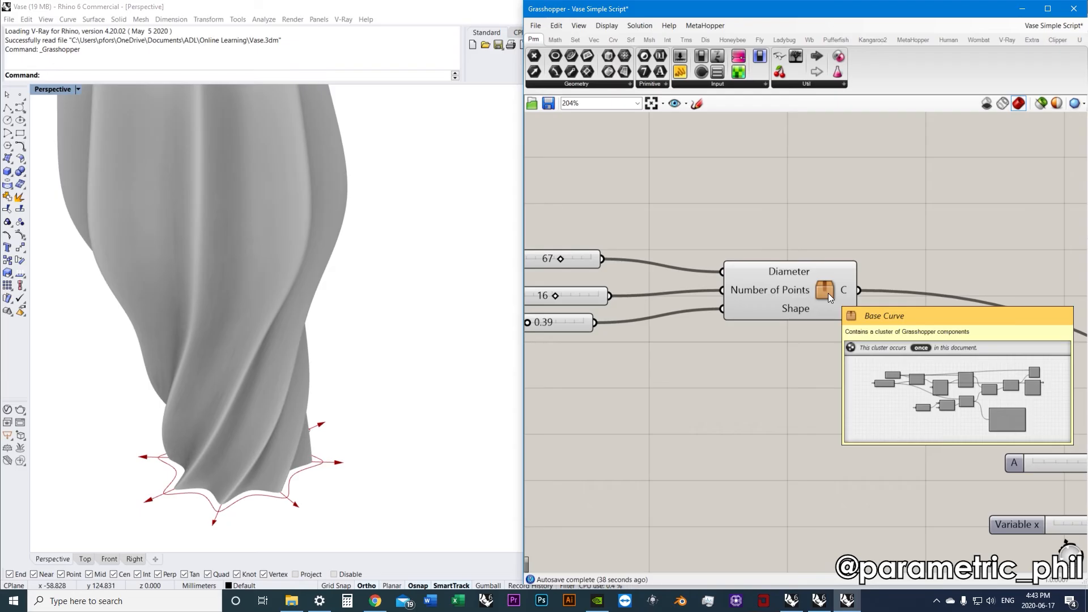
click(606, 25)
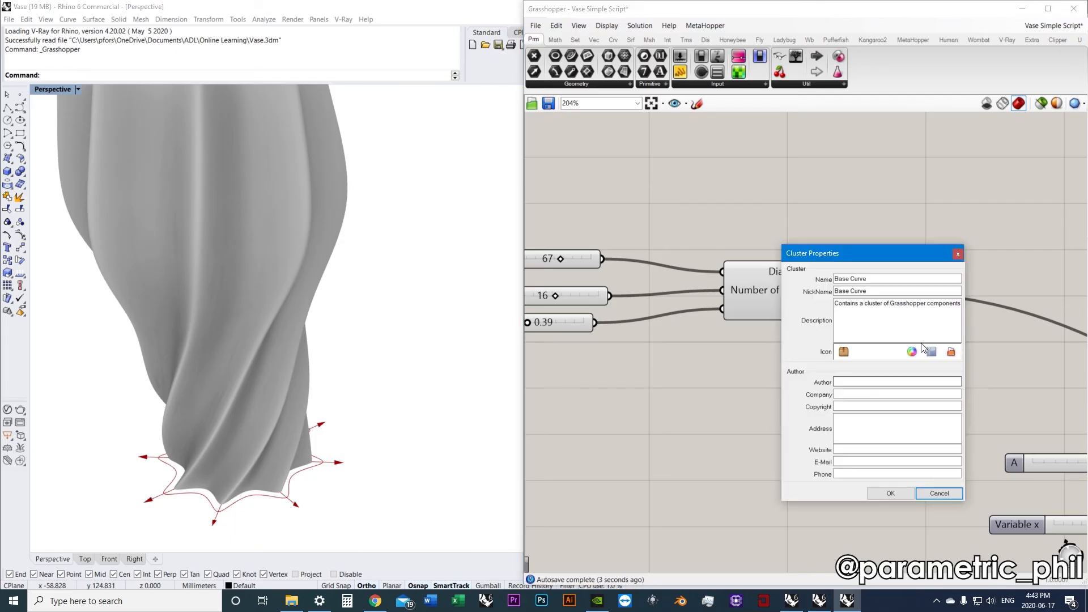
mouse_move(951, 354)
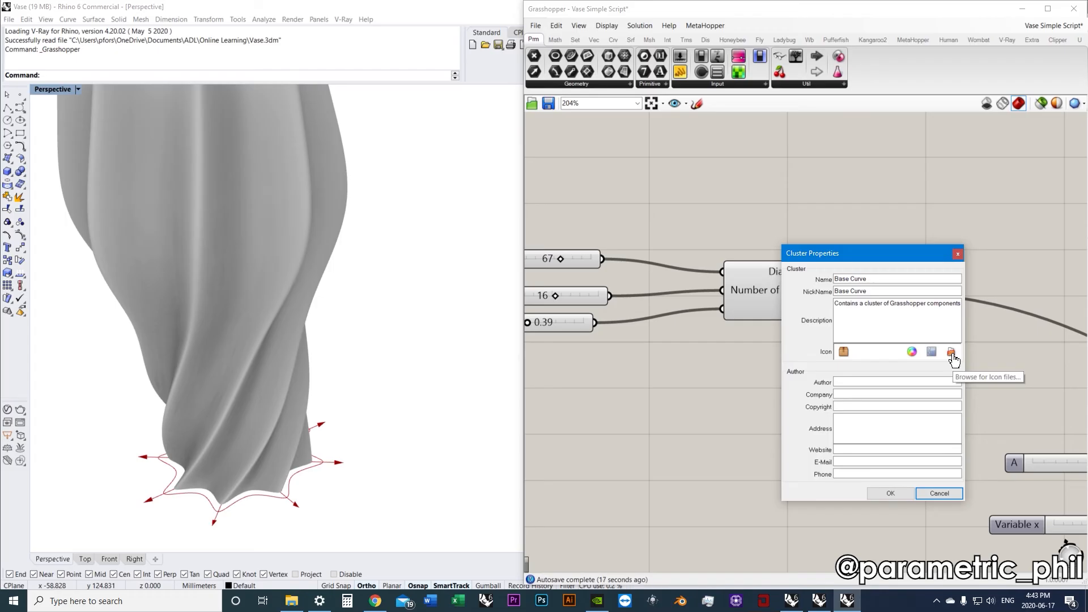
mouse_move(828, 389)
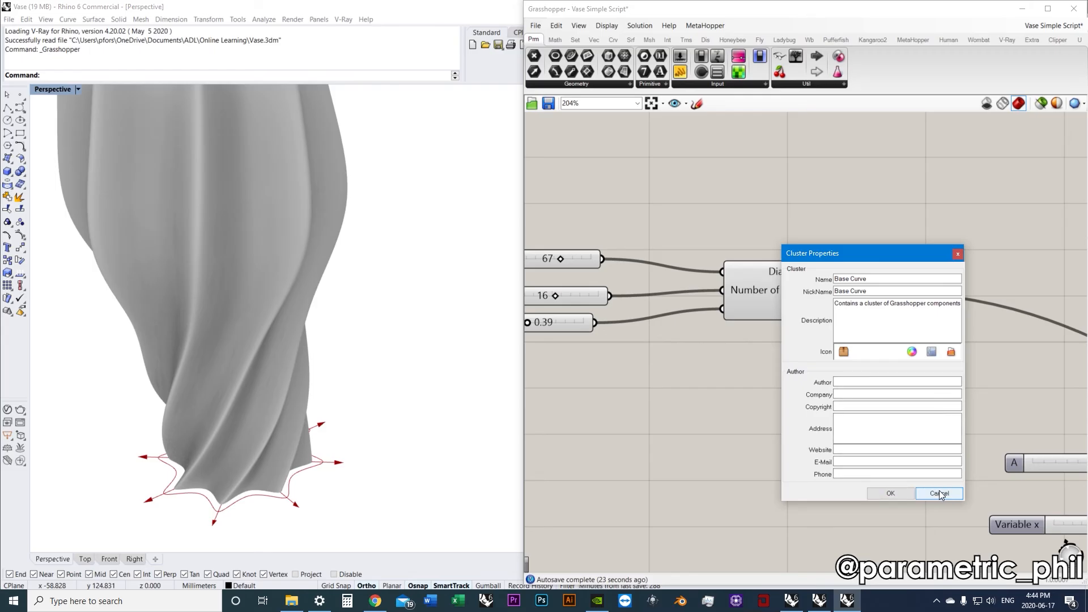
click(939, 494)
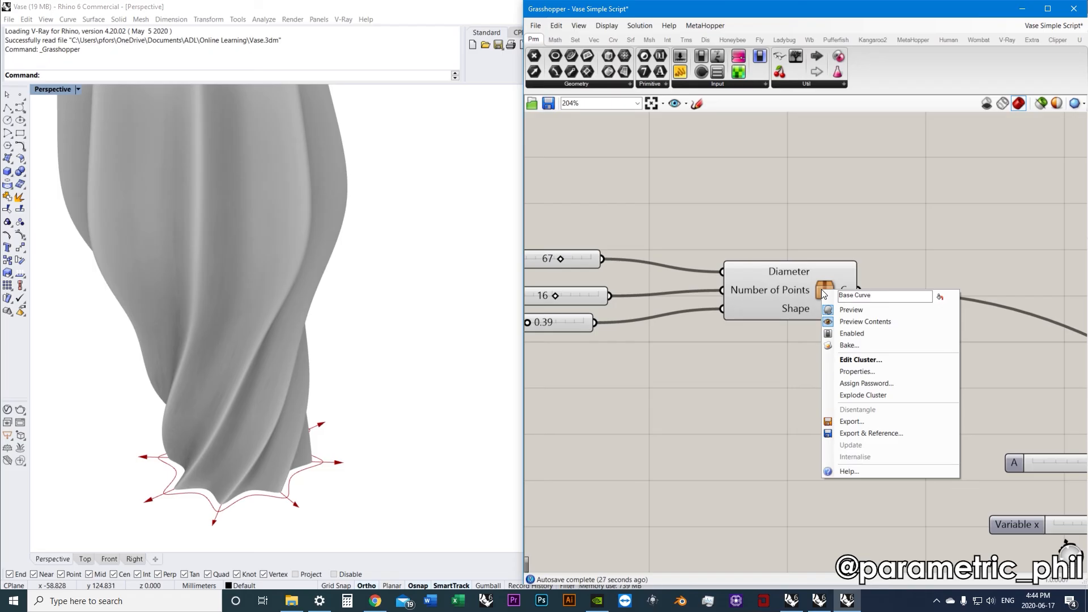
mouse_move(884, 390)
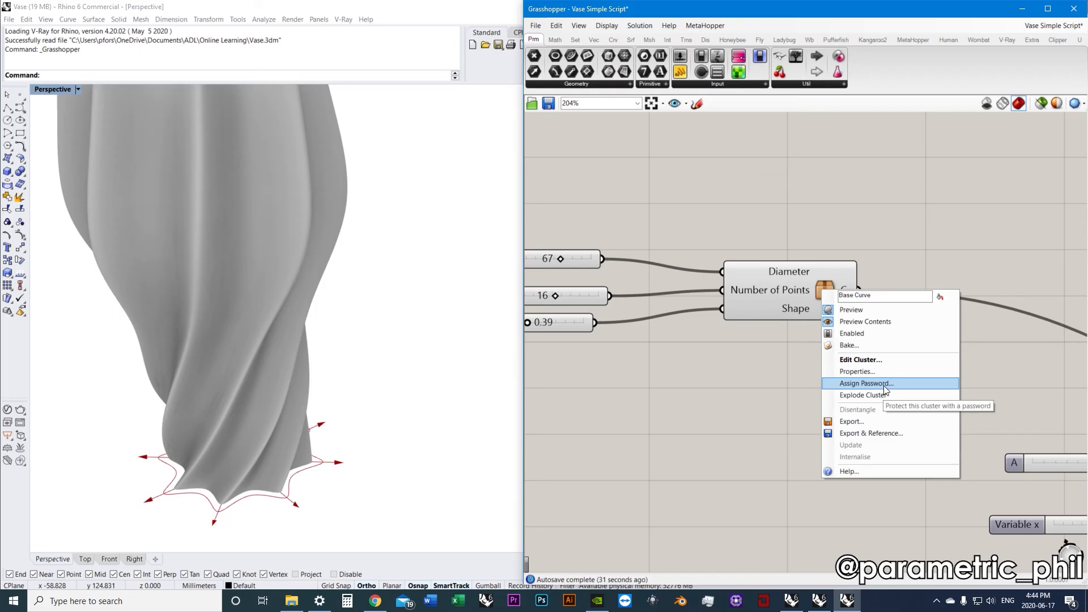
mouse_move(881, 395)
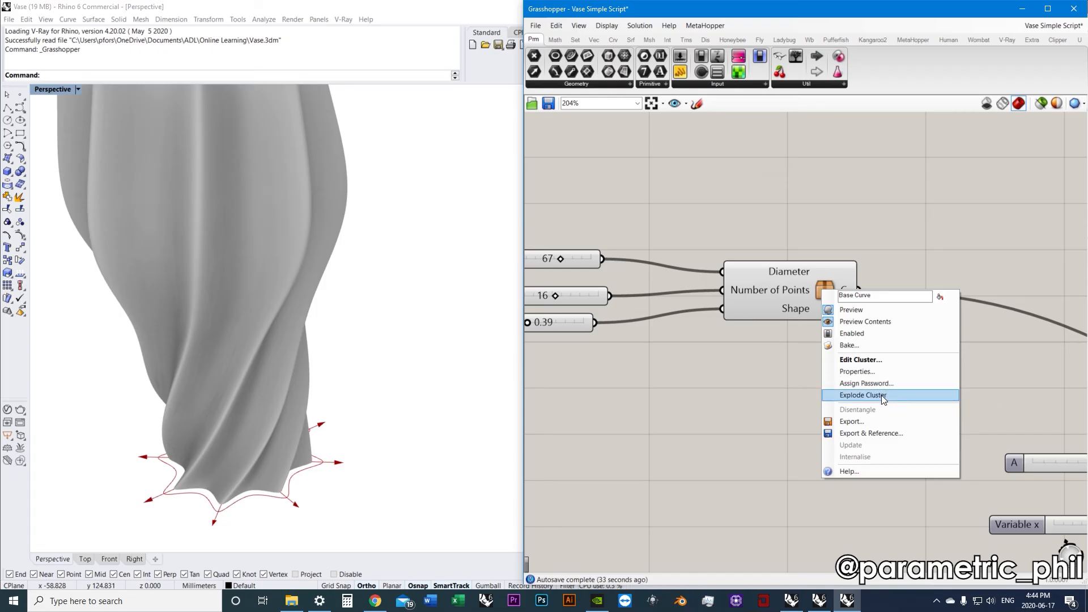
mouse_move(862, 396)
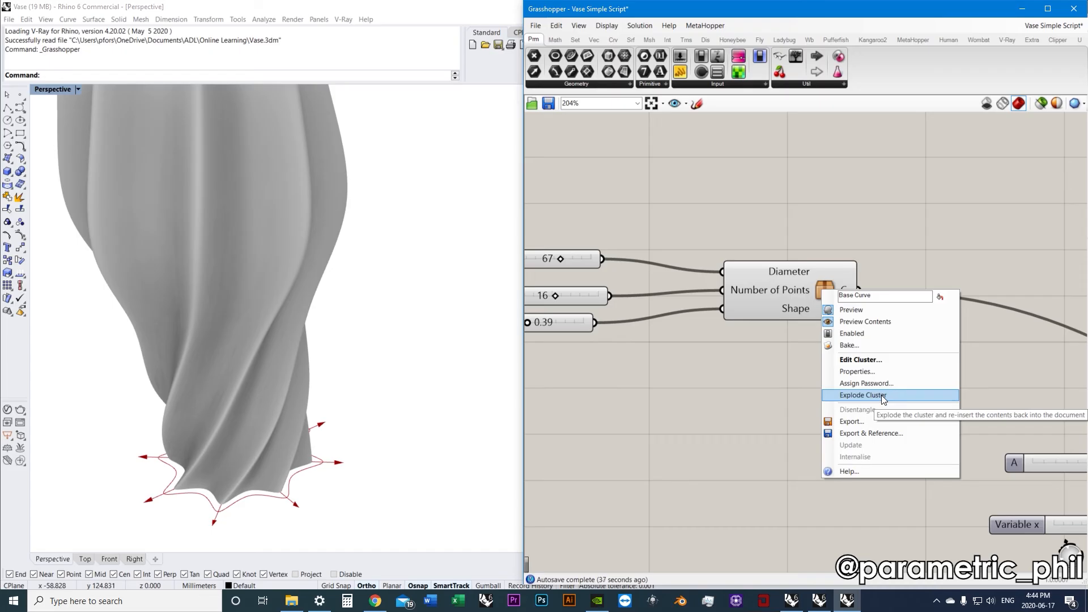
mouse_move(881, 399)
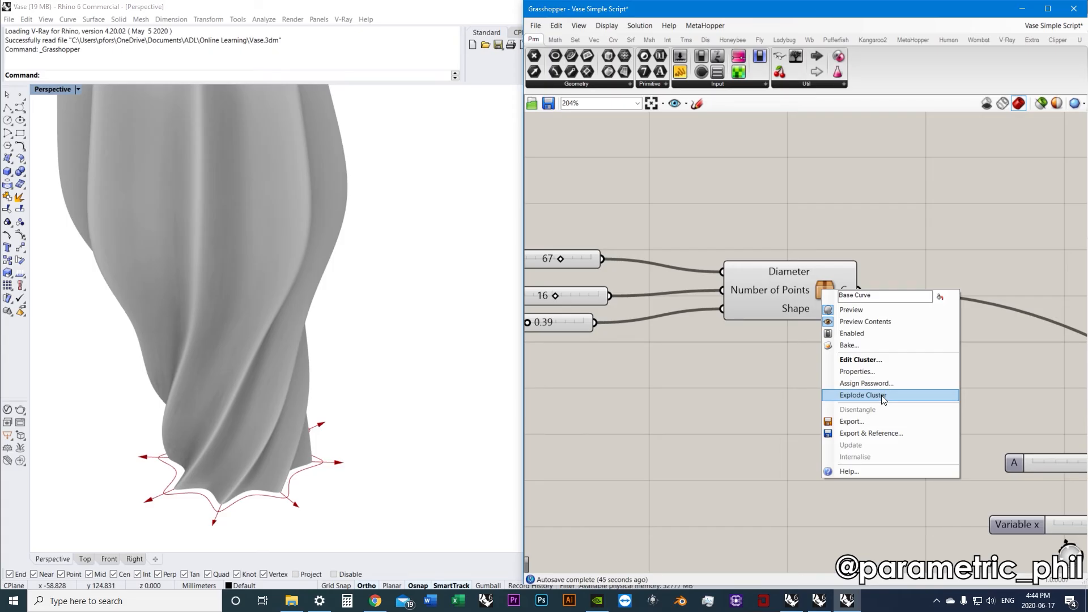
mouse_move(881, 395)
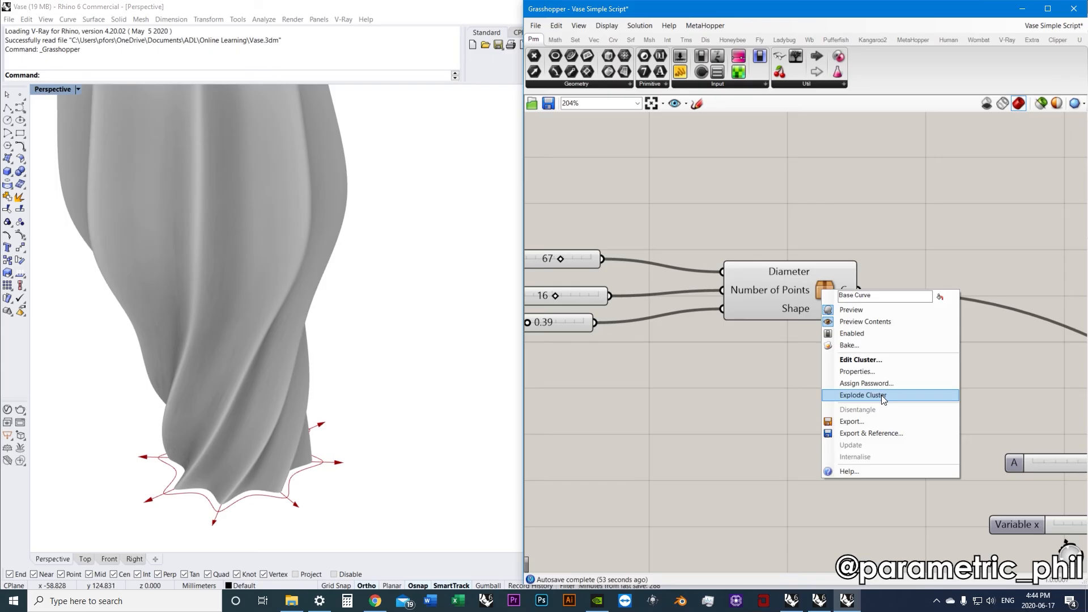
click(885, 400)
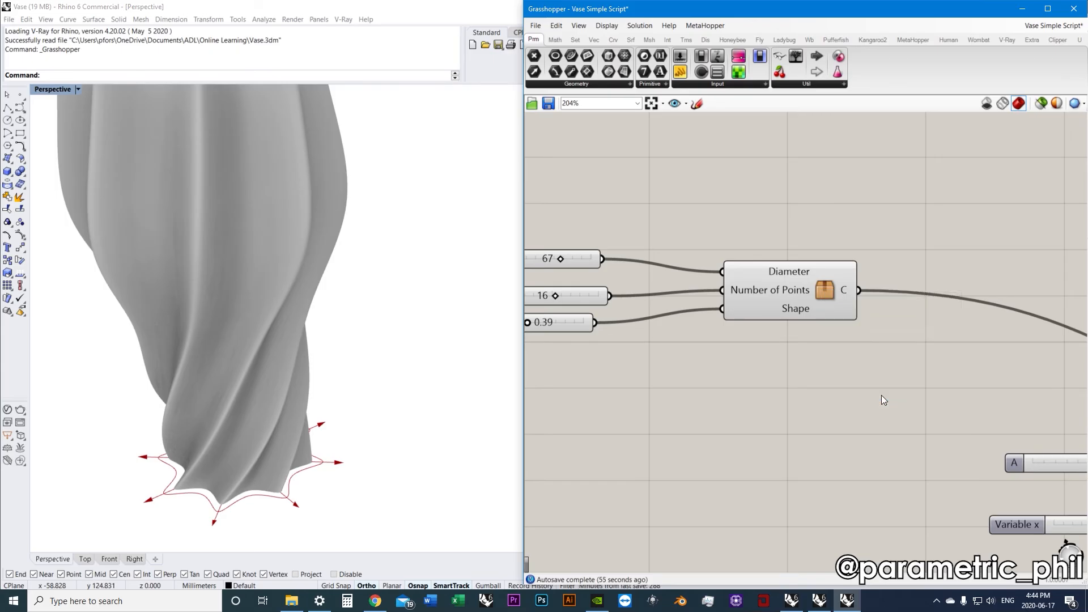
scroll(down, 3)
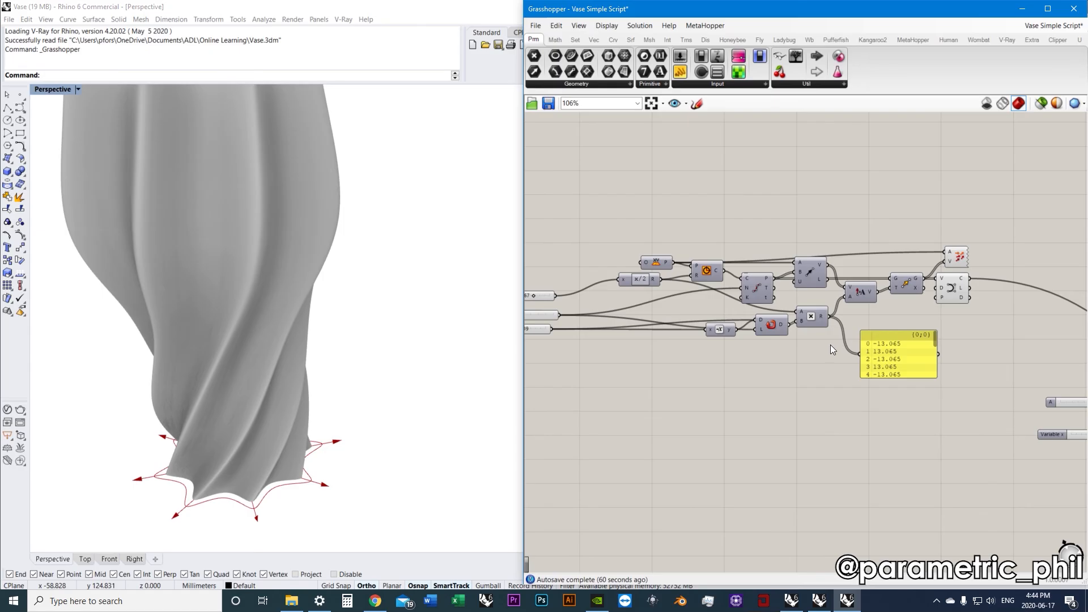
scroll(down, 3)
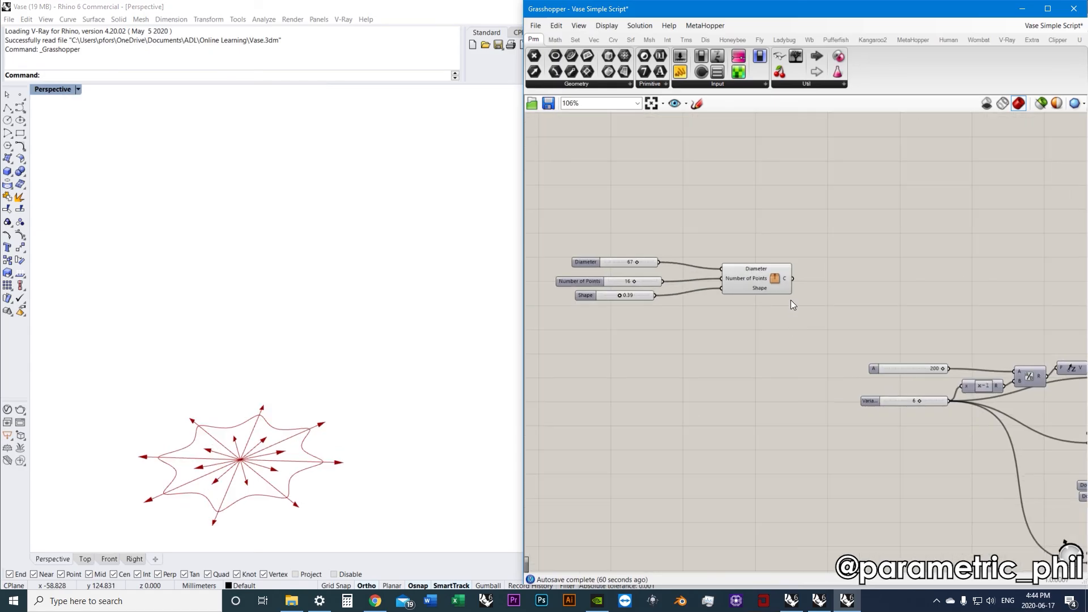
scroll(down, 3)
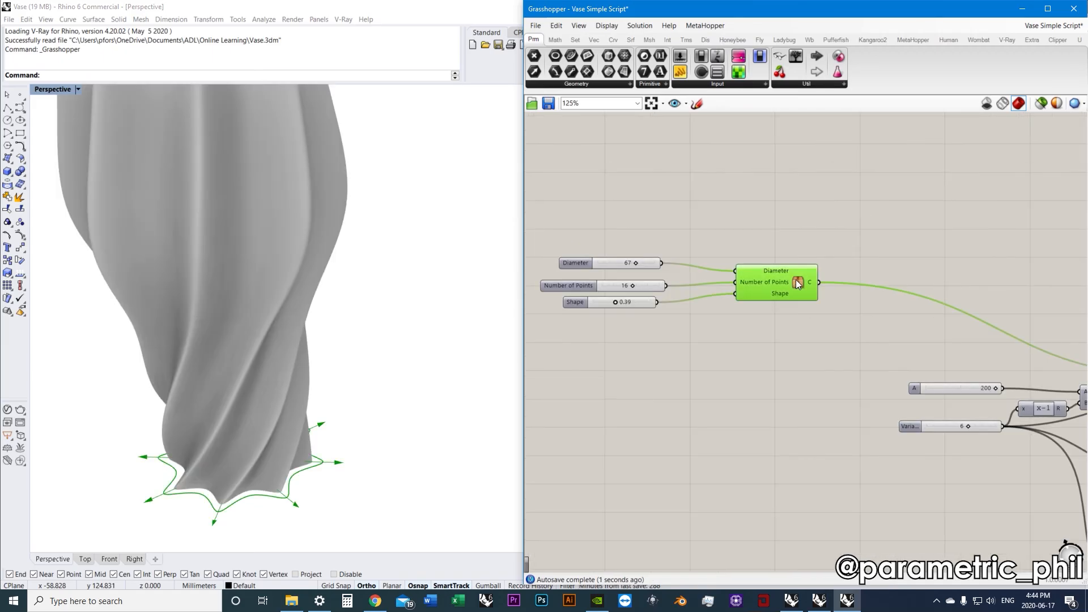
Save the selected Base Curve cluster as a User Object with description 'Cluster Test'.
right_click(796, 283)
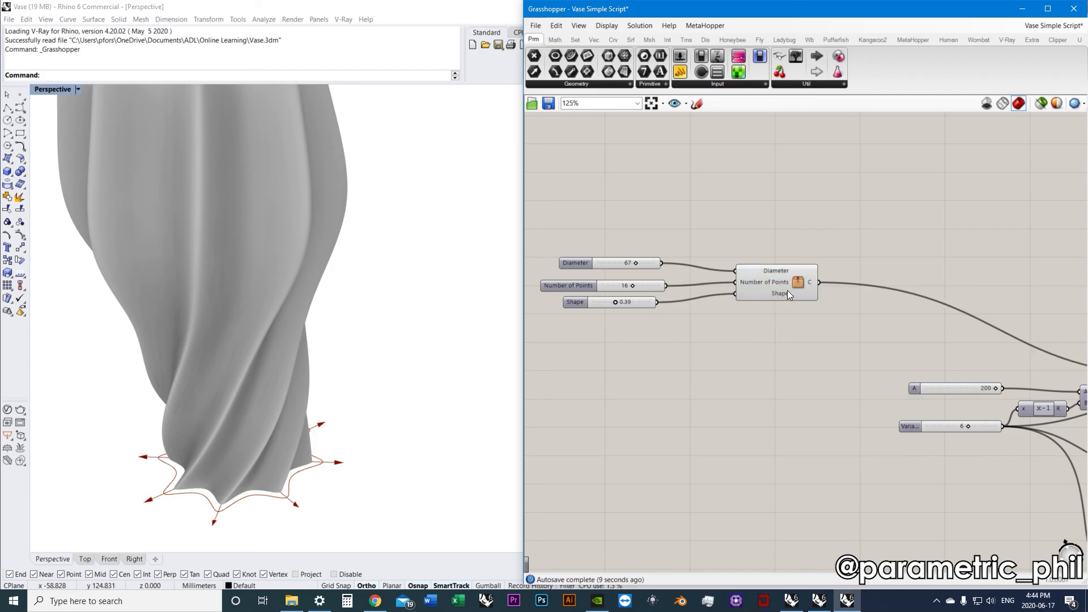
click(776, 281)
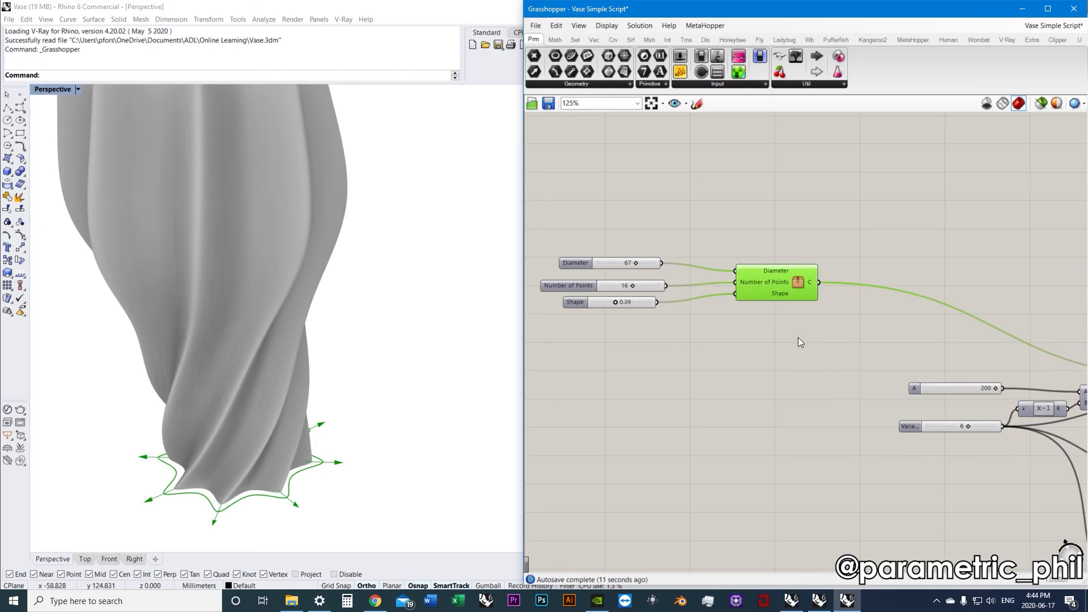
mouse_move(799, 282)
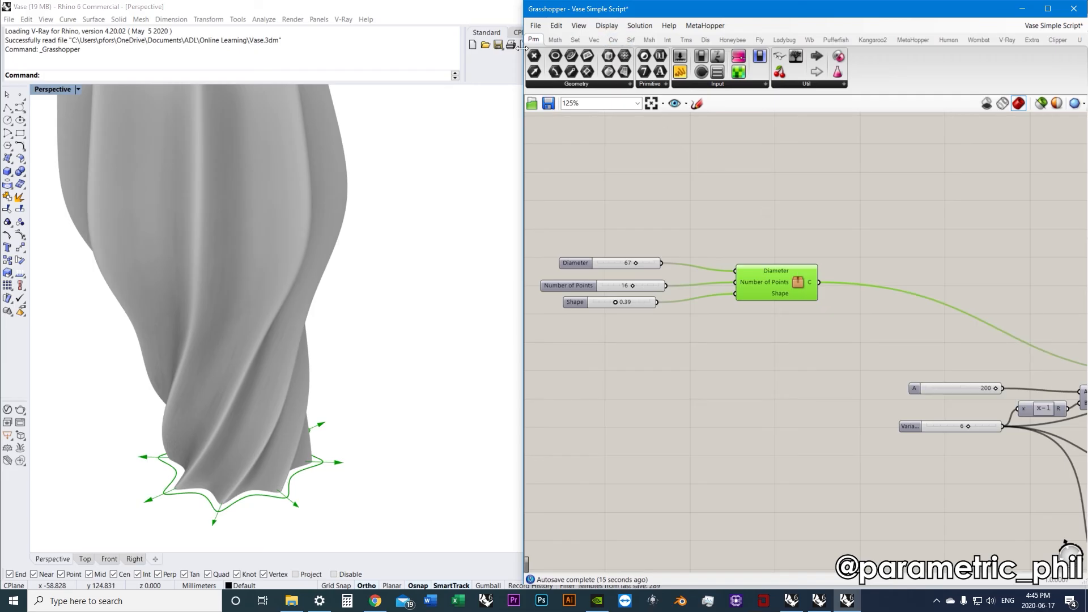
click(536, 25)
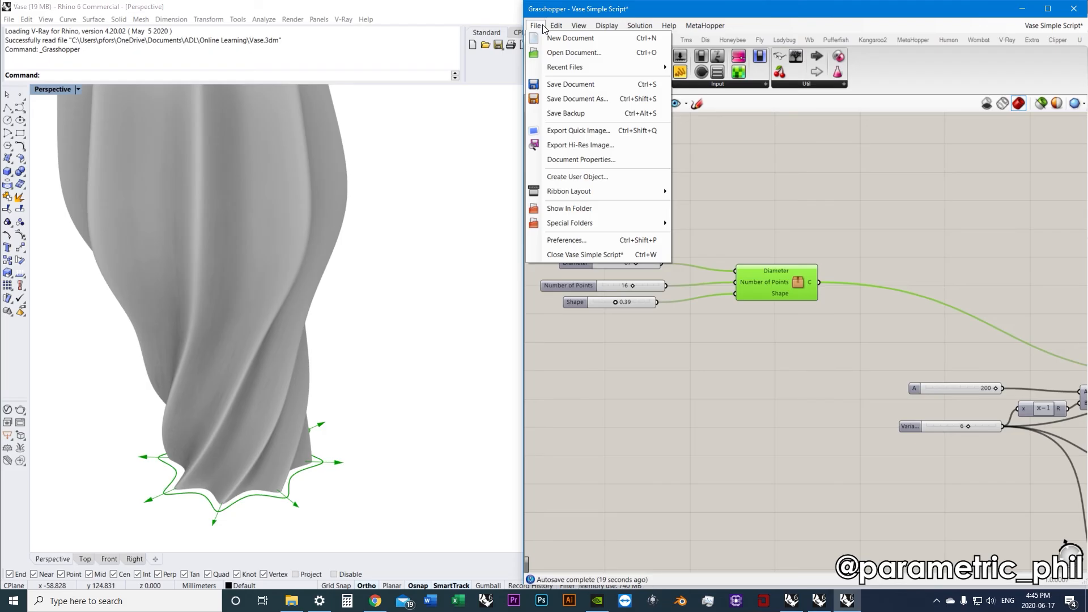
mouse_move(577, 177)
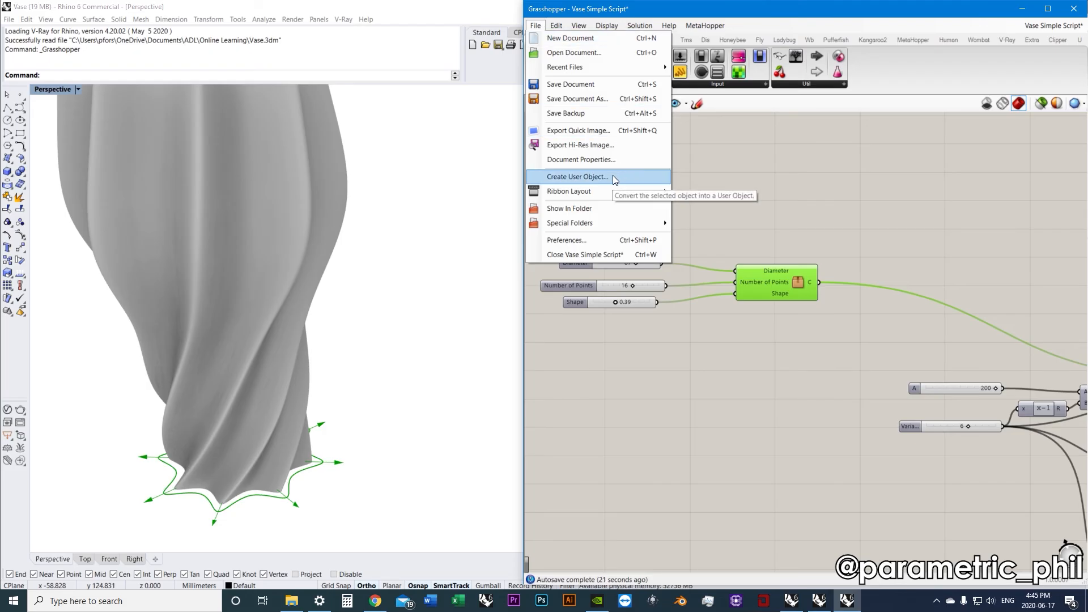
click(577, 176)
text(C)
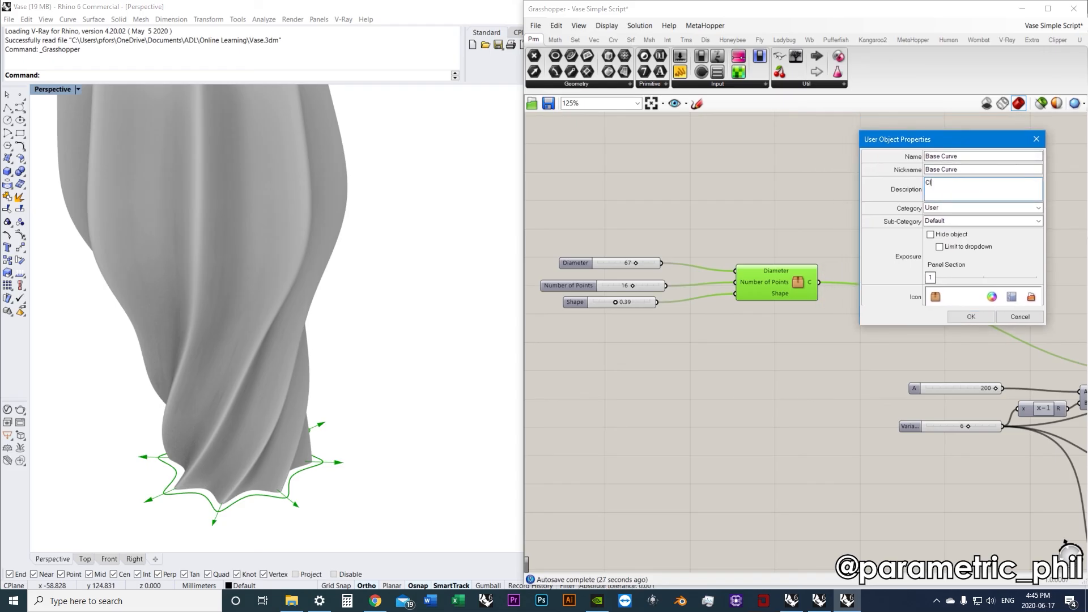
text(luster)
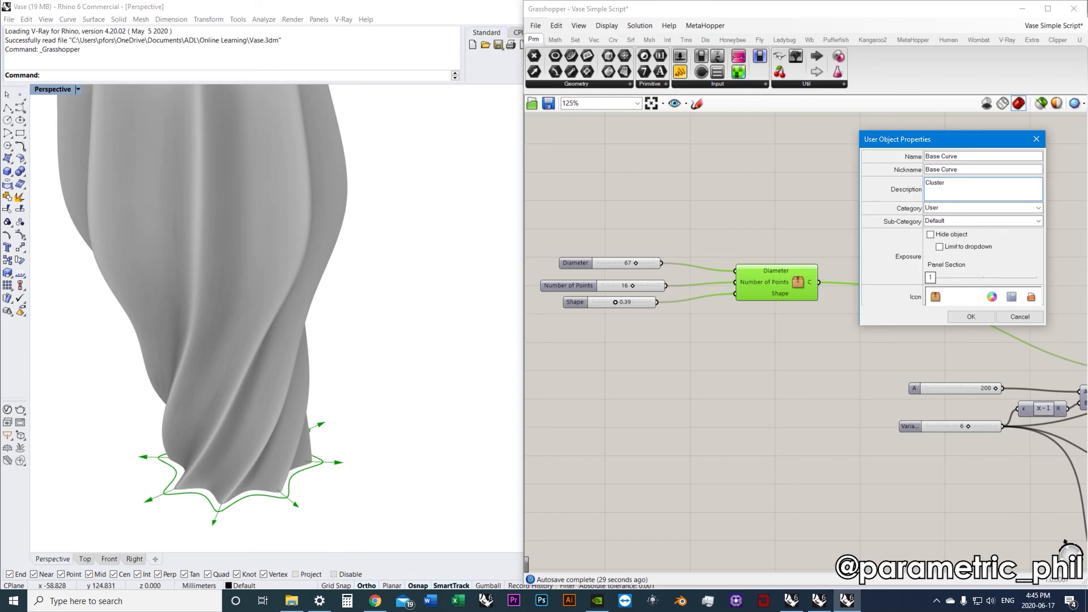
text(Test)
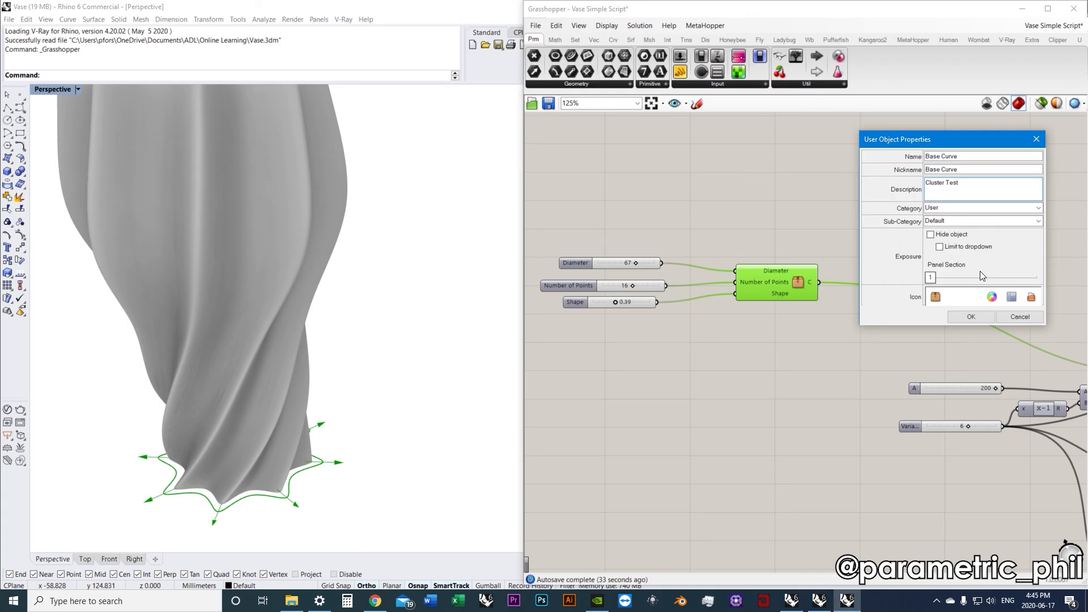
mouse_move(929, 288)
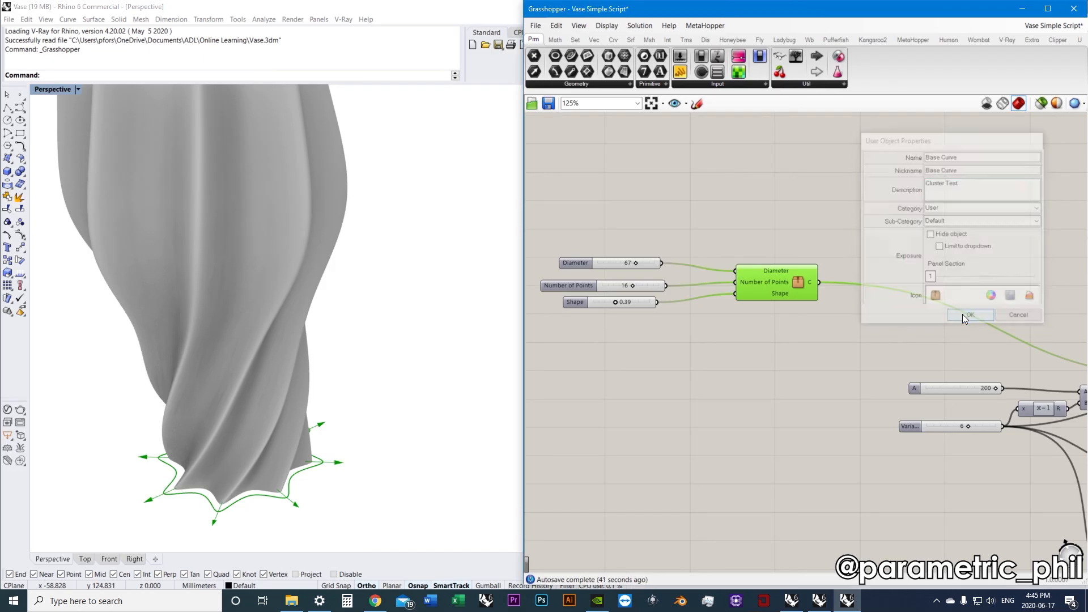
click(971, 315)
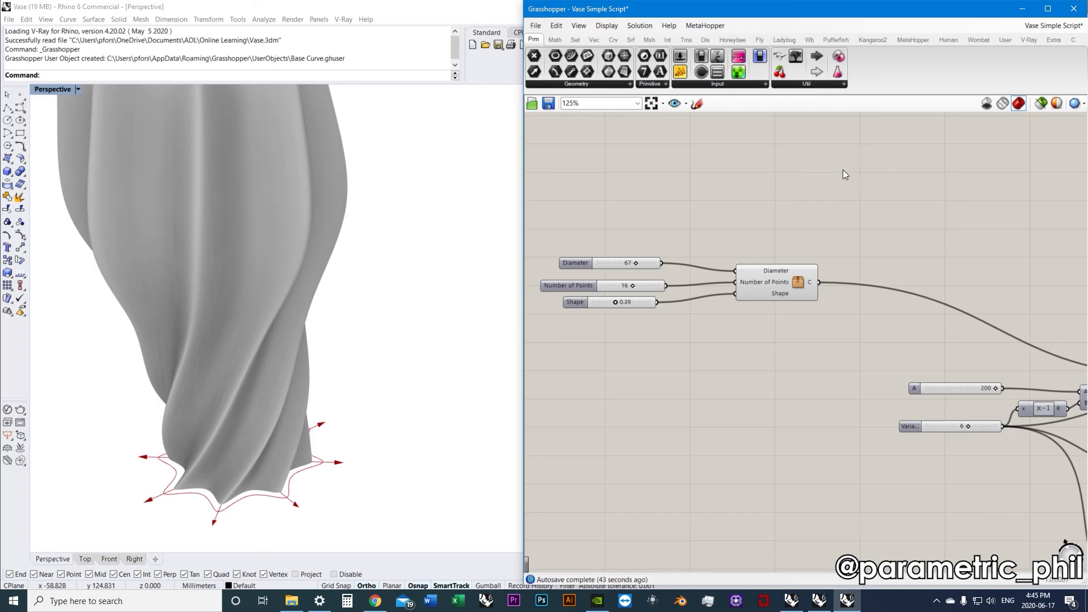
mouse_move(860, 62)
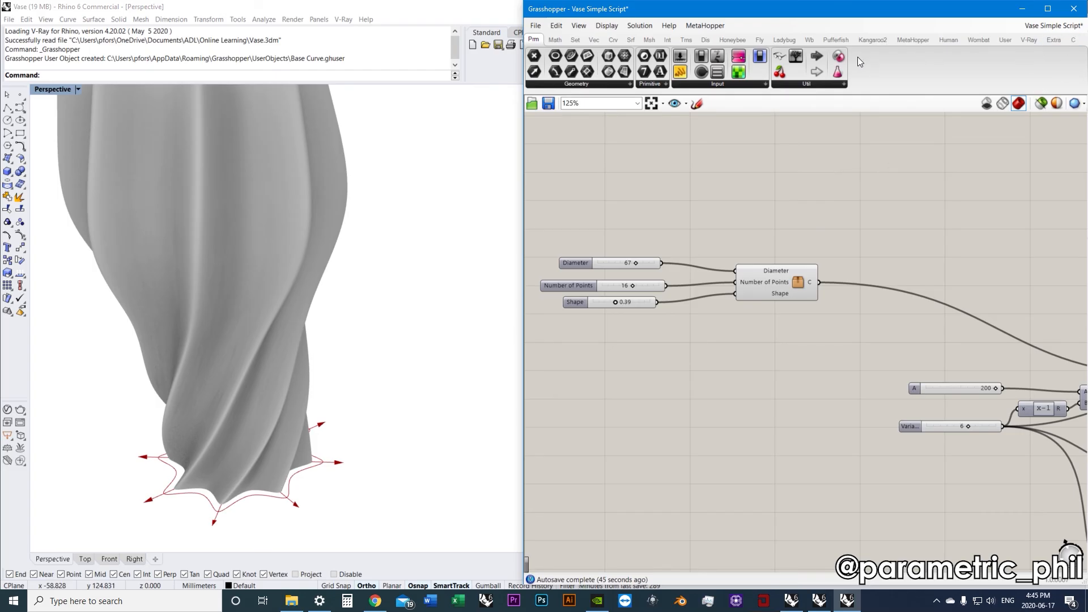
mouse_move(522, 155)
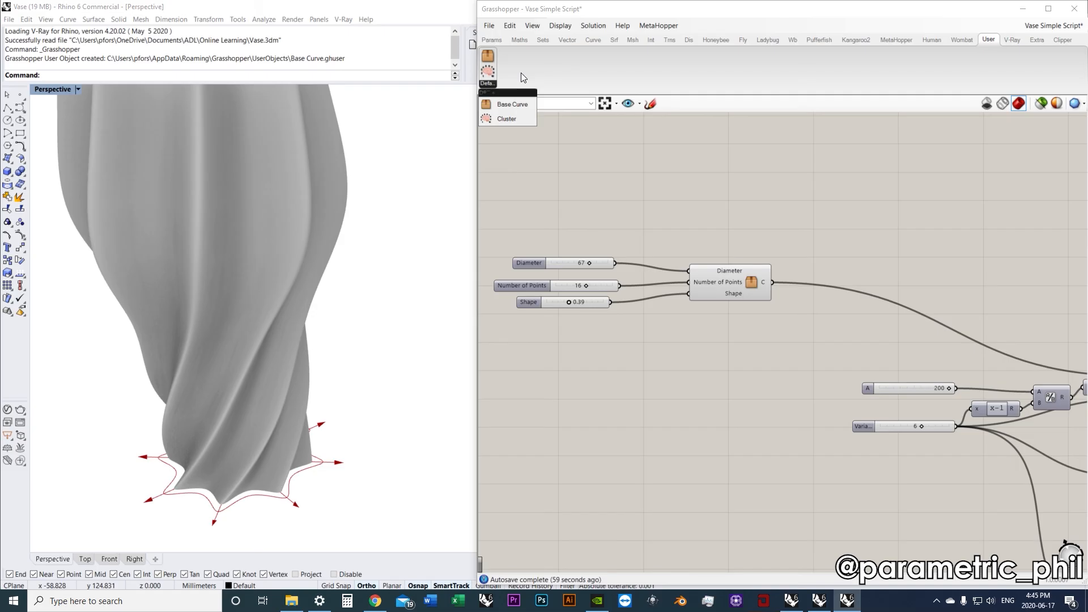
mouse_move(553, 98)
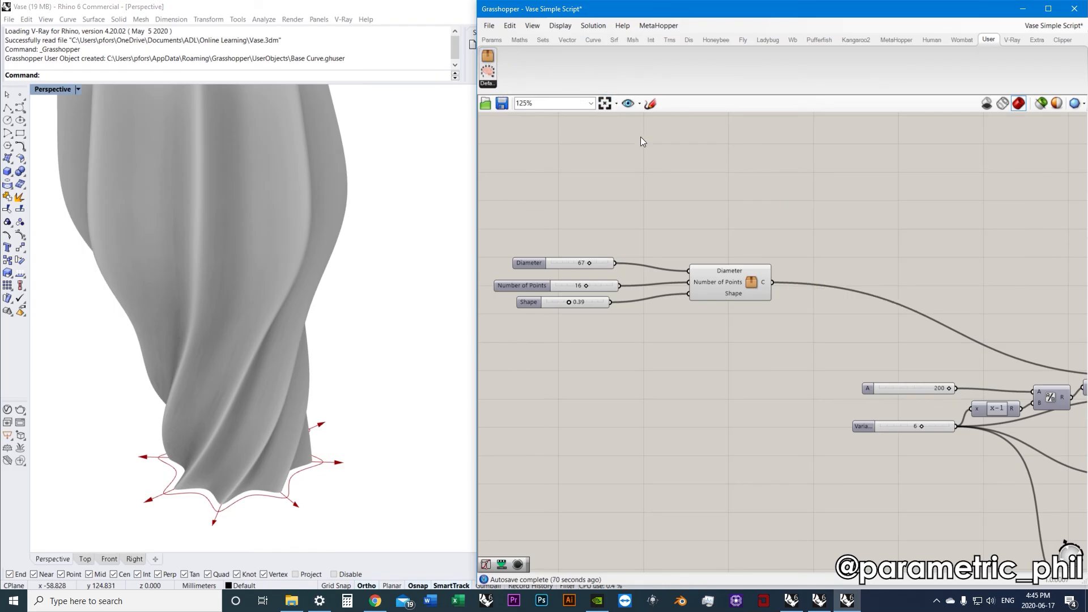
mouse_move(673, 210)
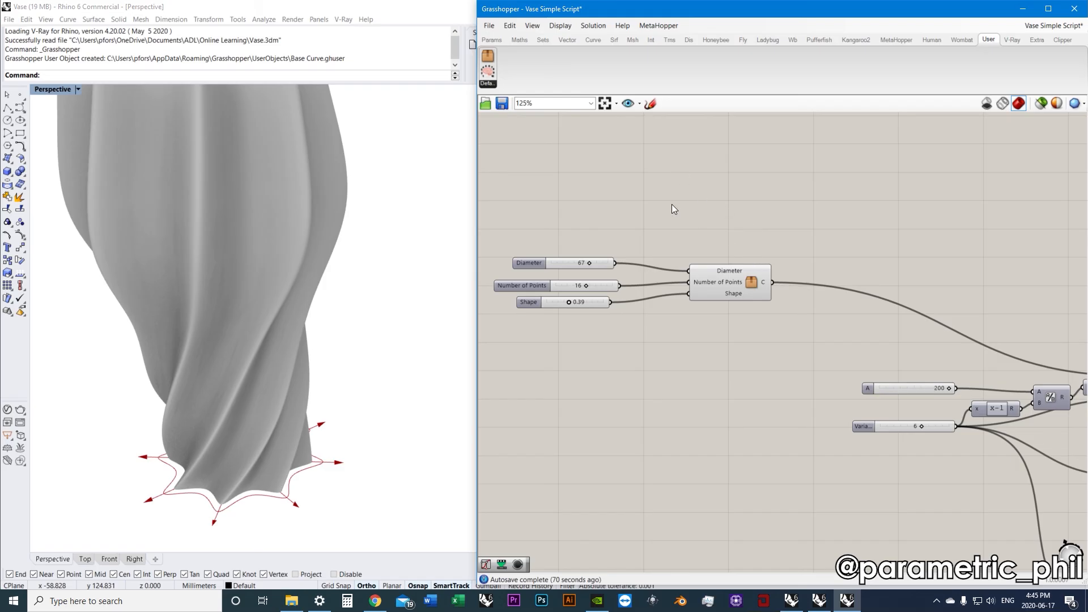
mouse_move(723, 199)
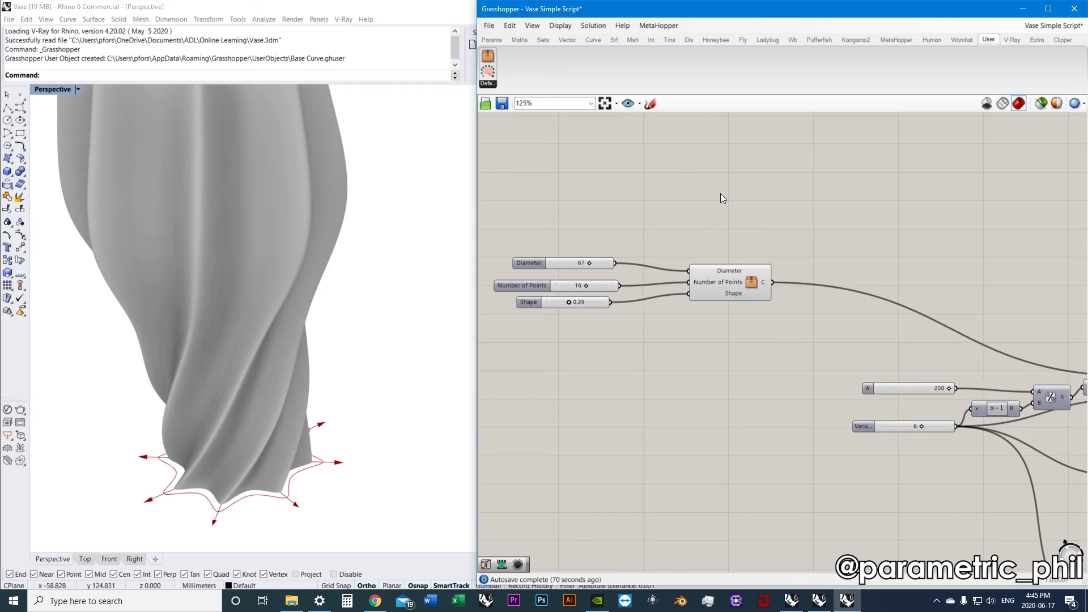
Stack the Diameter, Number of Points and Shape sliders evenly, flush against the Base Curve cluster.
scroll(up, 3)
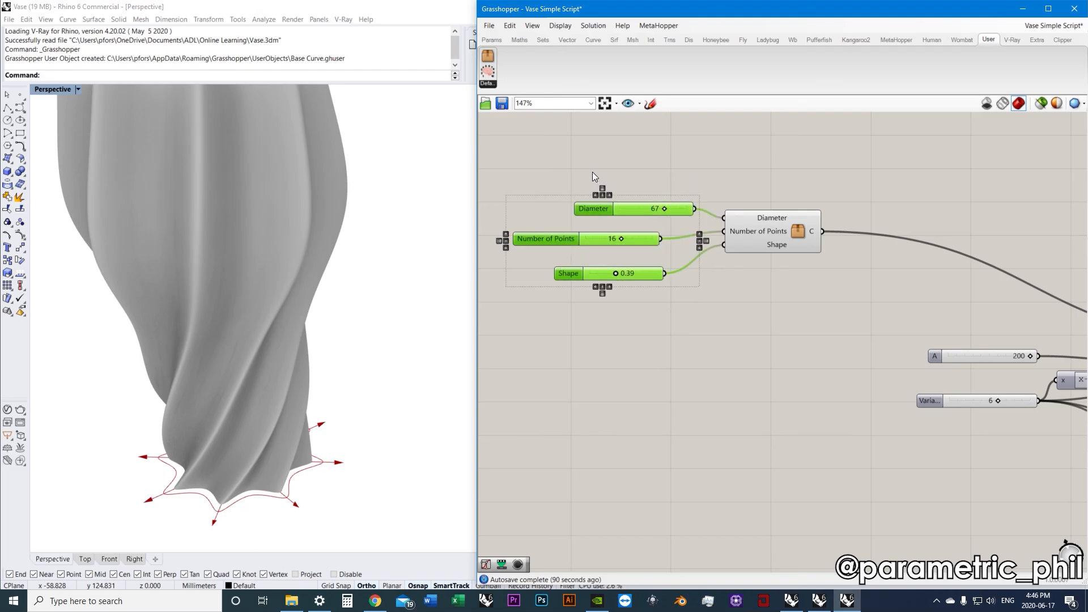
mouse_move(611, 211)
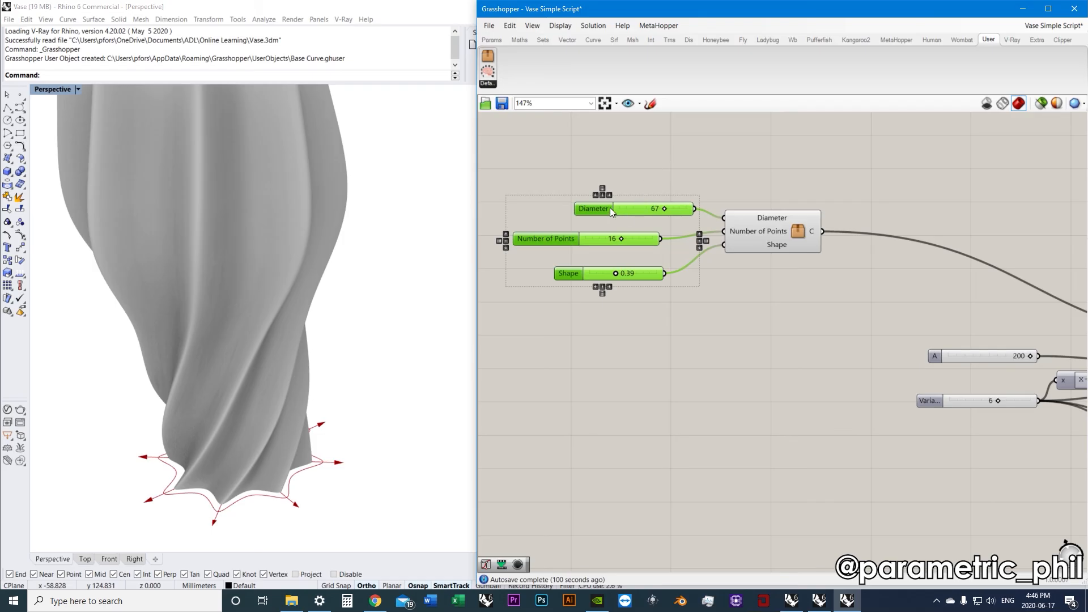
mouse_move(587, 293)
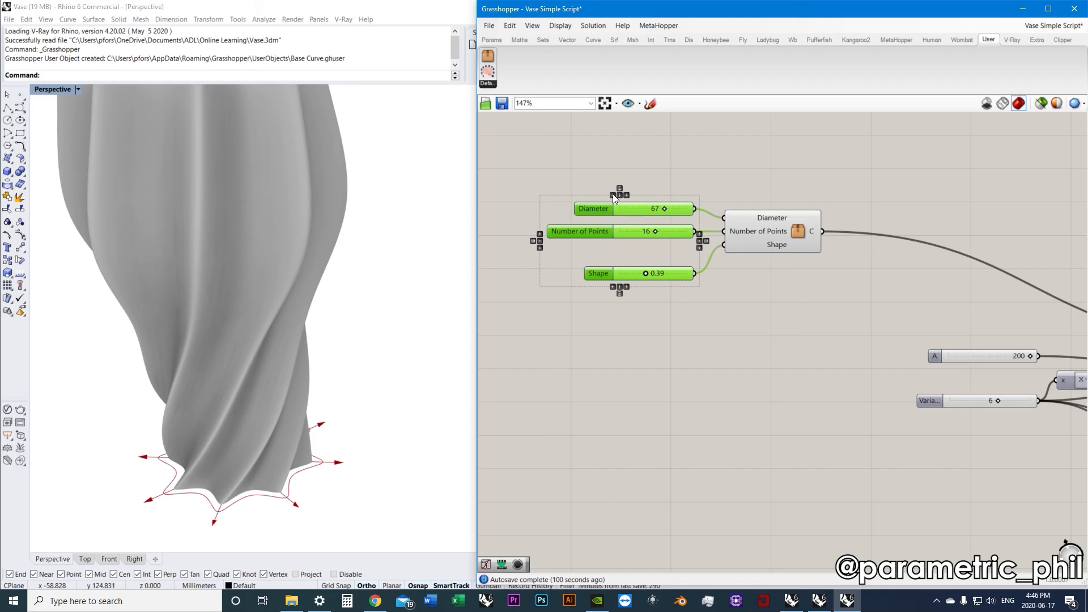
click(663, 280)
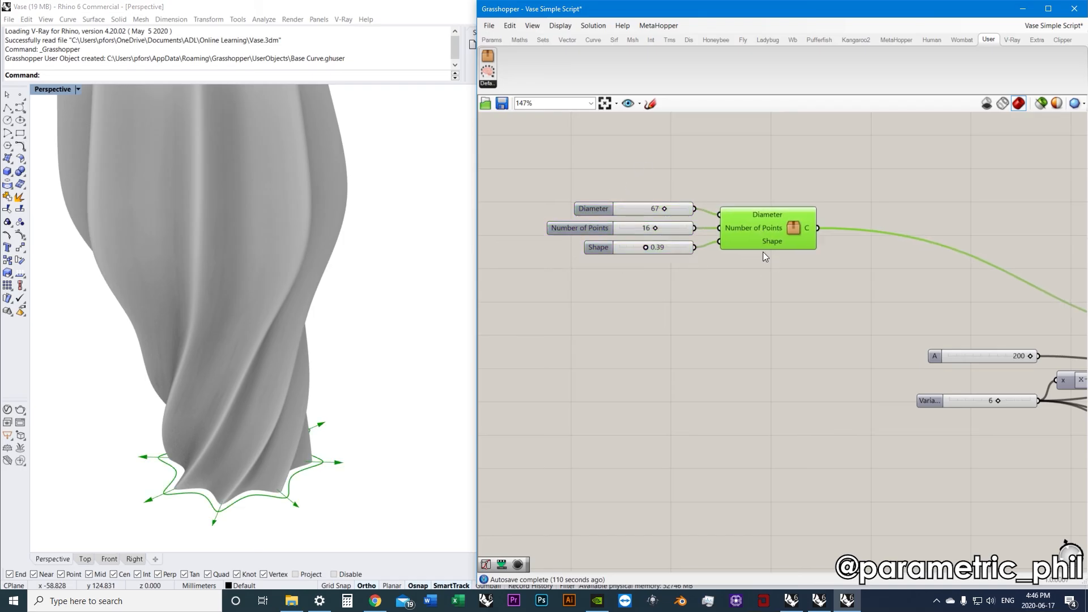
scroll(down, 3)
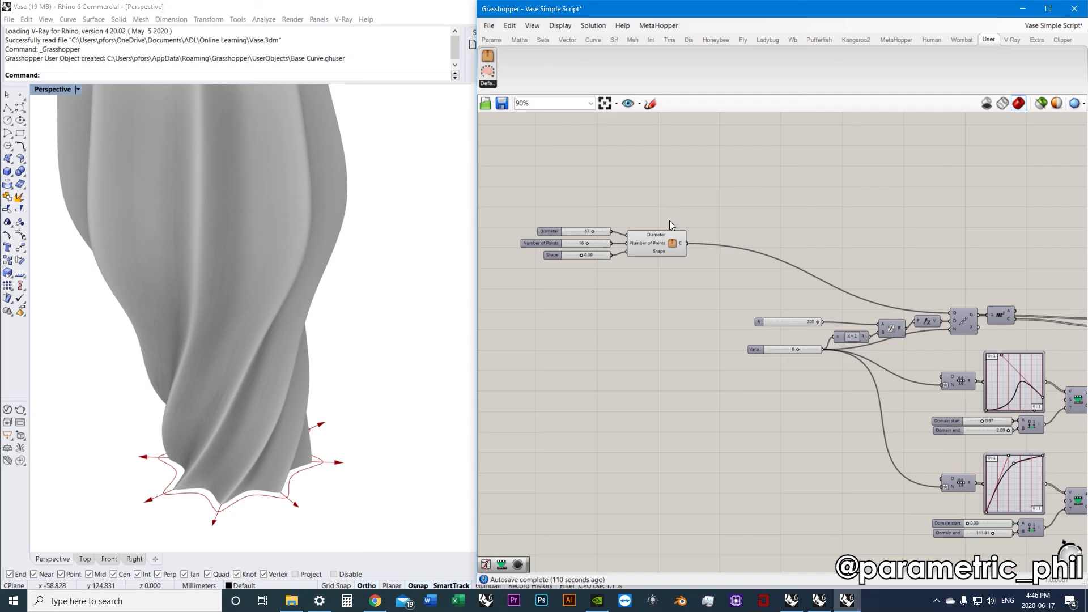
Place a Jump component from the Params Util set beside the lower Graph Mapper.
scroll(up, 3)
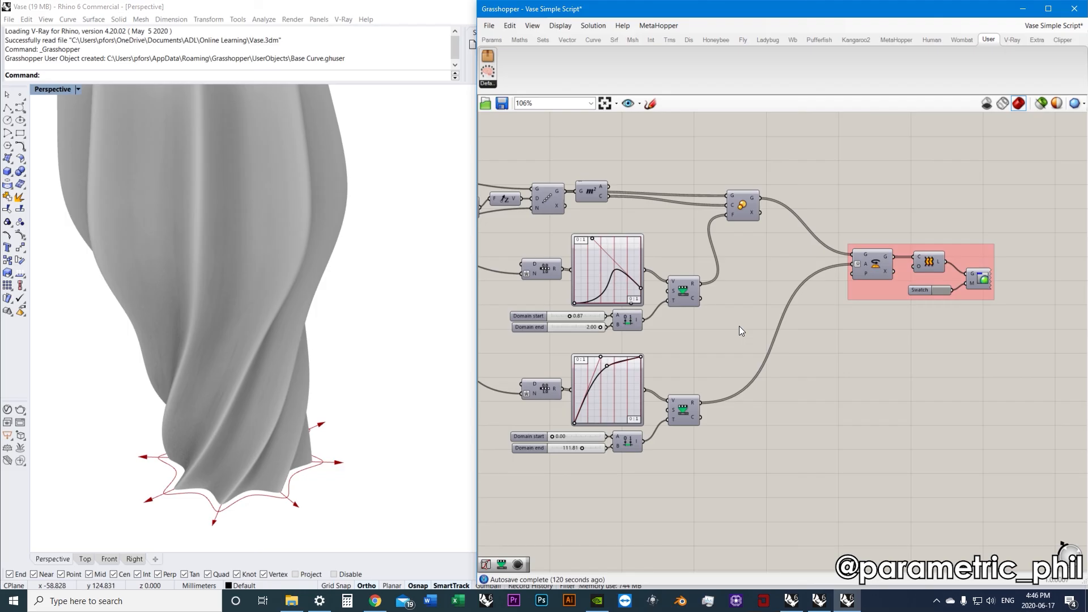
mouse_move(671, 153)
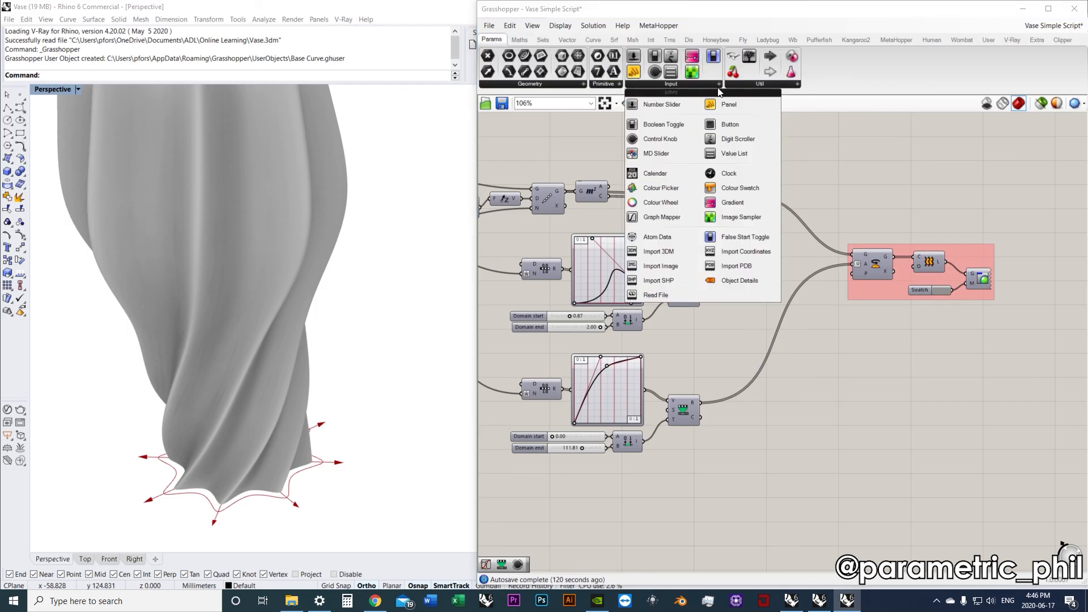
click(759, 84)
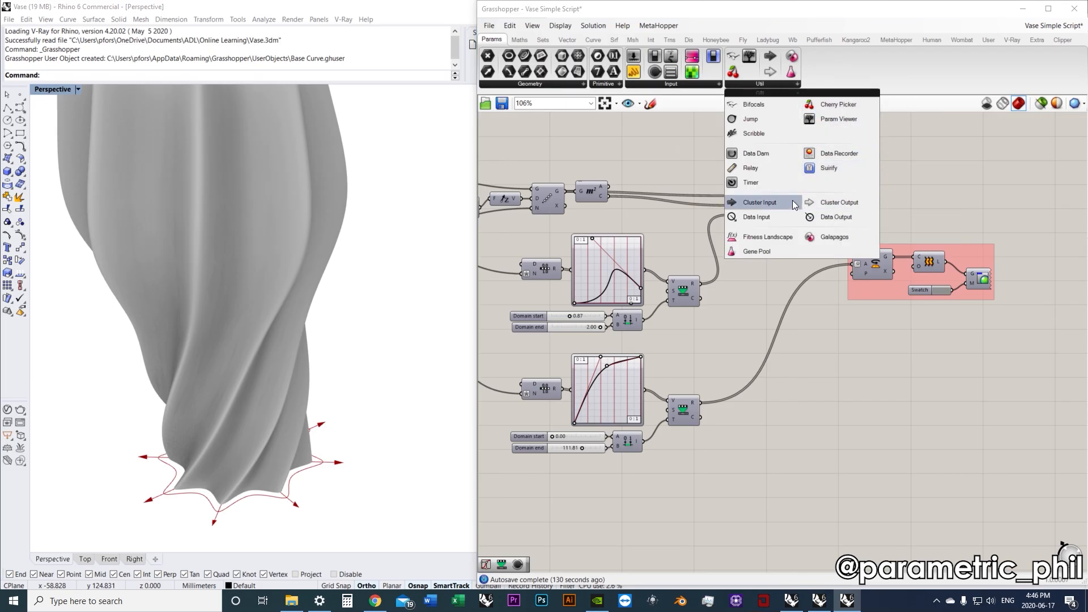
click(760, 201)
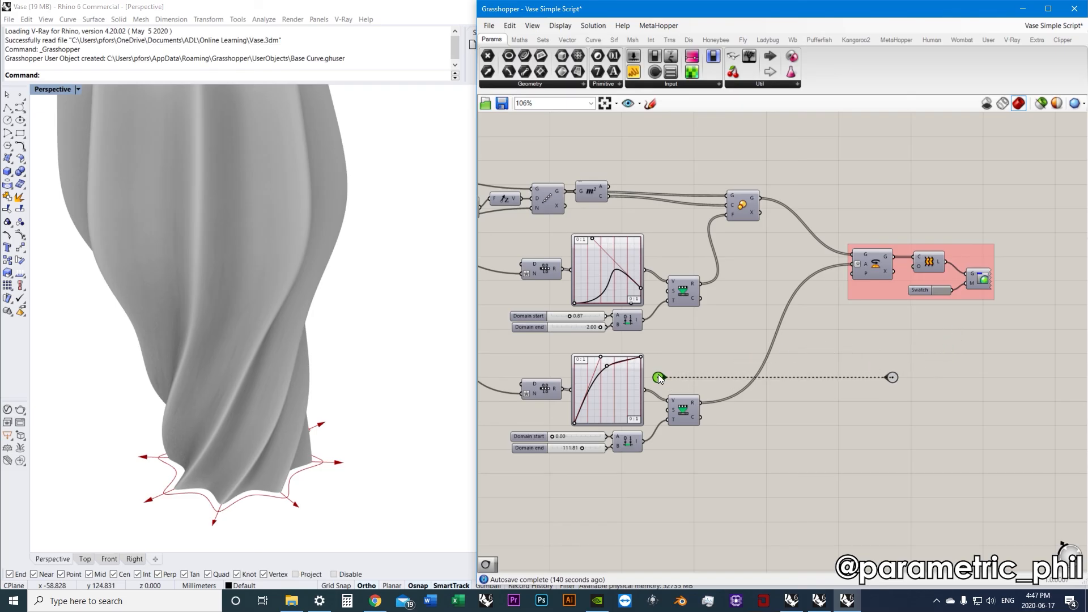
Use the Jump under the sliders to fly to the graph mappers and reshape the vase.
scroll(down, 3)
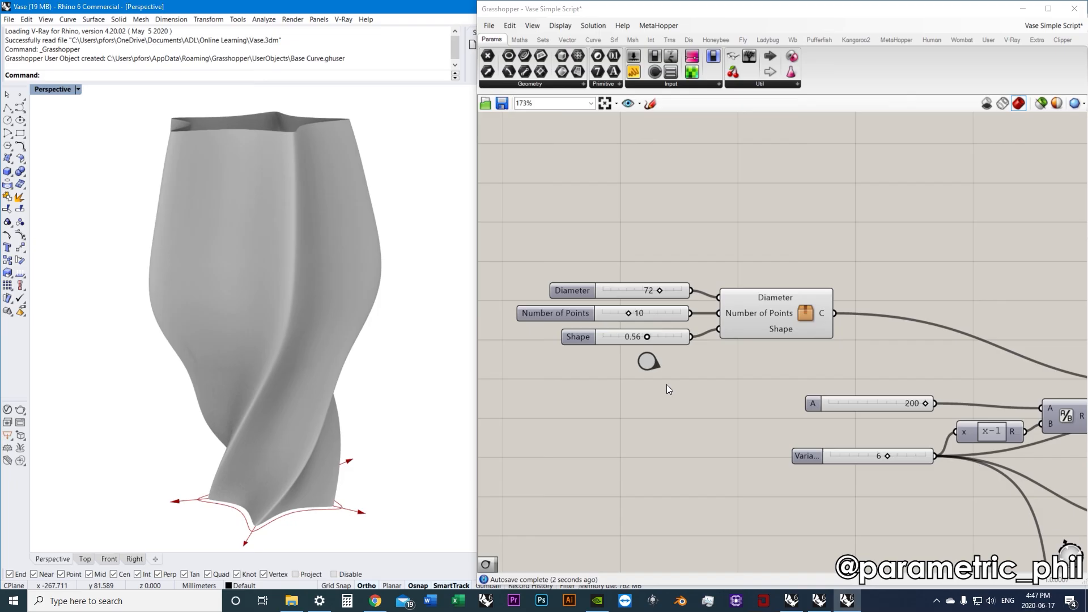
mouse_move(649, 361)
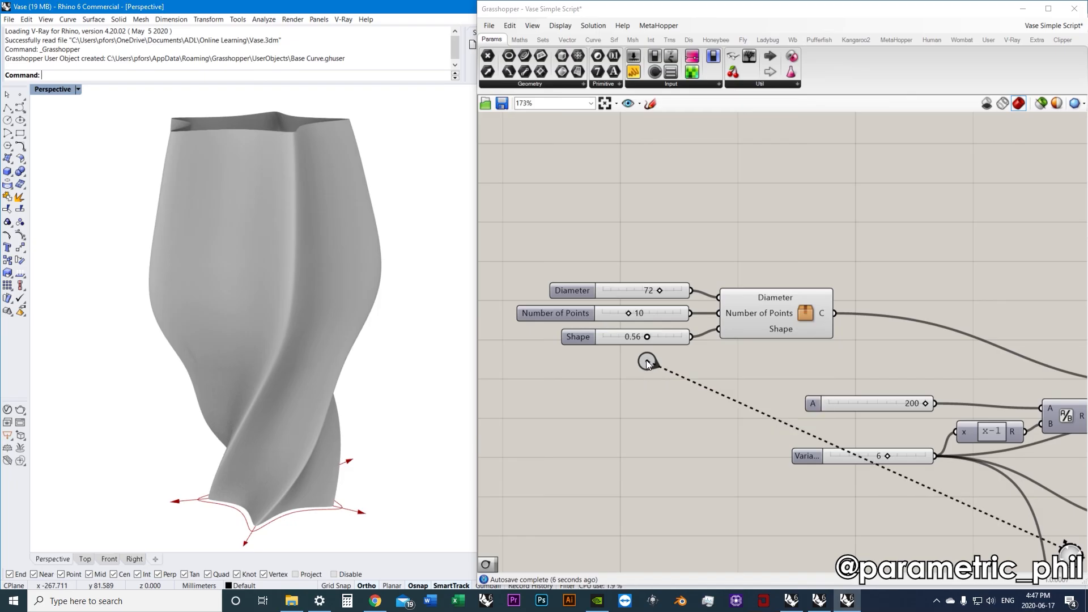
click(648, 363)
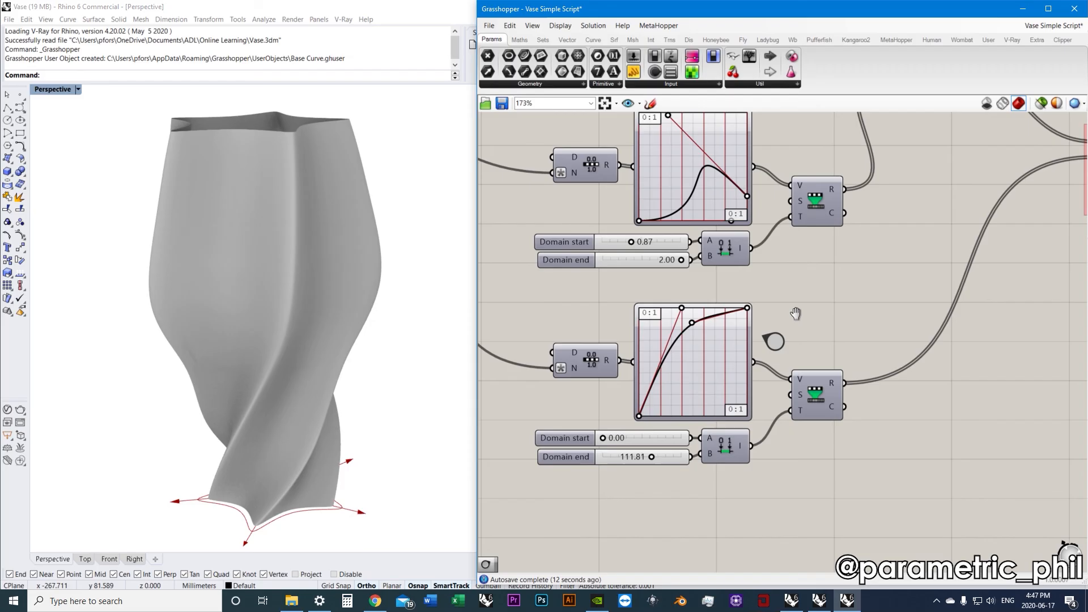
scroll(up, 3)
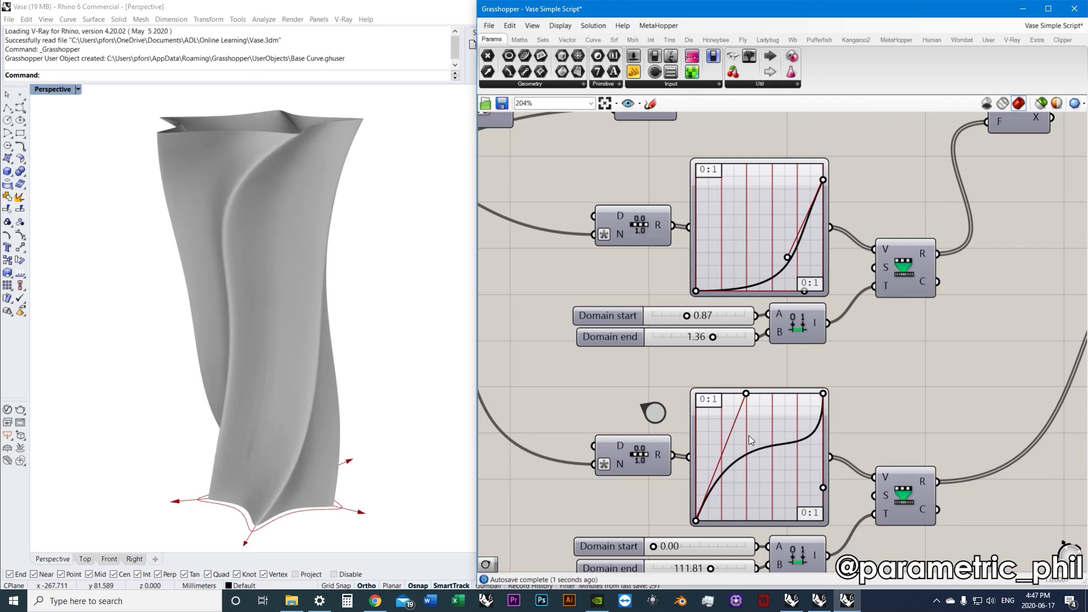
scroll(down, 3)
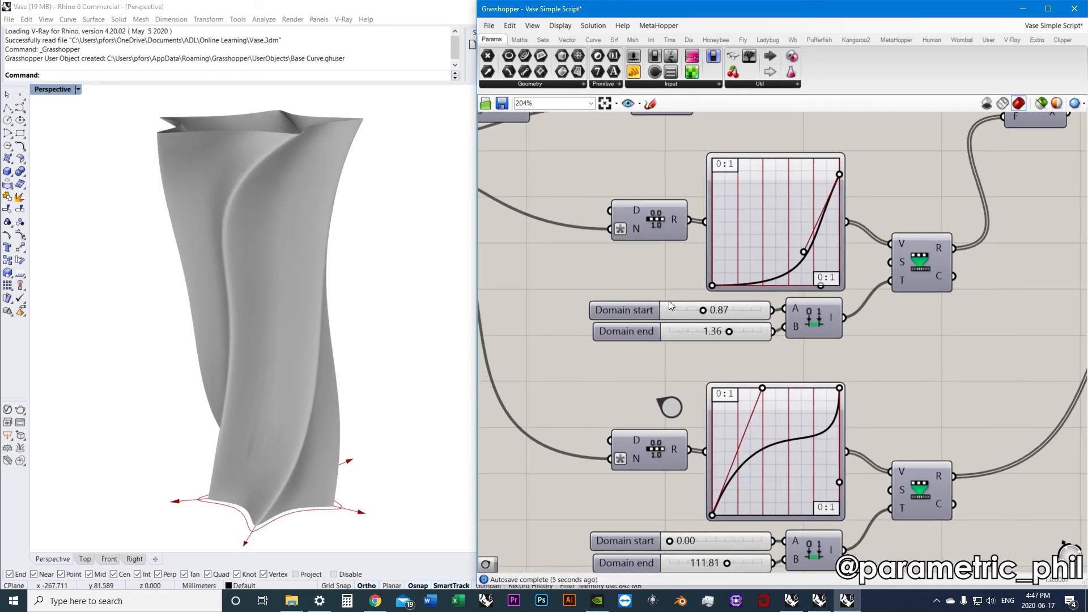
mouse_move(649, 350)
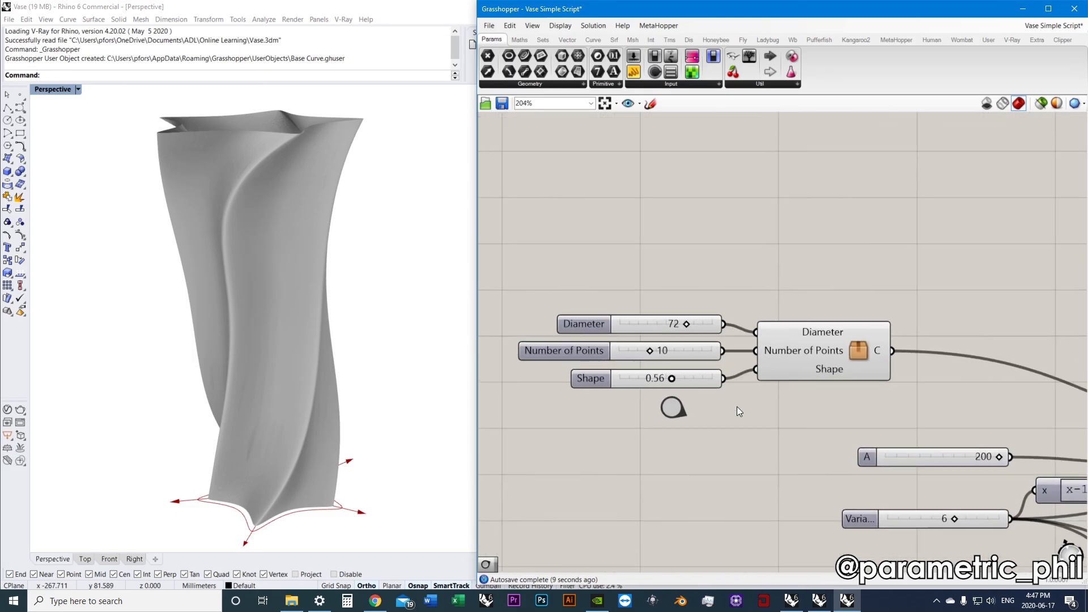
scroll(down, 3)
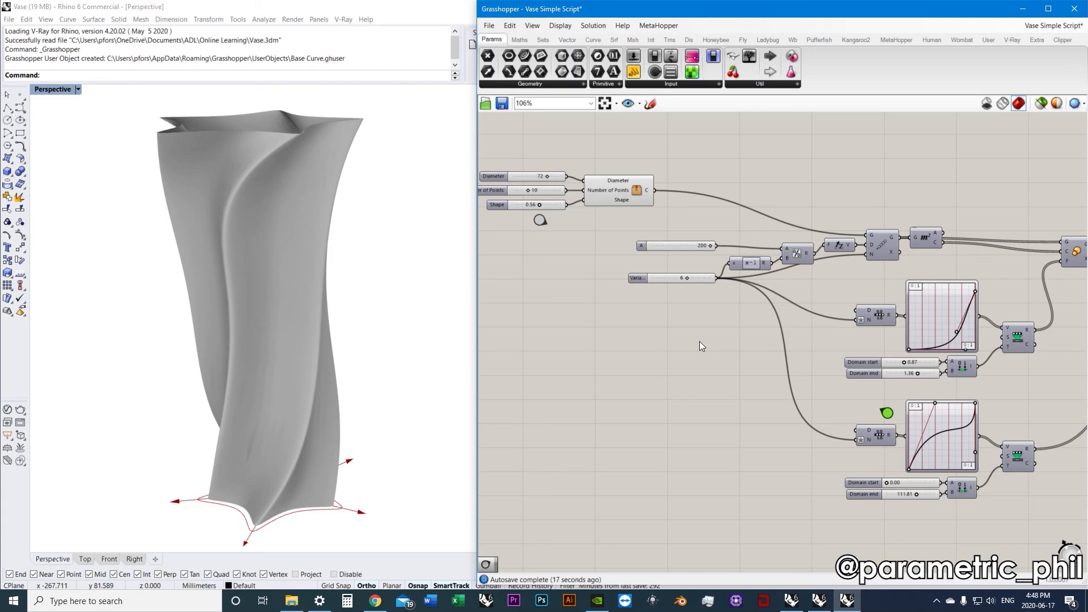
mouse_move(687, 343)
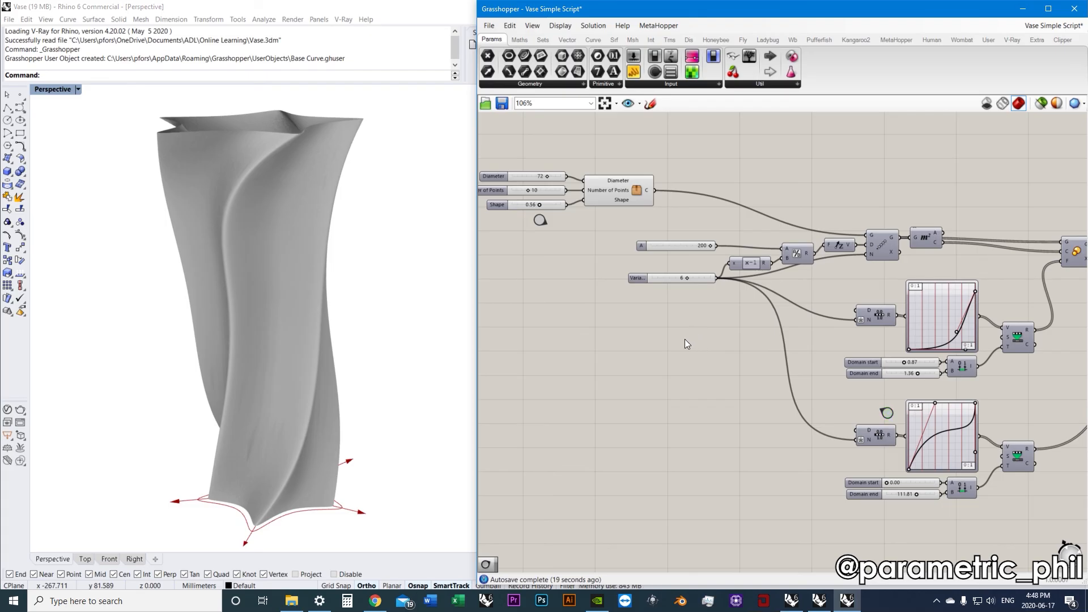